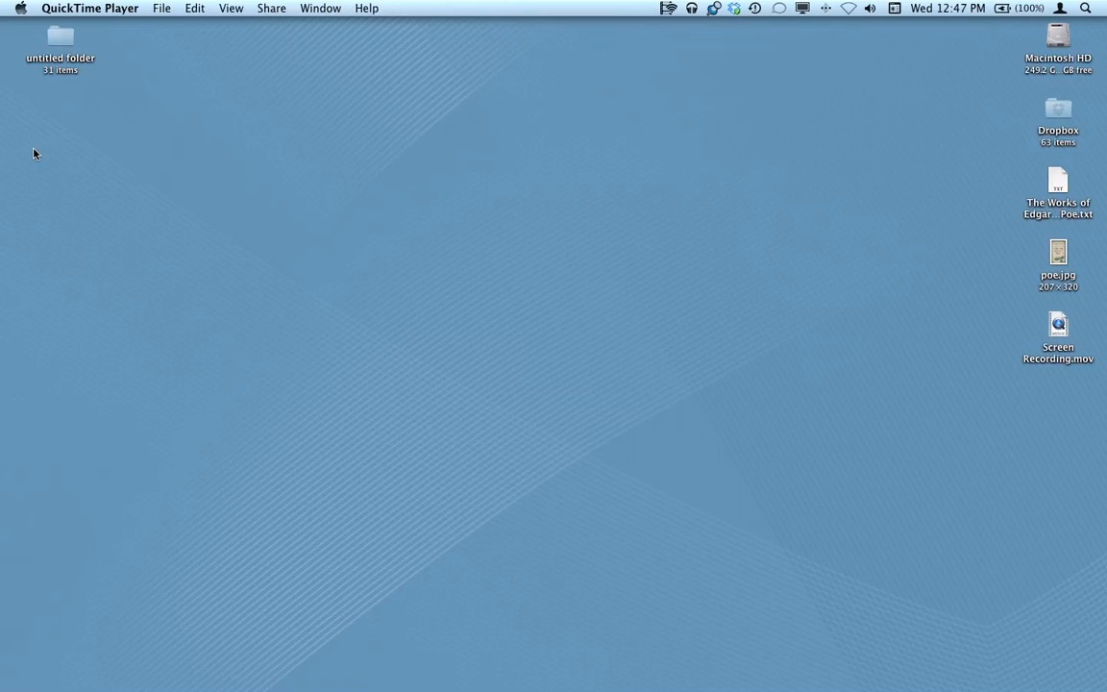
mouse_move(331, 260)
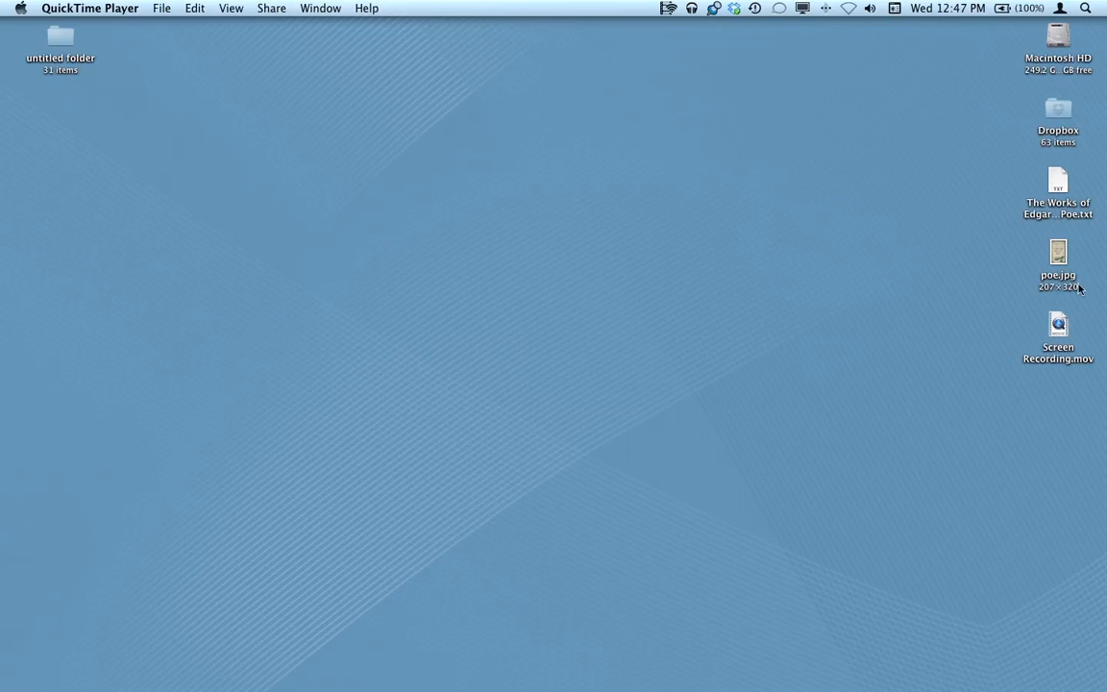
mouse_move(1028, 196)
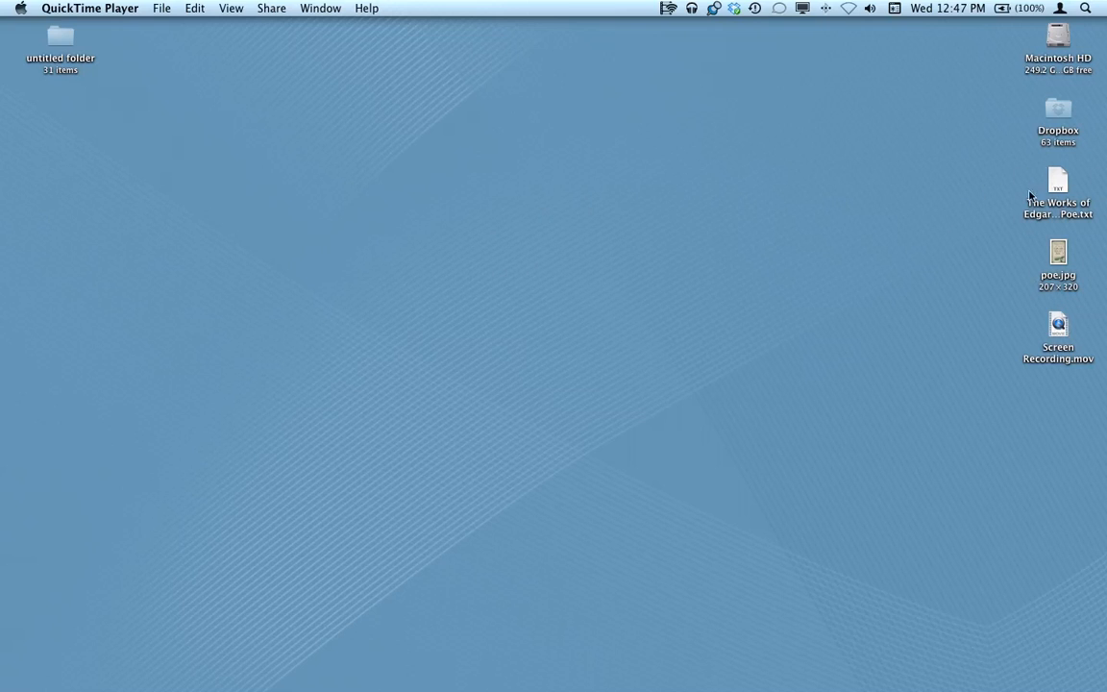
mouse_move(1061, 182)
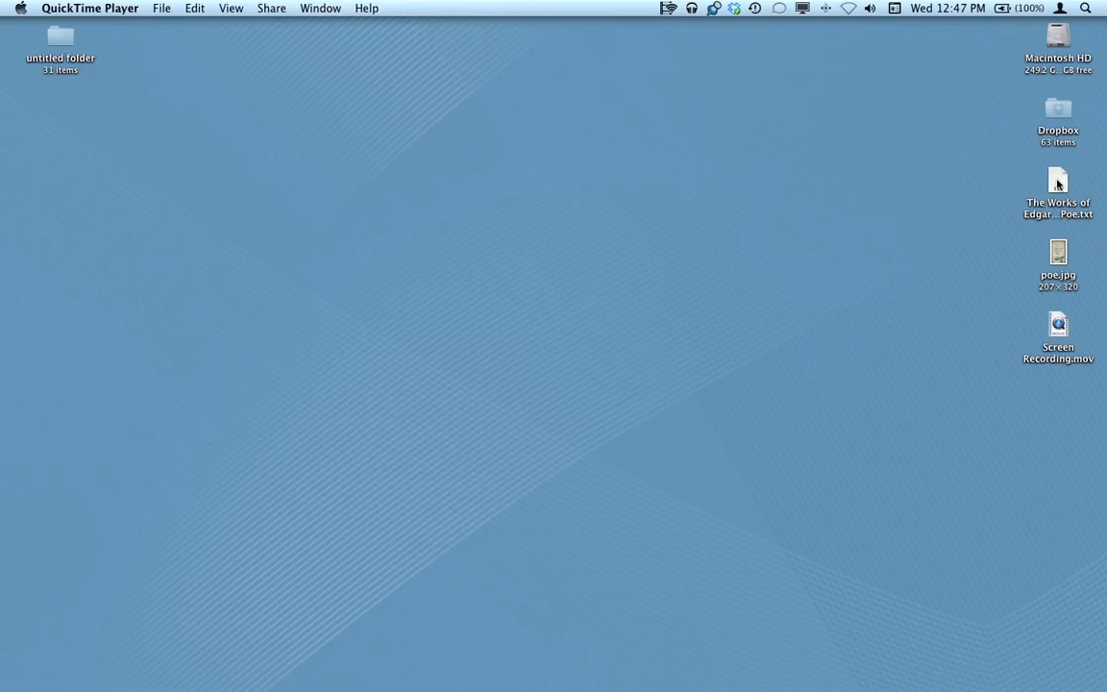
Step: Preview the Poe text file and the poe.jpg cover image on the desktop, then close the image
double_click(1057, 180)
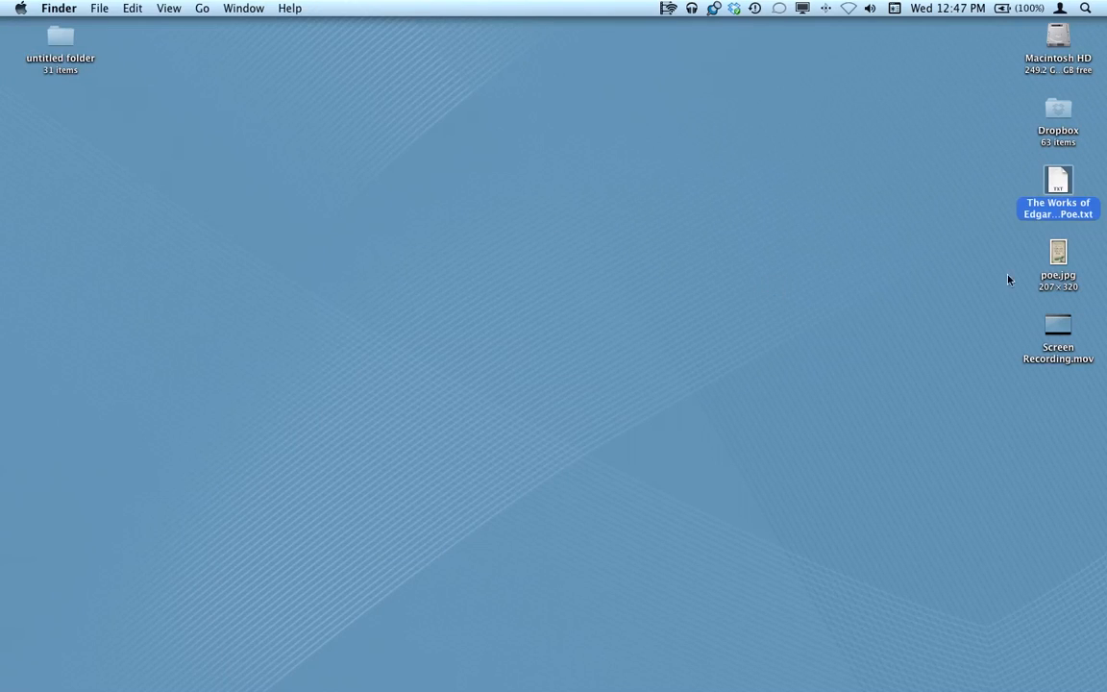
double_click(1057, 252)
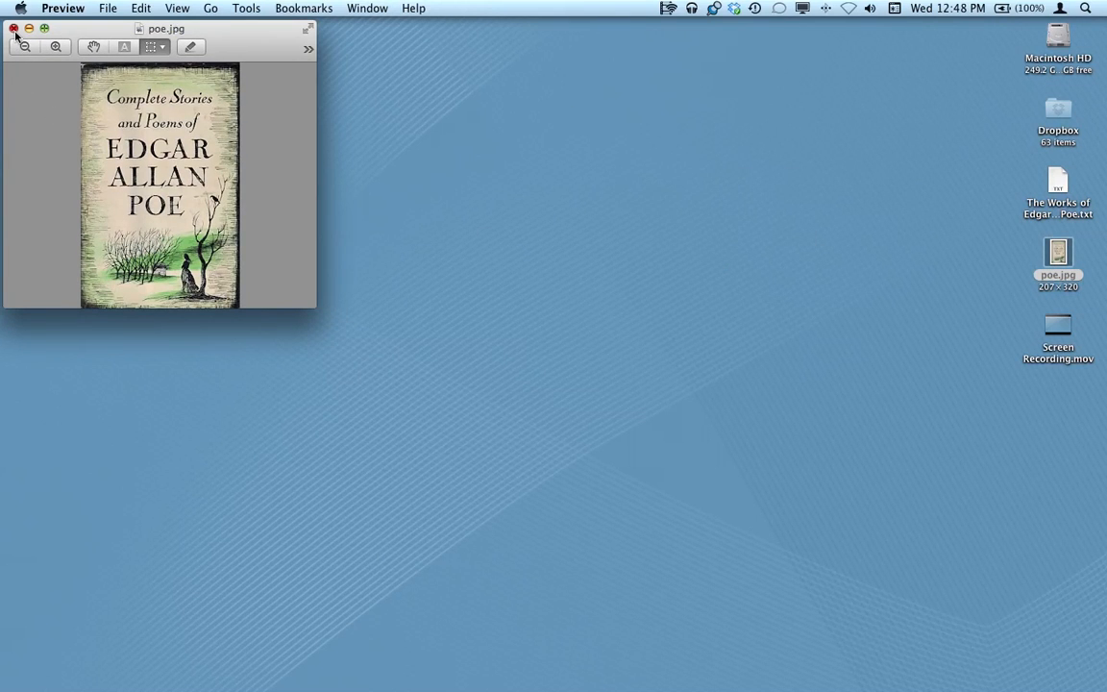
left_click(15, 29)
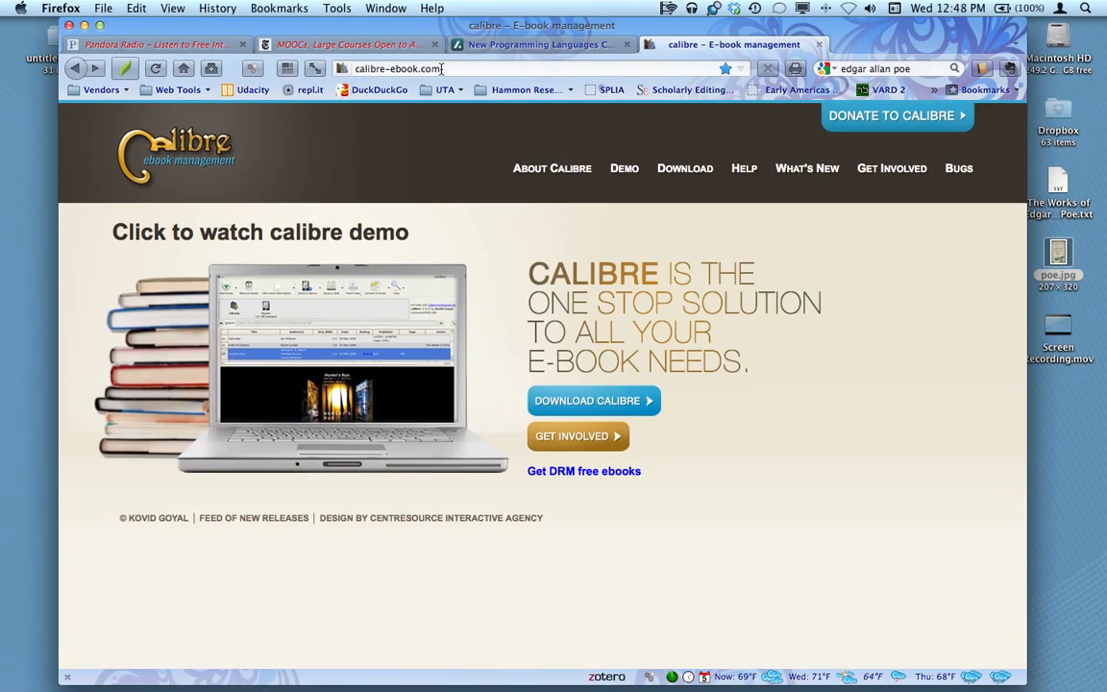
mouse_move(806, 430)
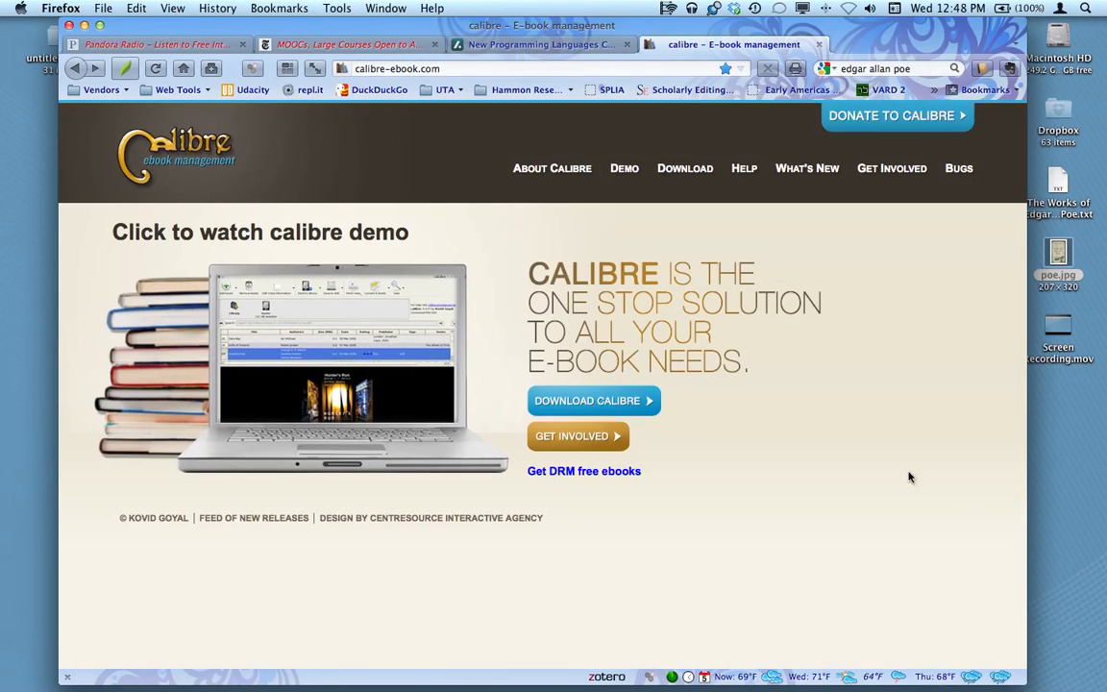
Step: Reach calibre's download page listing Windows, OS X, Linux and Portable versions
left_click(588, 402)
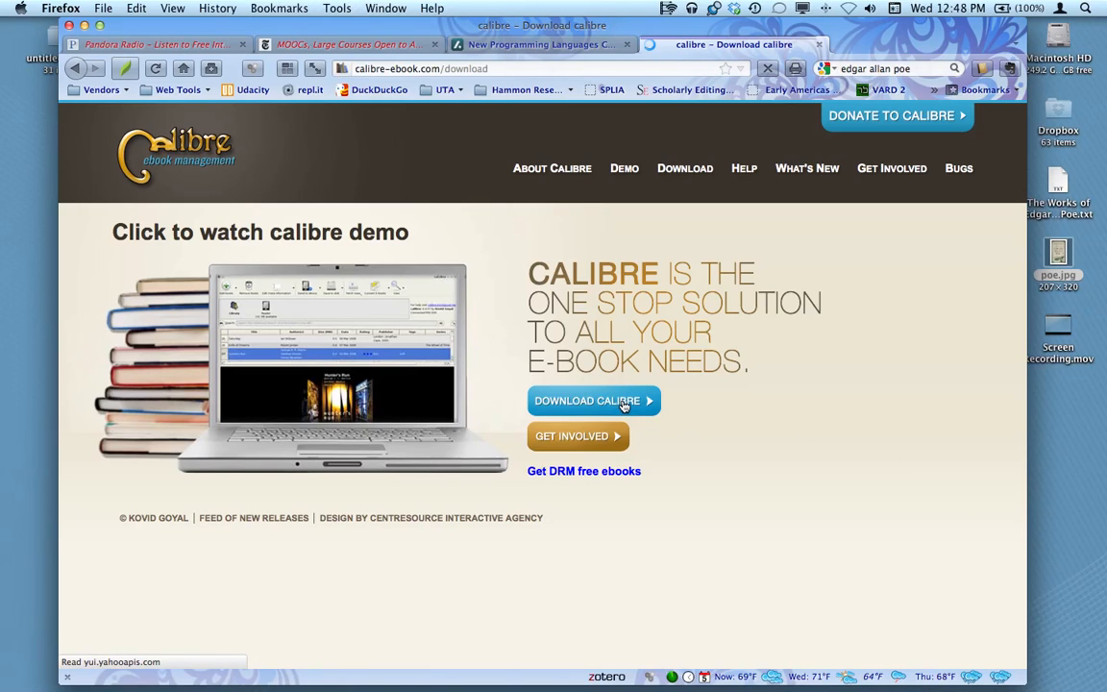
left_click(588, 402)
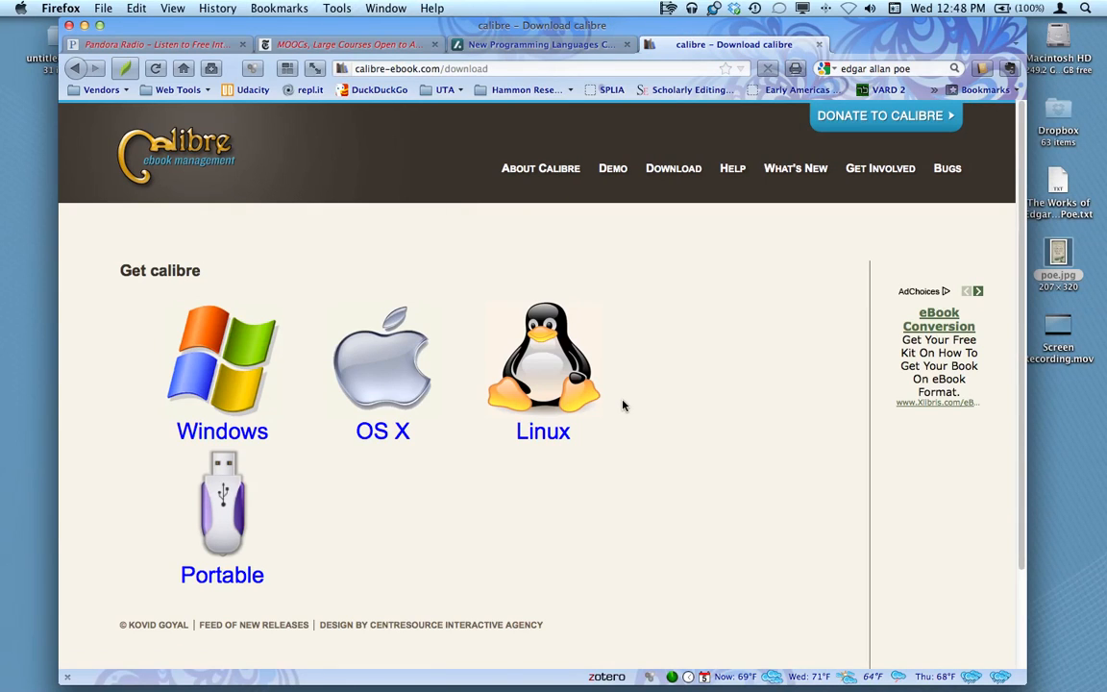
mouse_move(215, 231)
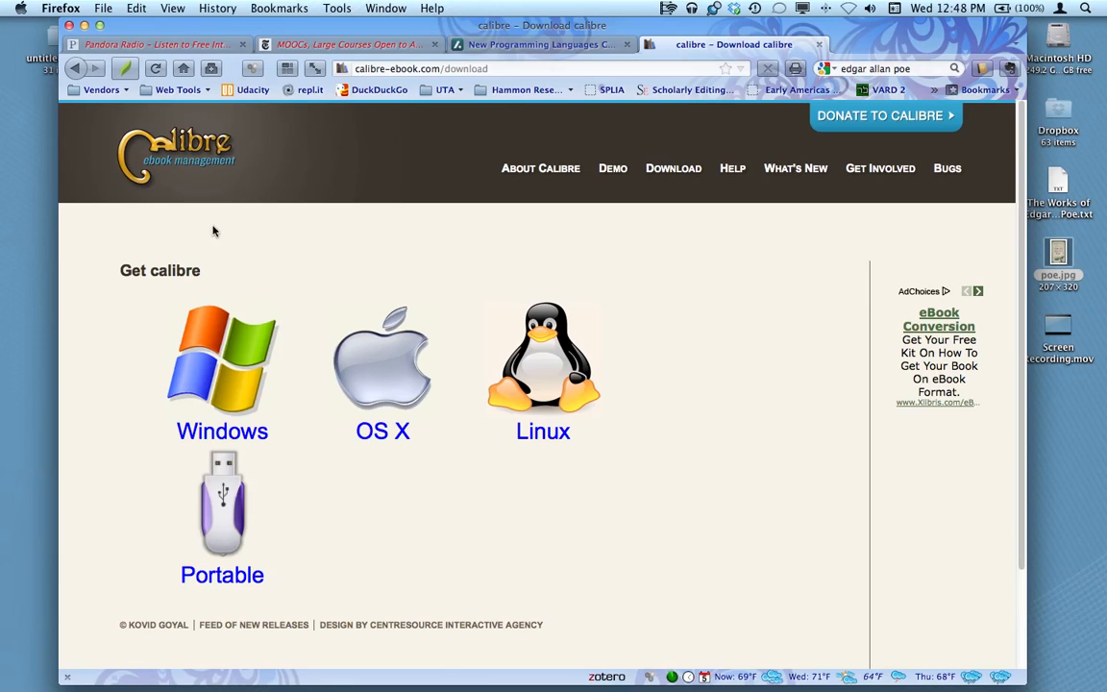
mouse_move(382, 365)
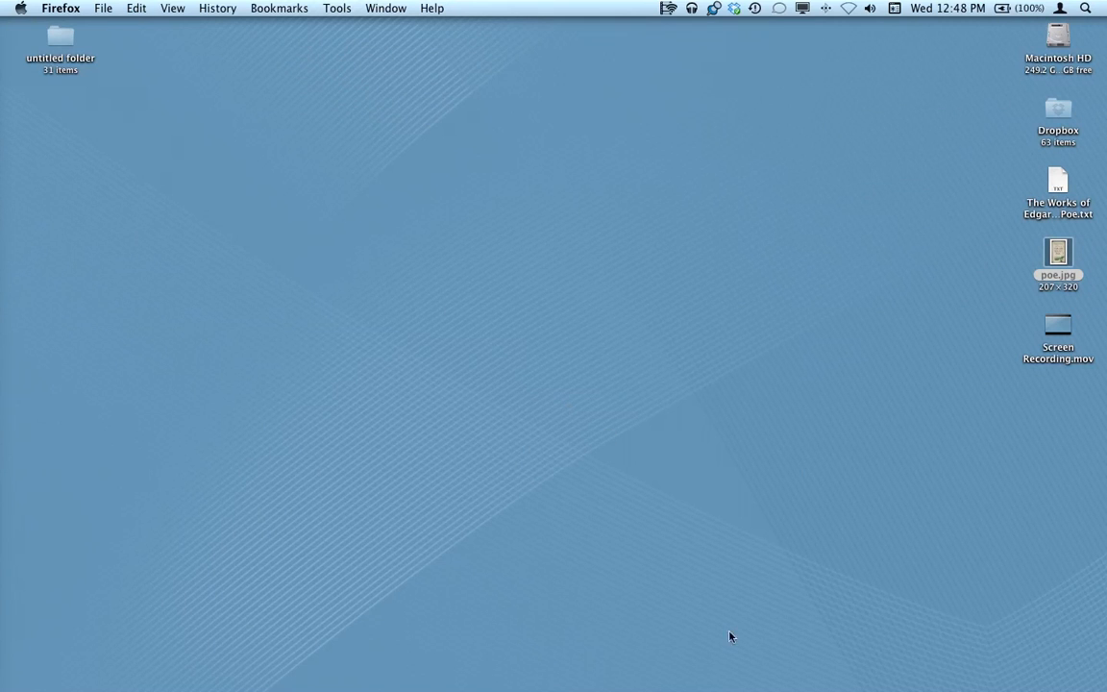
mouse_move(619, 682)
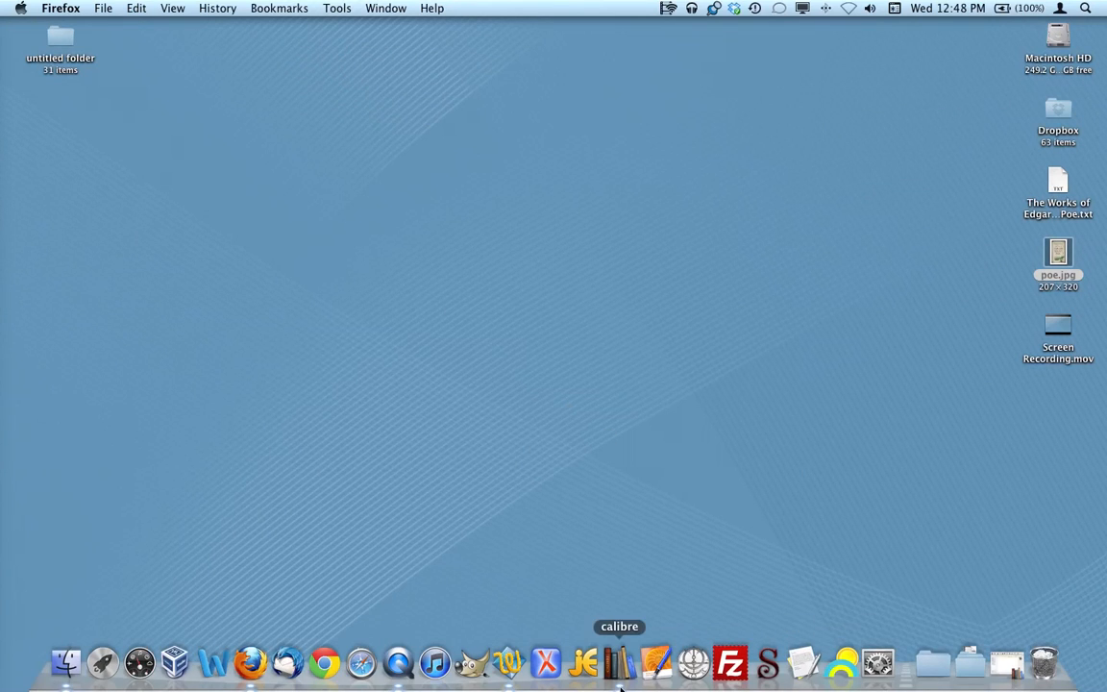
Step: Launch calibre from the Dock and add the Poe .txt file to the library
left_click(619, 661)
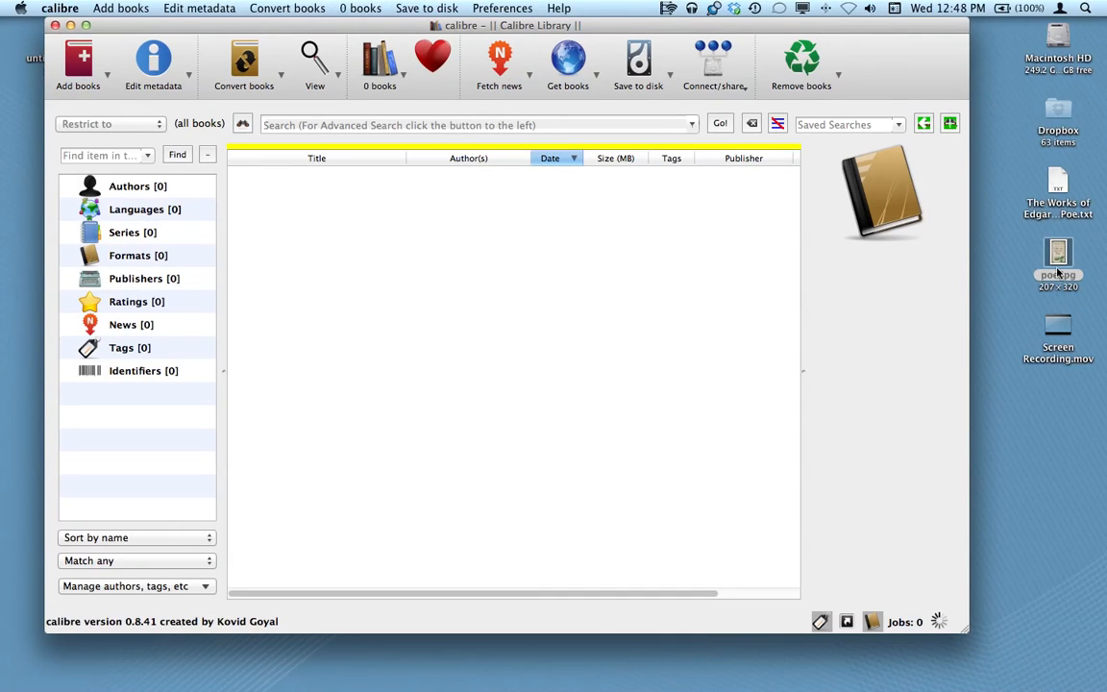
mouse_move(1058, 180)
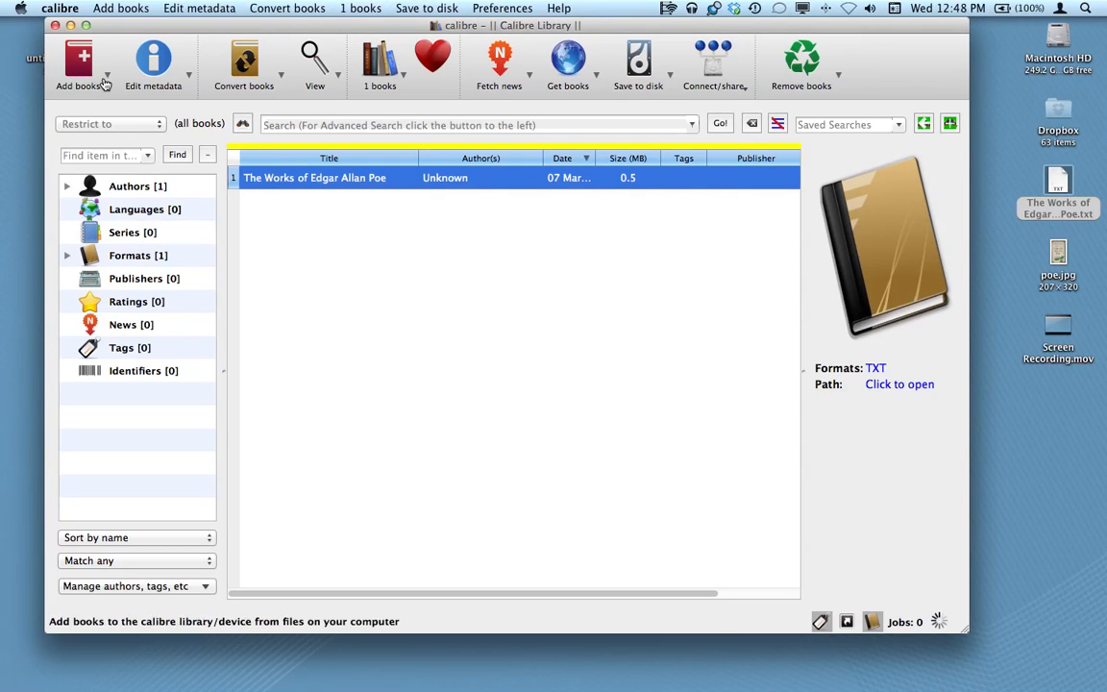
mouse_move(79, 61)
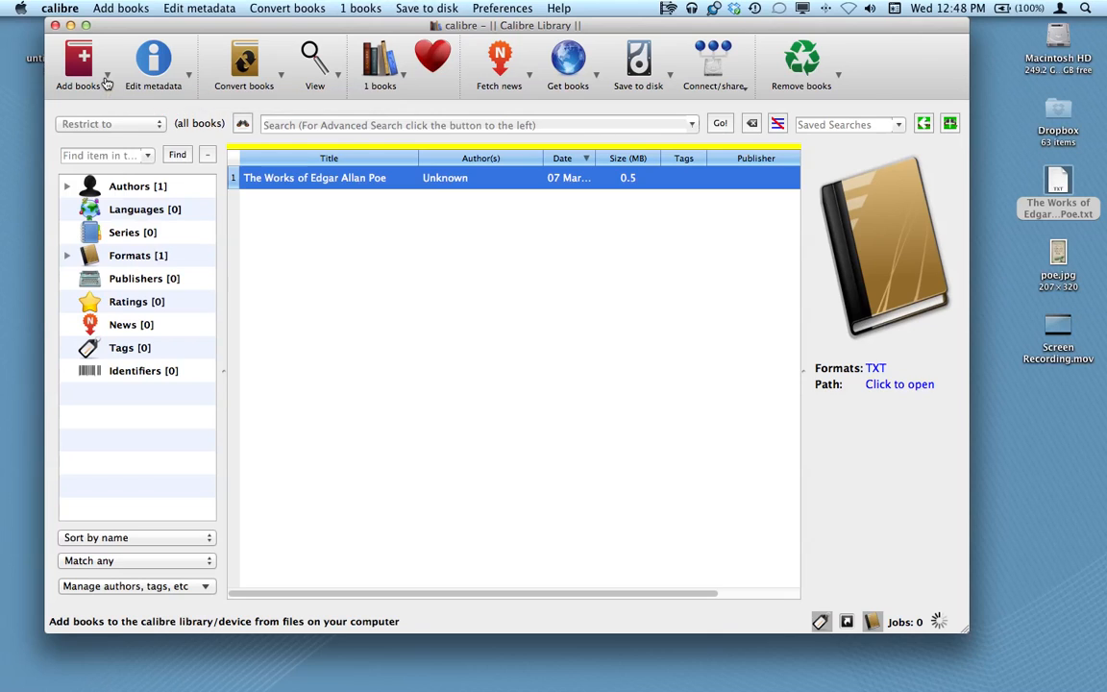
left_click(79, 65)
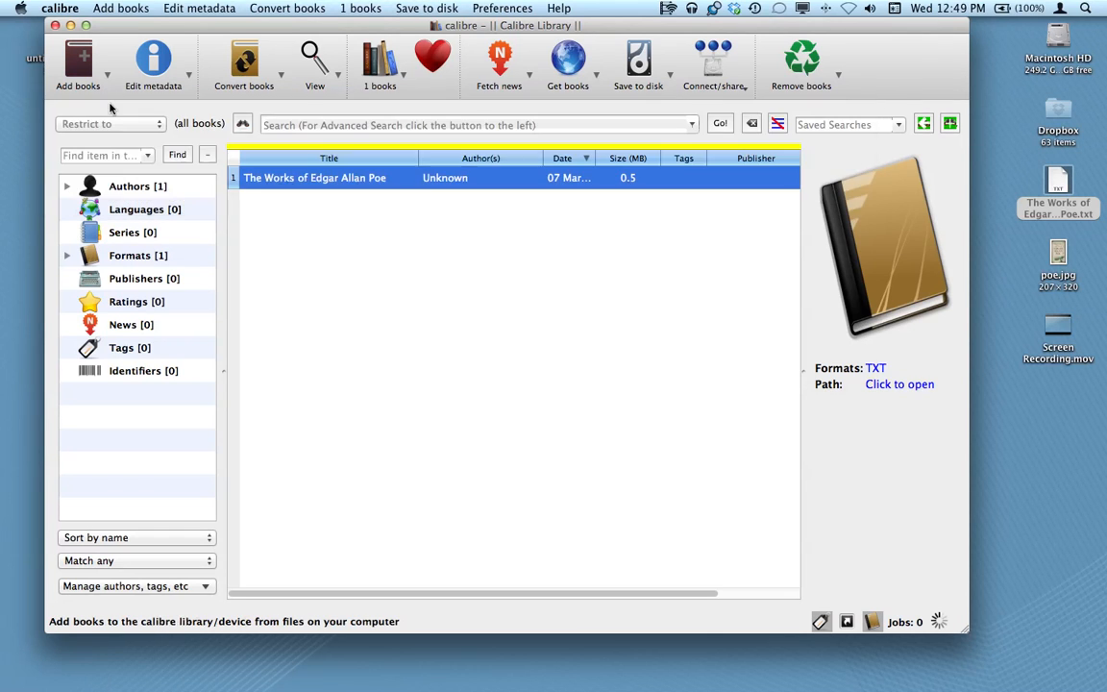
left_click(77, 61)
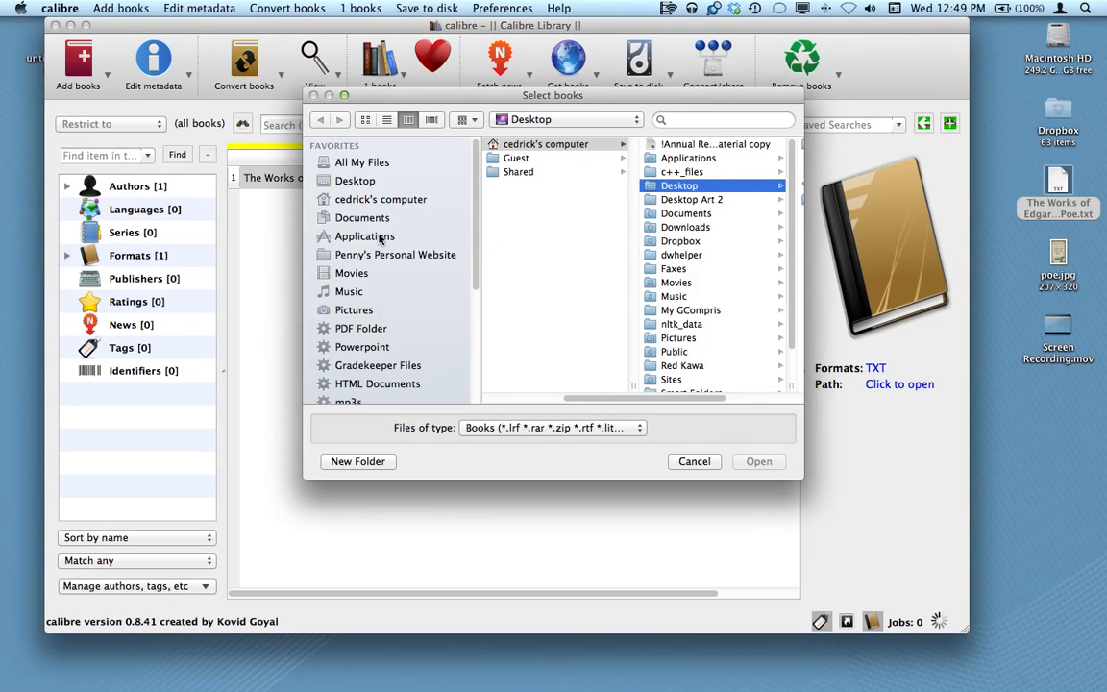
left_click(354, 181)
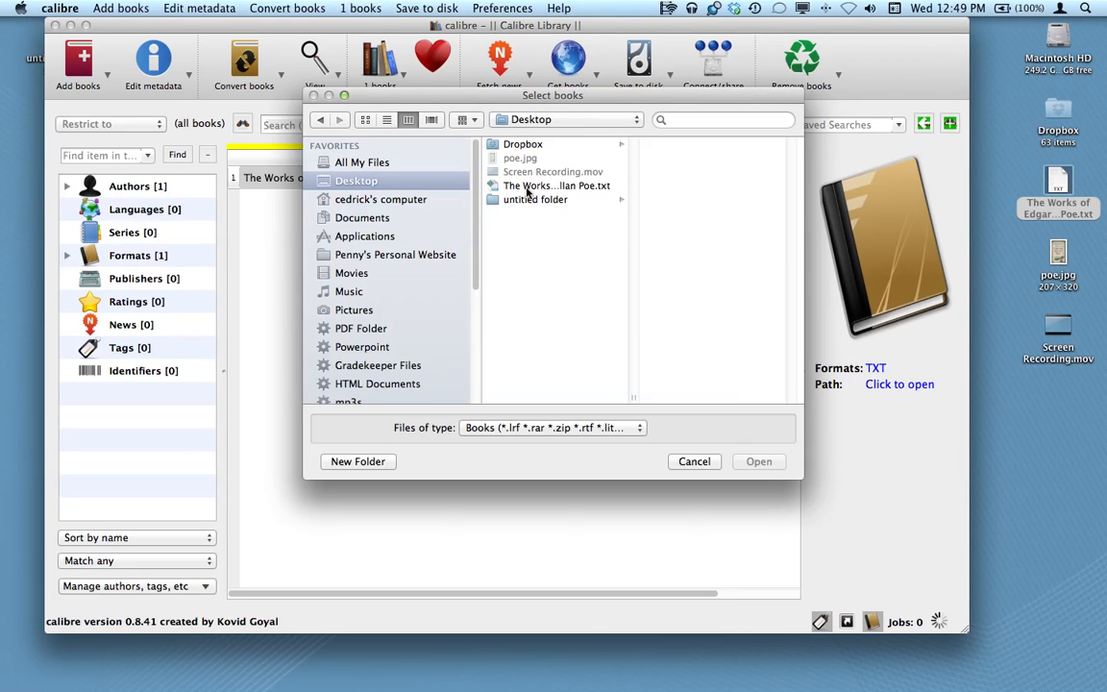
left_click(558, 185)
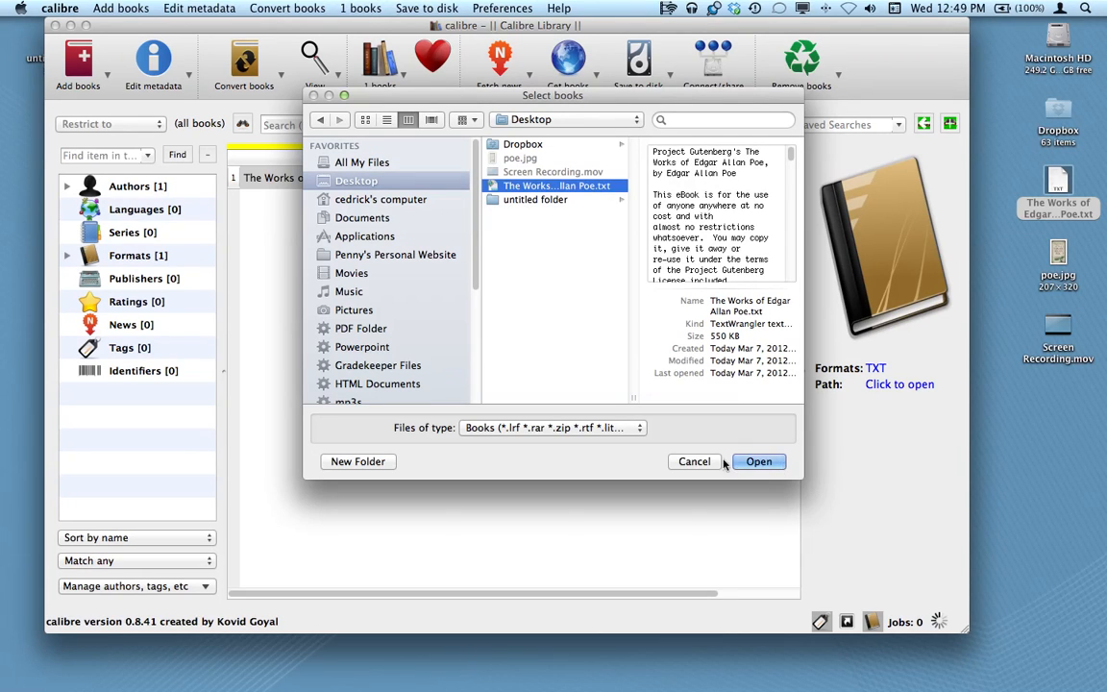
left_click(757, 461)
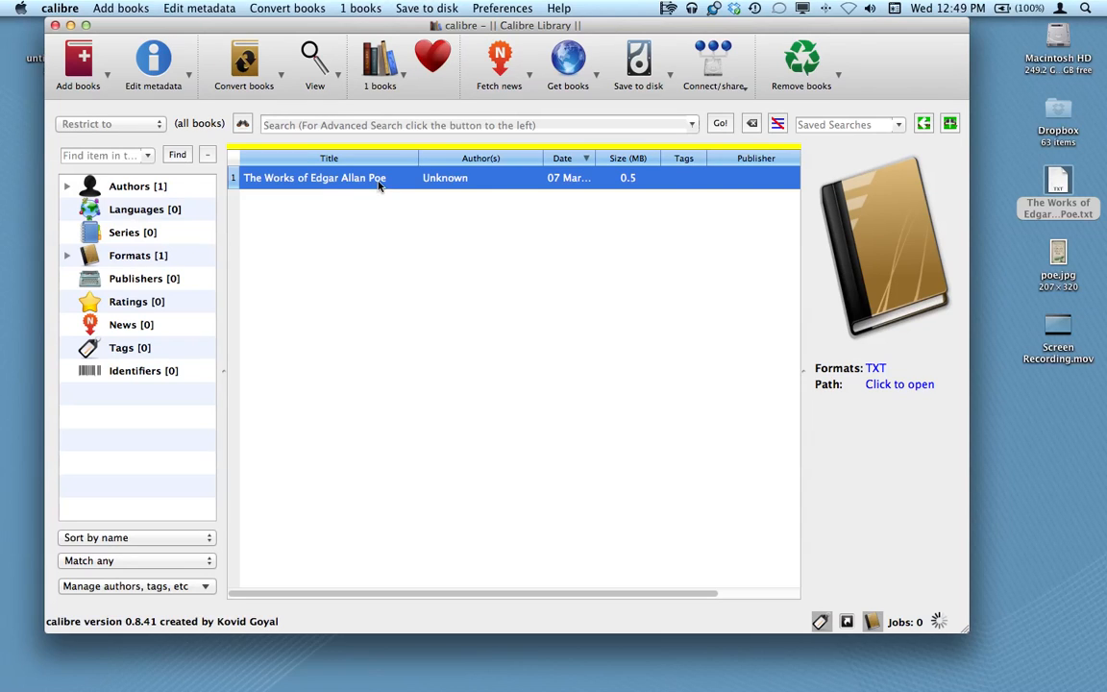
double_click(315, 176)
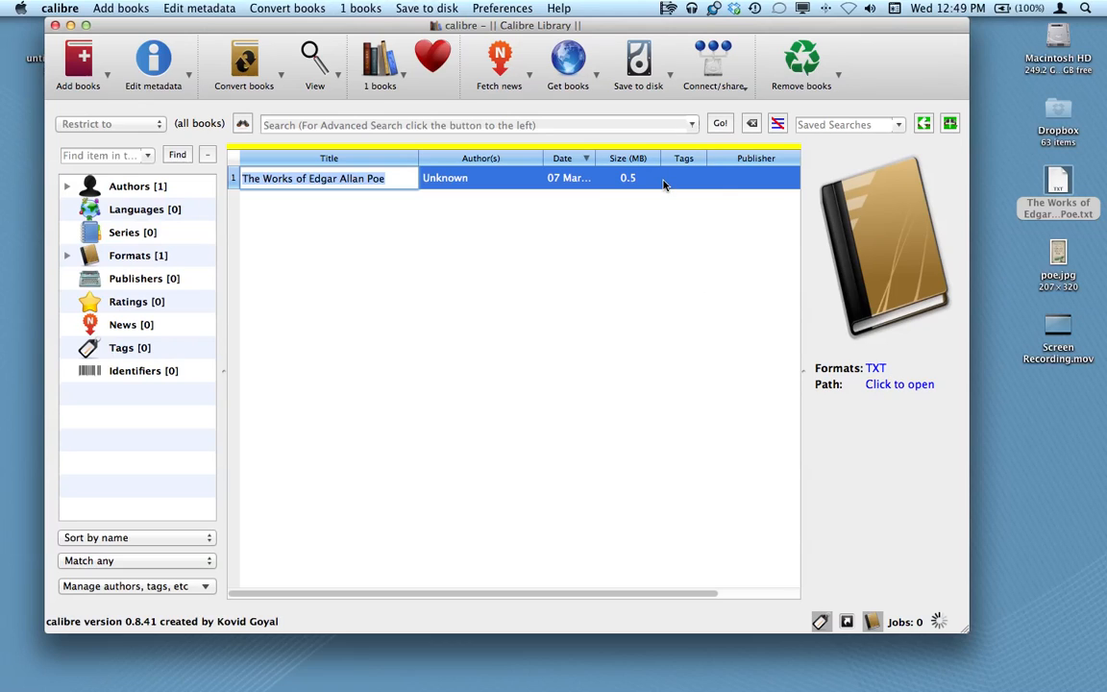
double_click(684, 177)
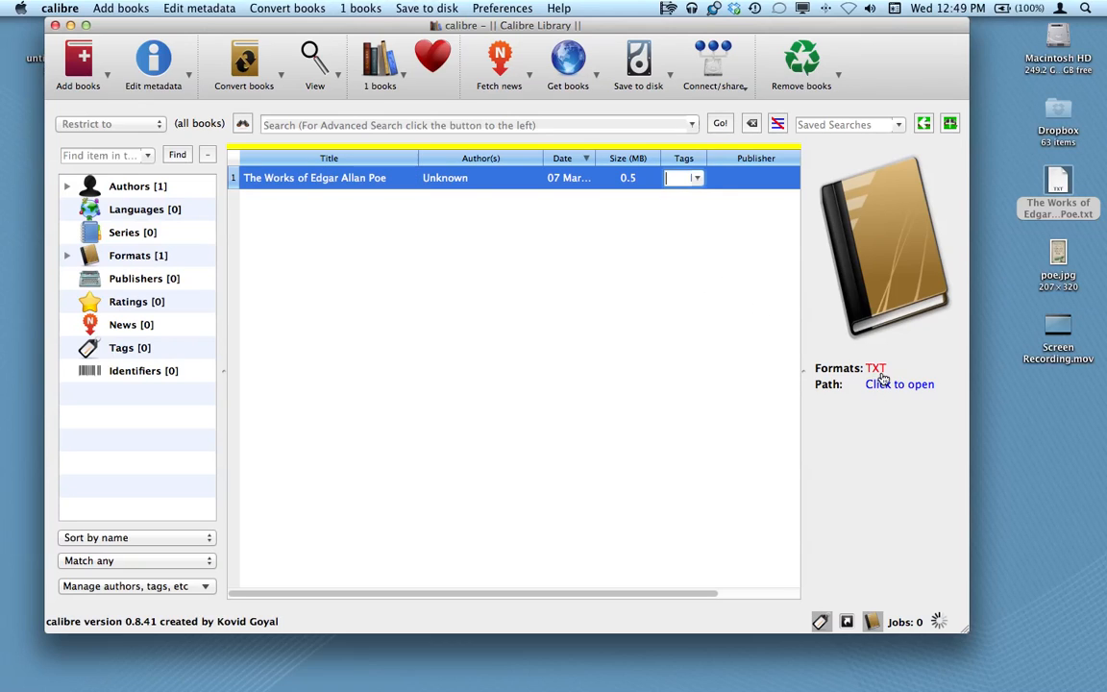
mouse_move(865, 450)
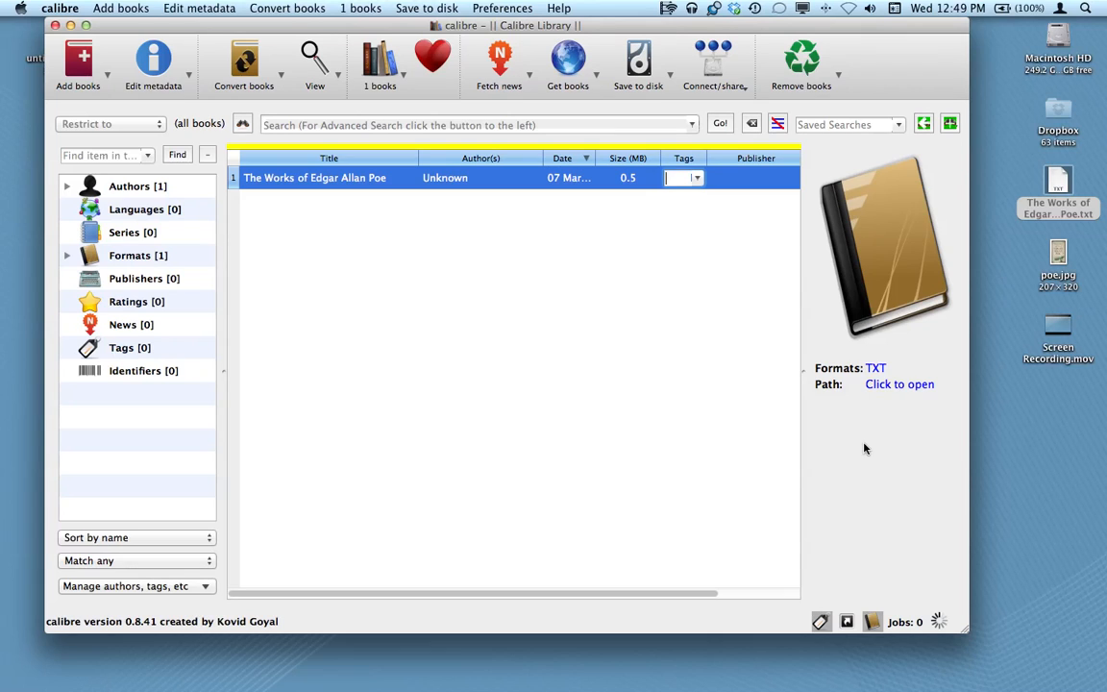
mouse_move(898, 369)
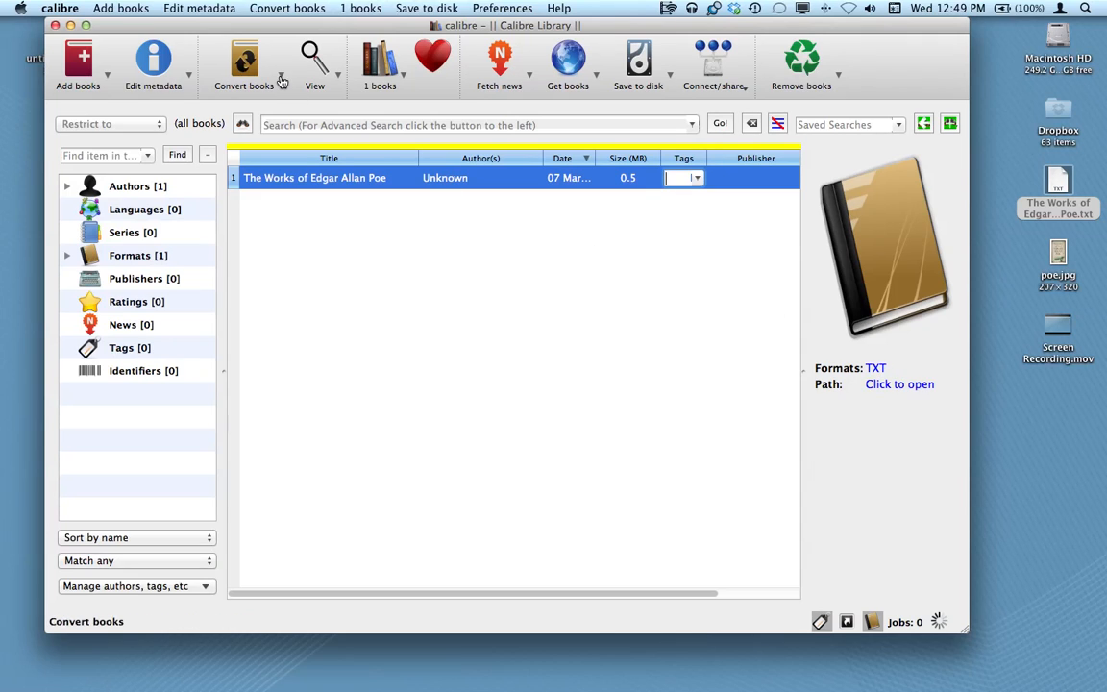
mouse_move(281, 79)
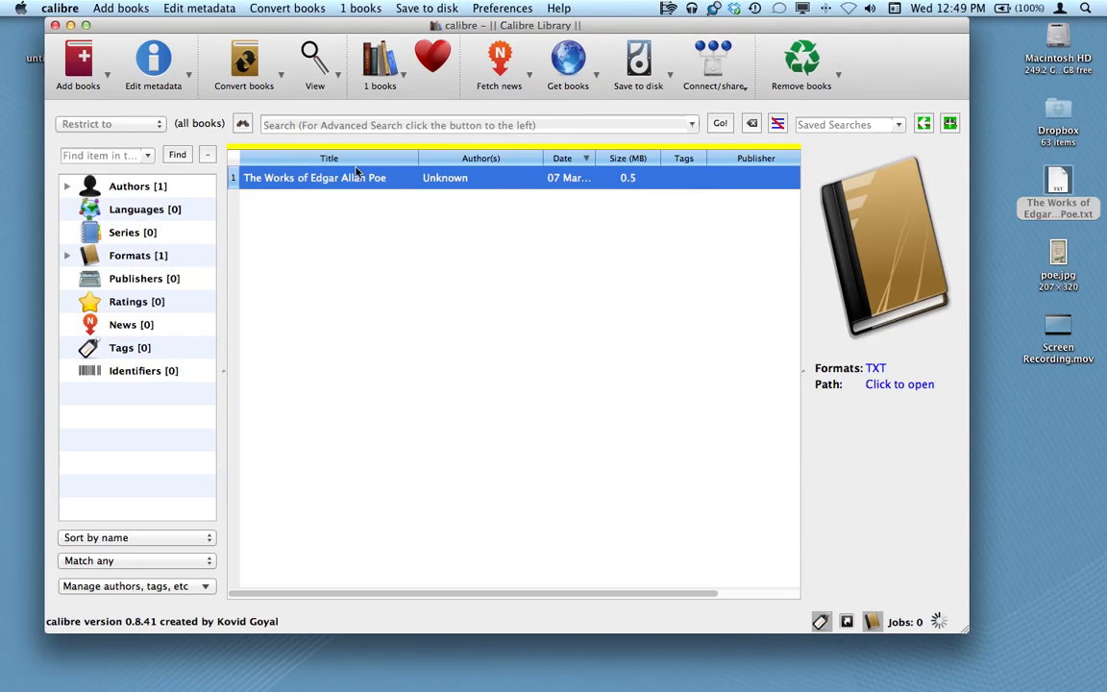
left_click(242, 65)
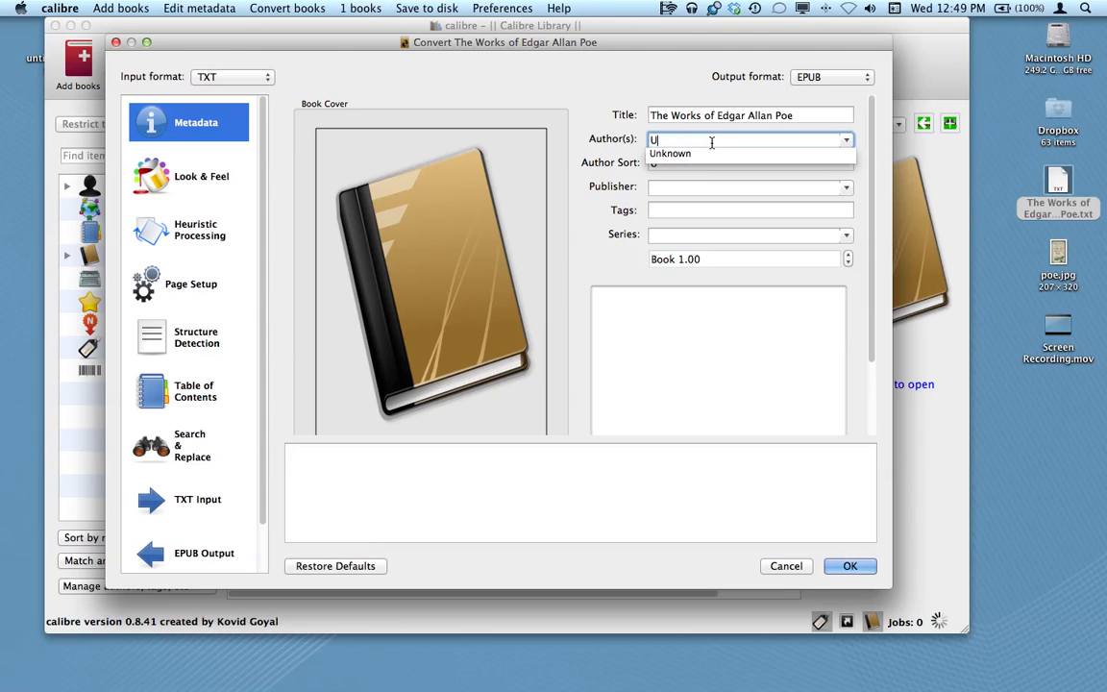
type("Edgar Allan")
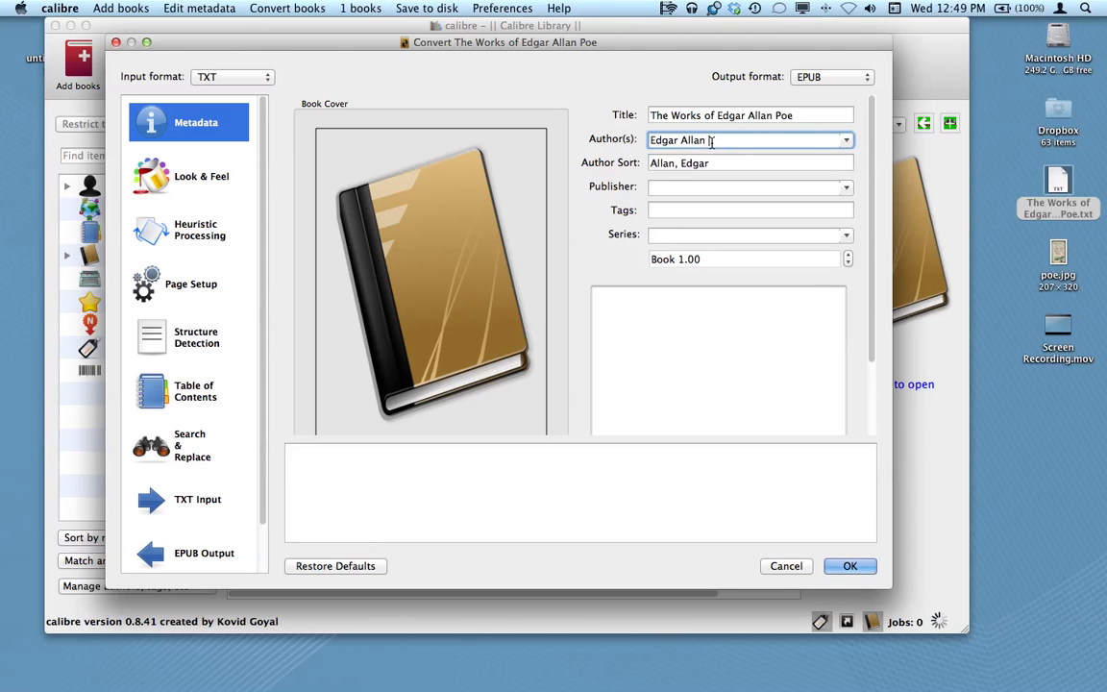
type("Poe")
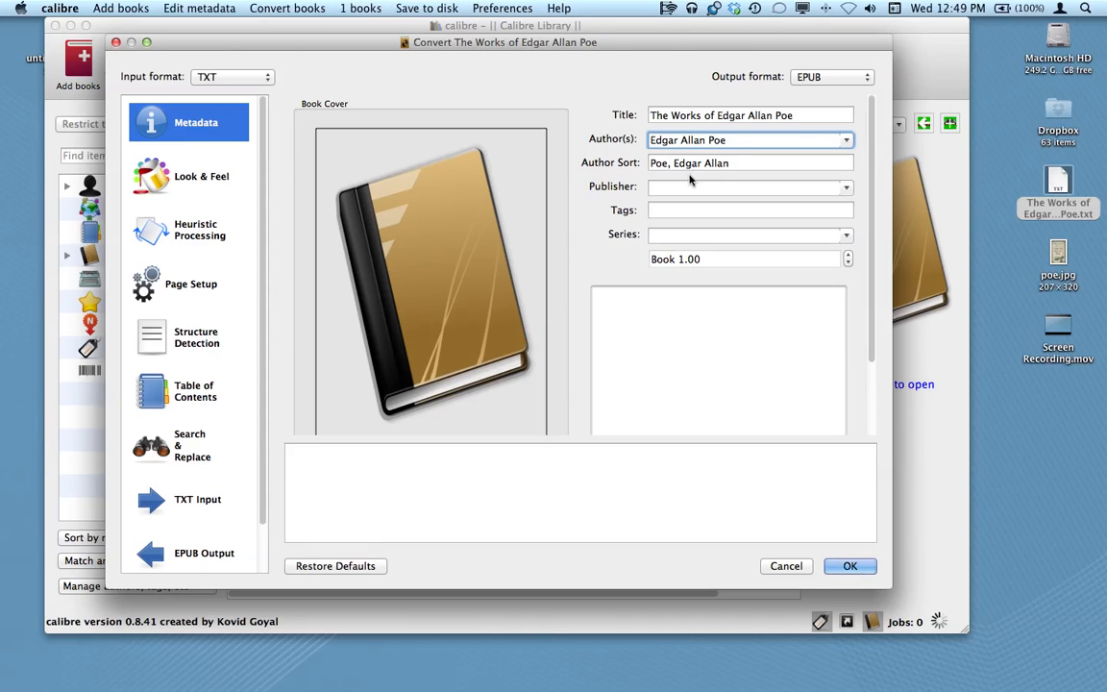
left_click(750, 186)
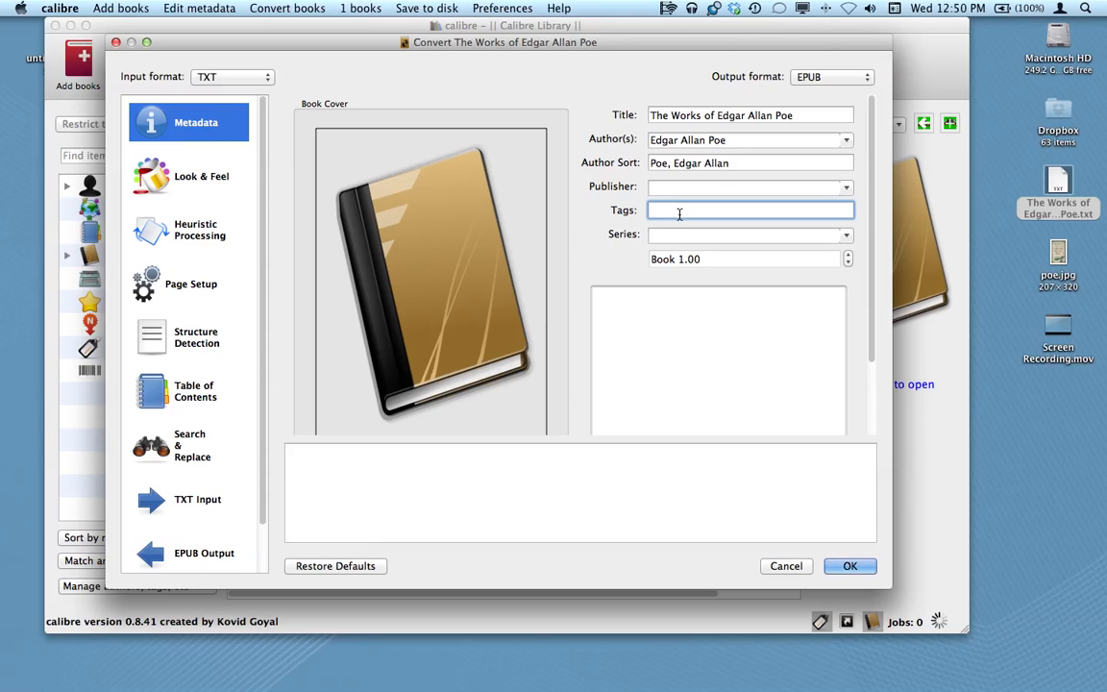
mouse_move(677, 234)
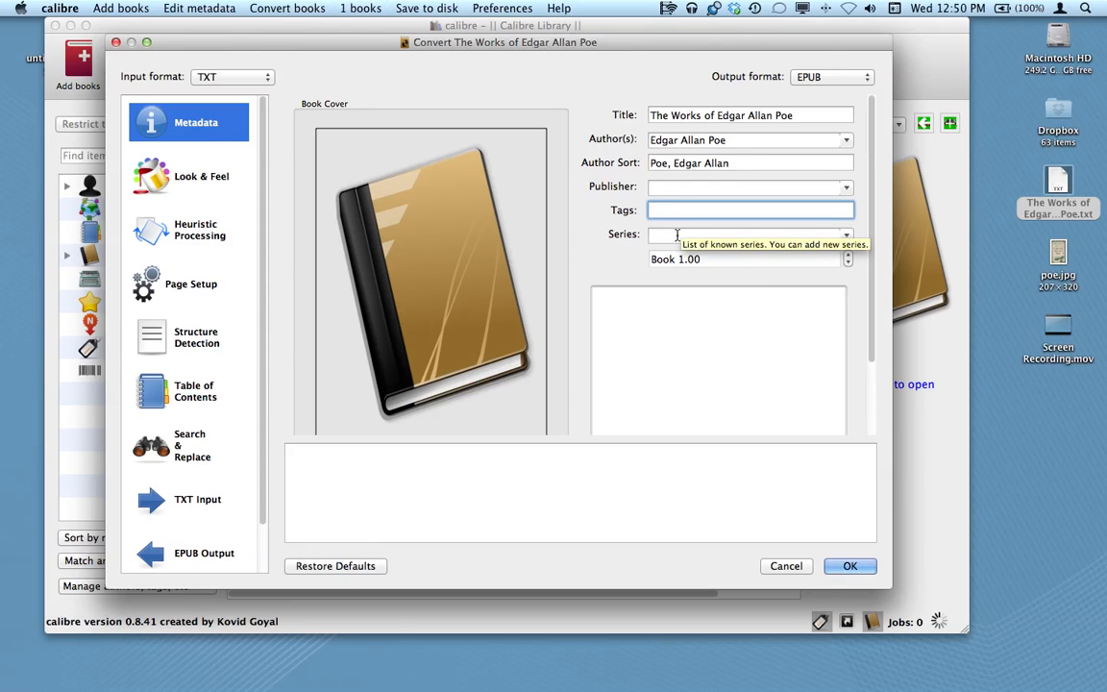
left_click(746, 234)
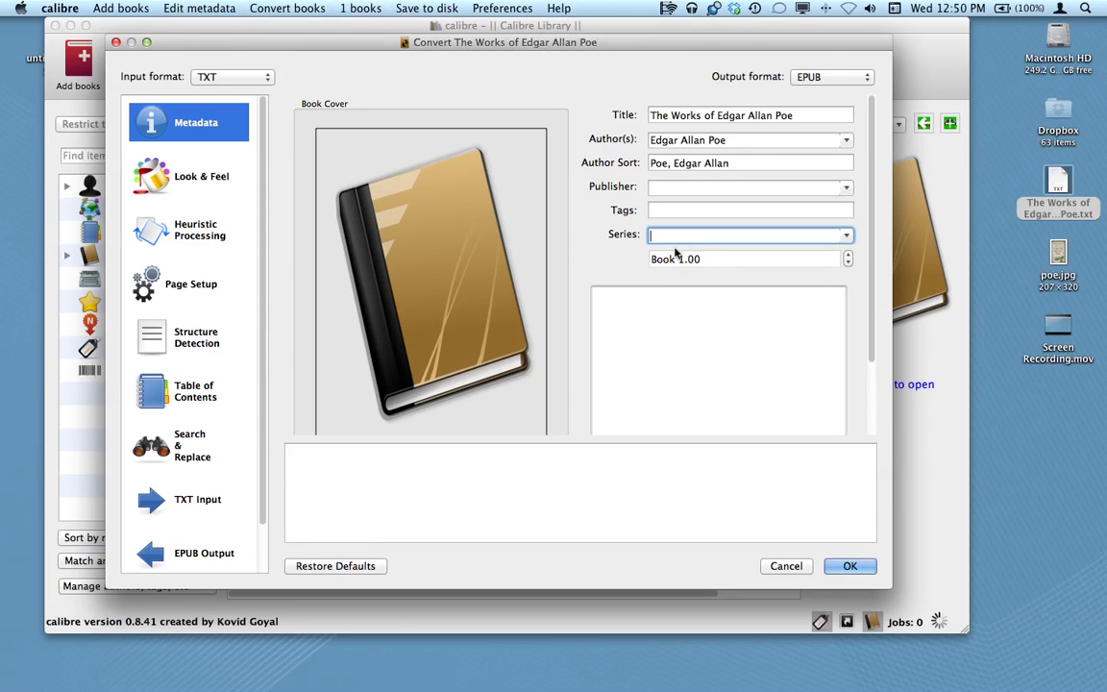
mouse_move(642, 419)
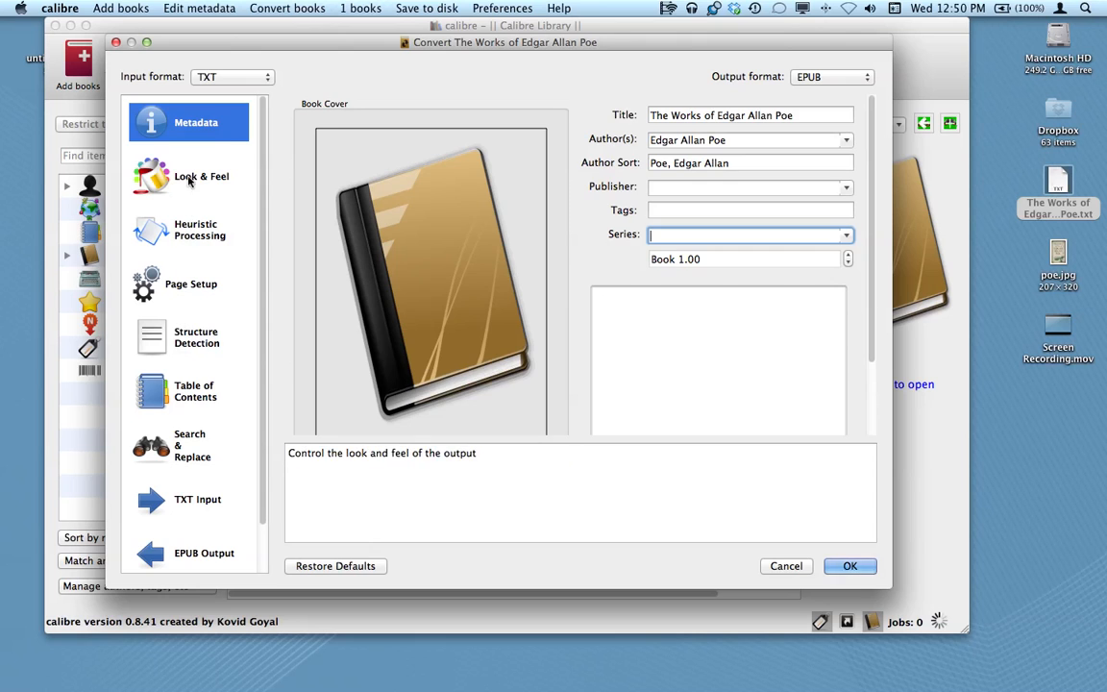
left_click(200, 228)
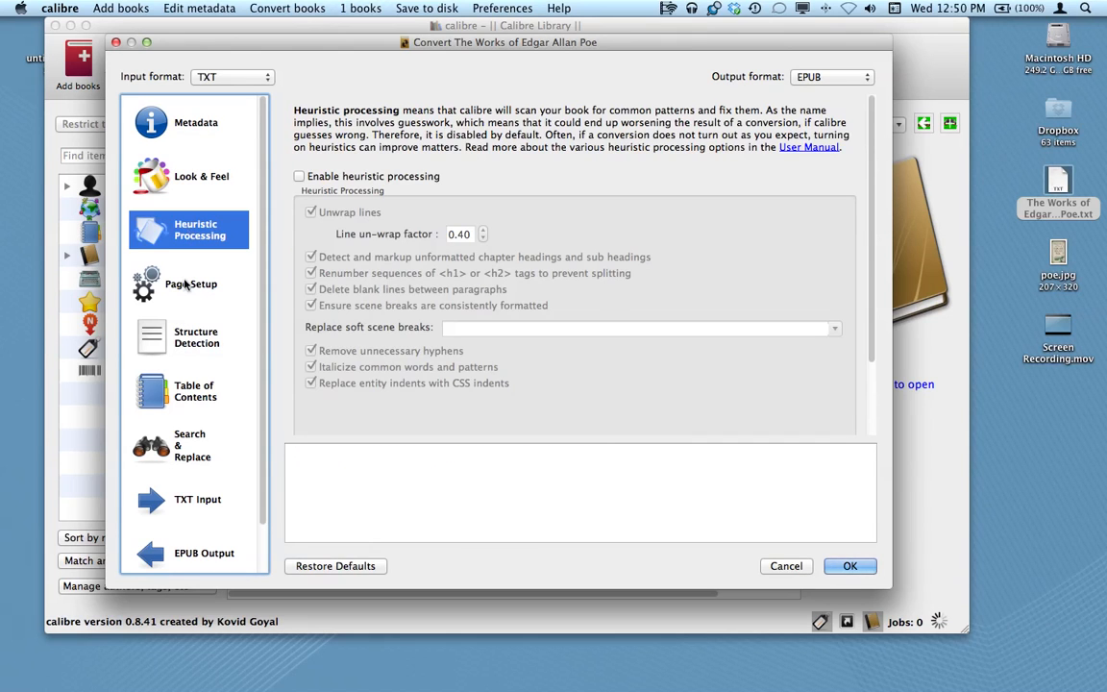
left_click(197, 338)
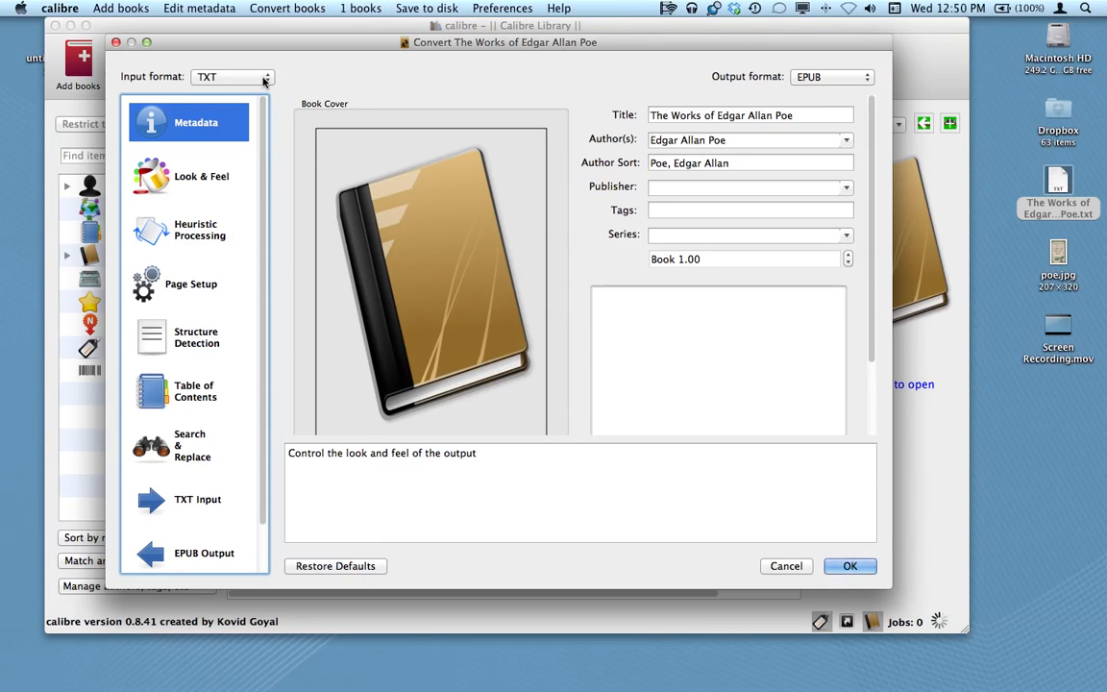
mouse_move(273, 88)
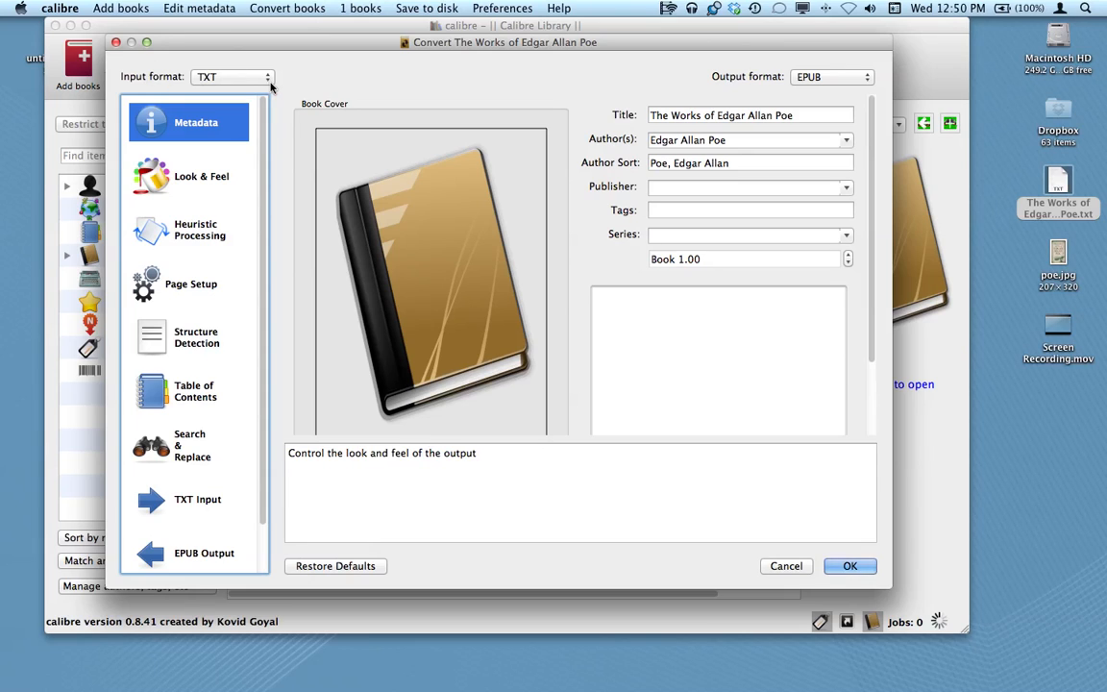
mouse_move(227, 91)
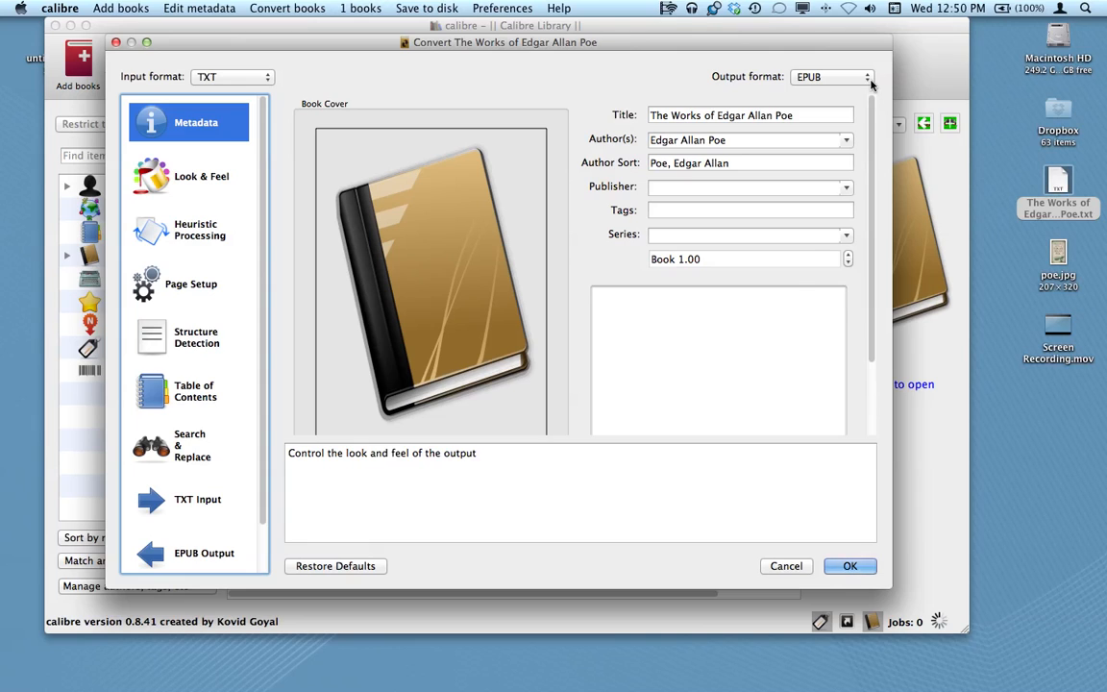
left_click(831, 77)
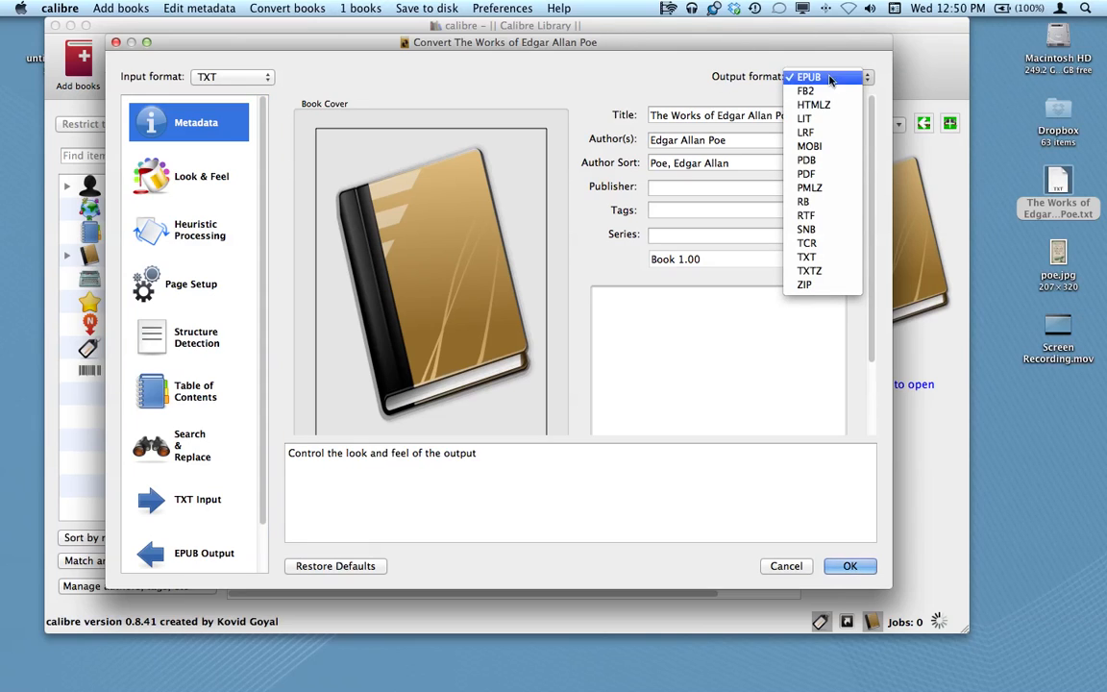
mouse_move(829, 304)
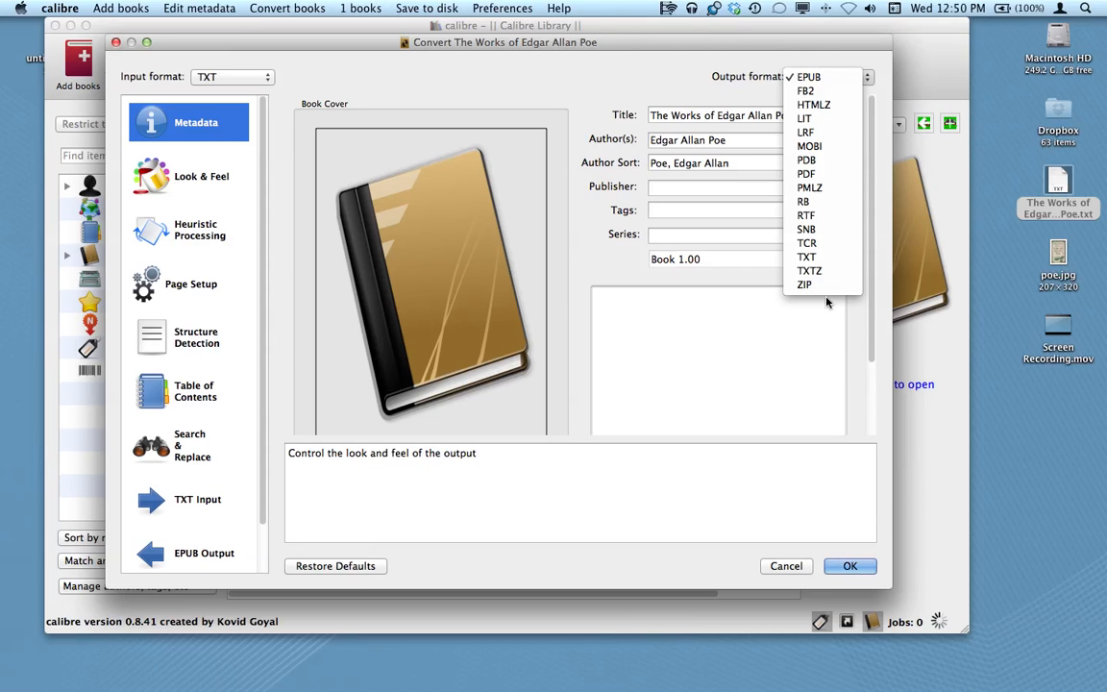
mouse_move(806, 90)
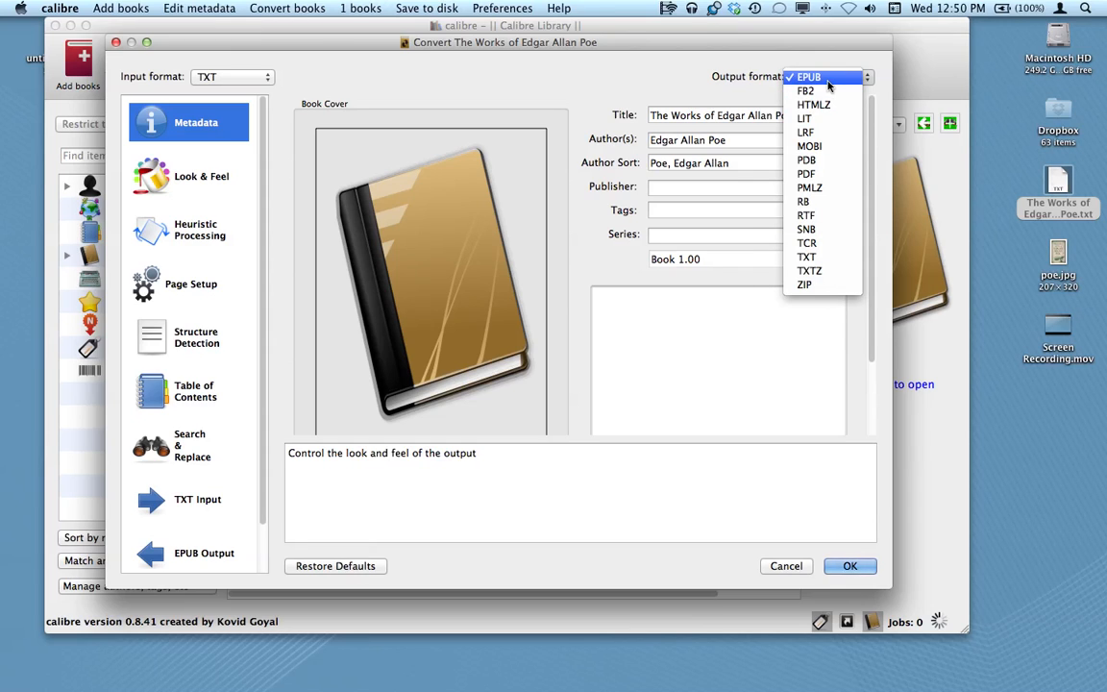
mouse_move(810, 146)
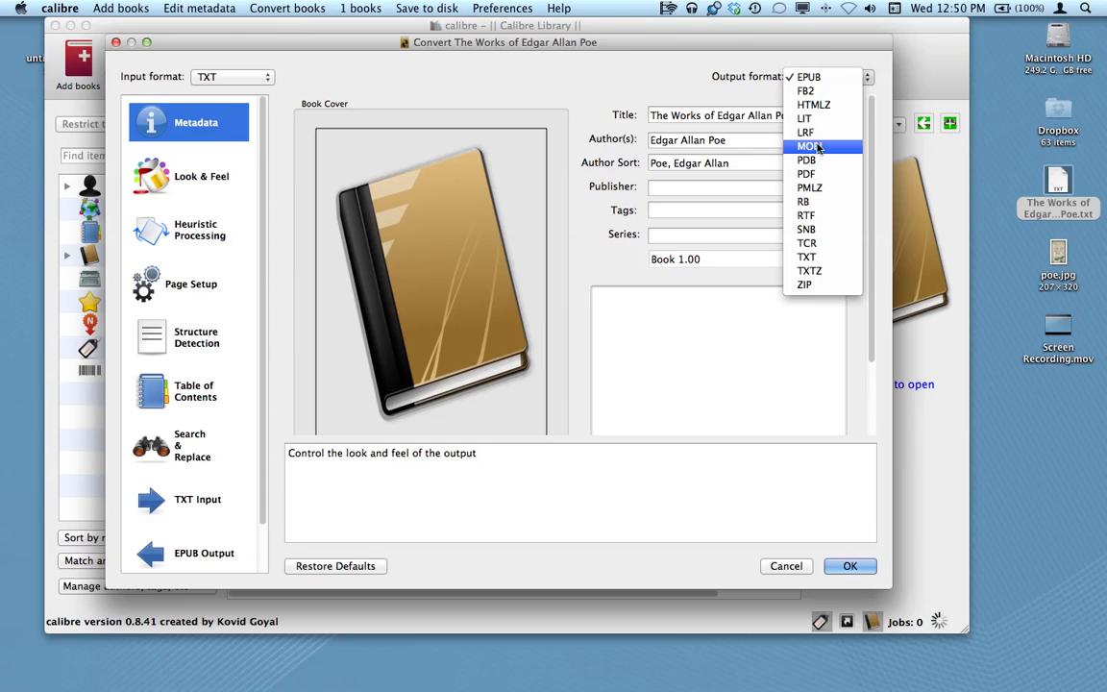
mouse_move(808, 173)
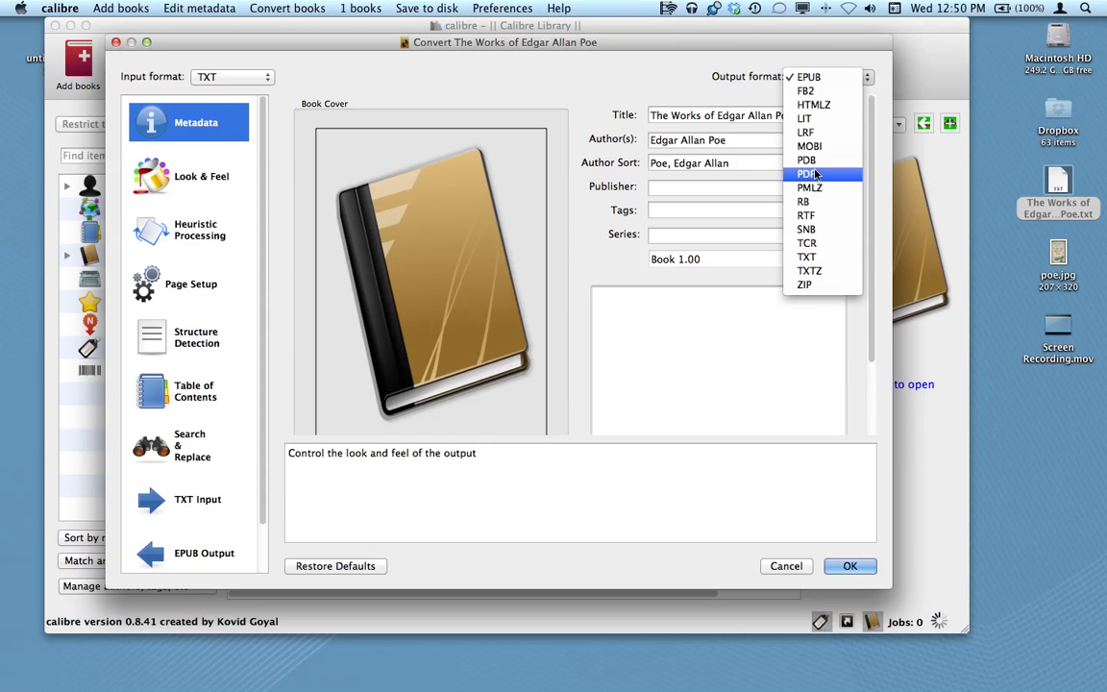
mouse_move(842, 88)
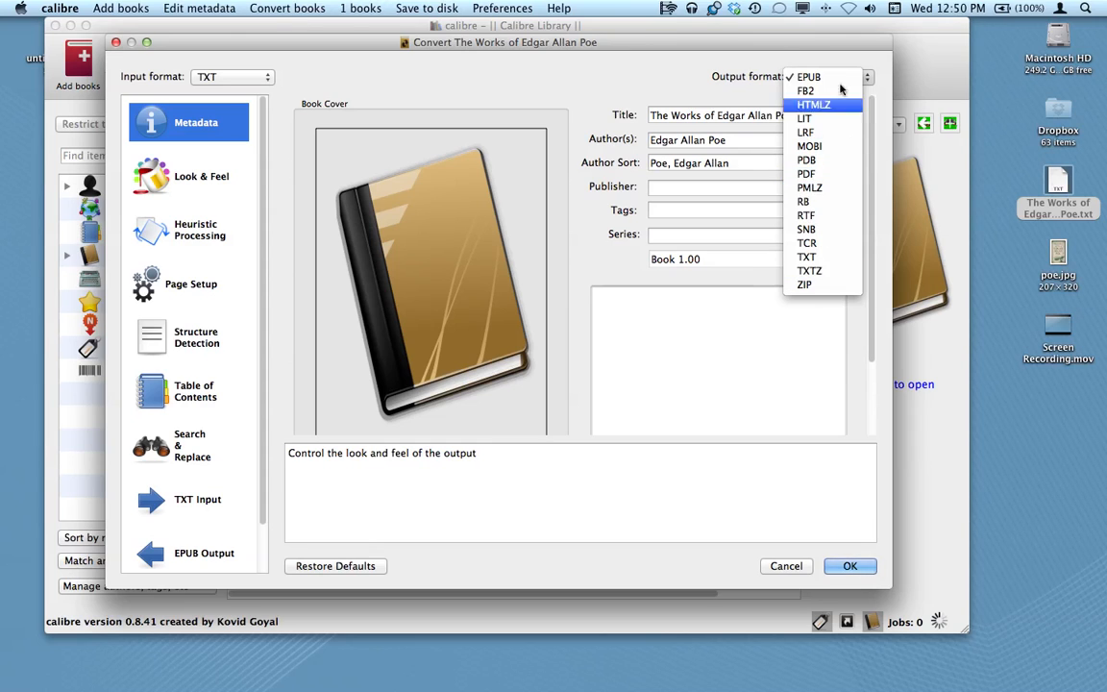
mouse_move(815, 174)
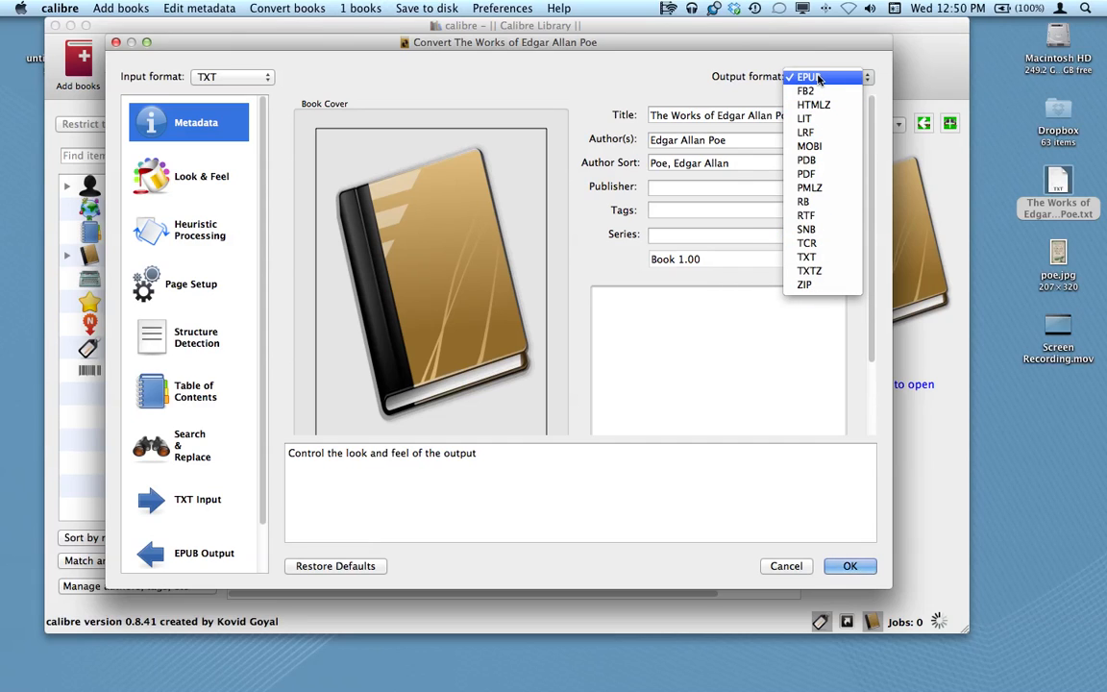
left_click(808, 77)
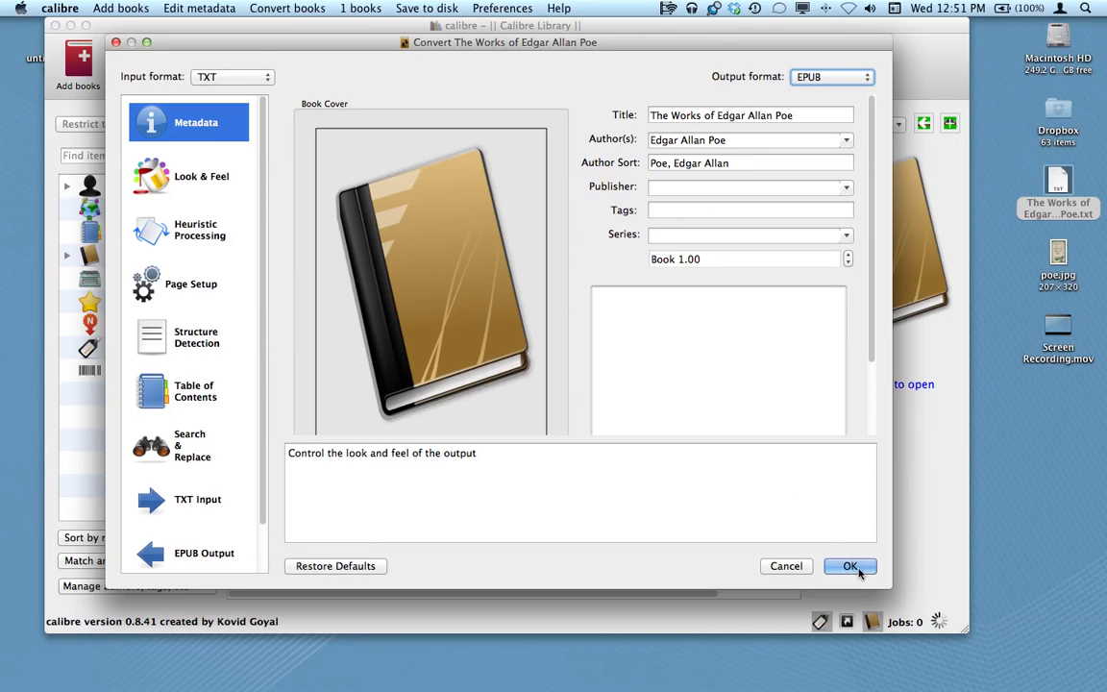
Step: Run the EPUB conversion and check the finished job in the Jobs list
left_click(850, 565)
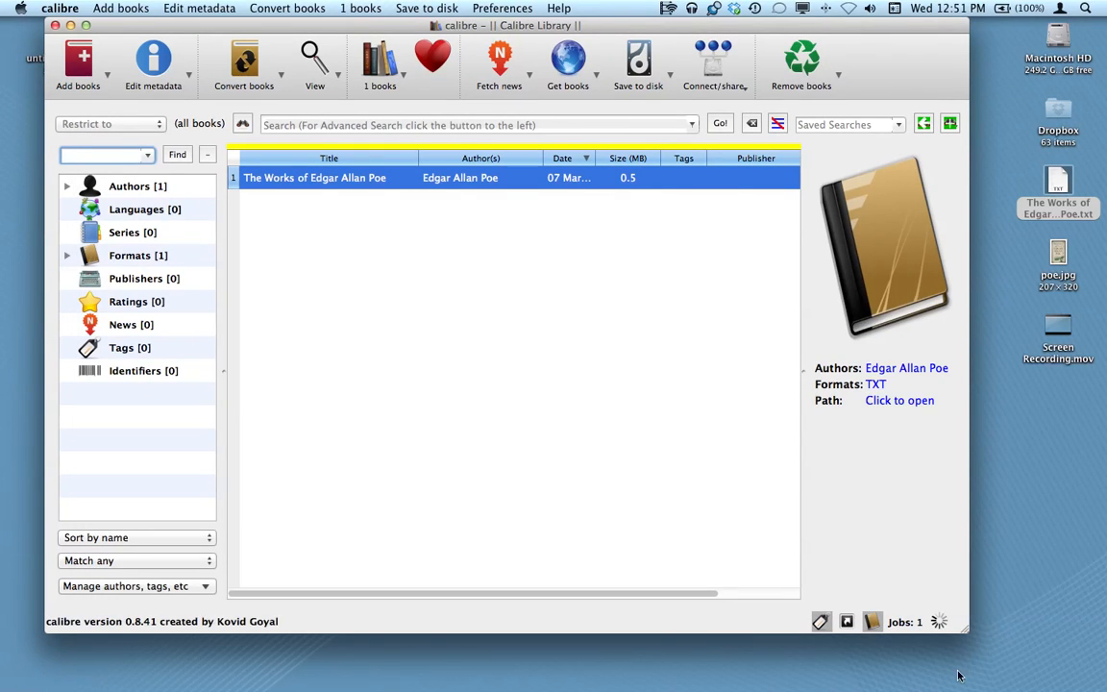
mouse_move(919, 538)
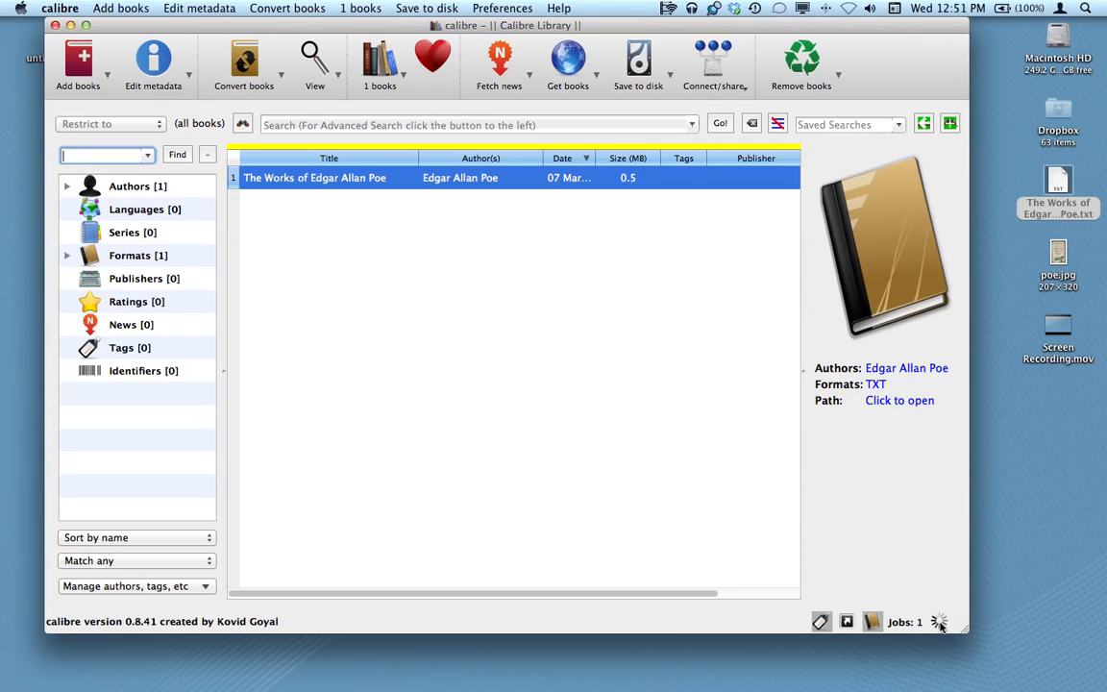
mouse_move(938, 623)
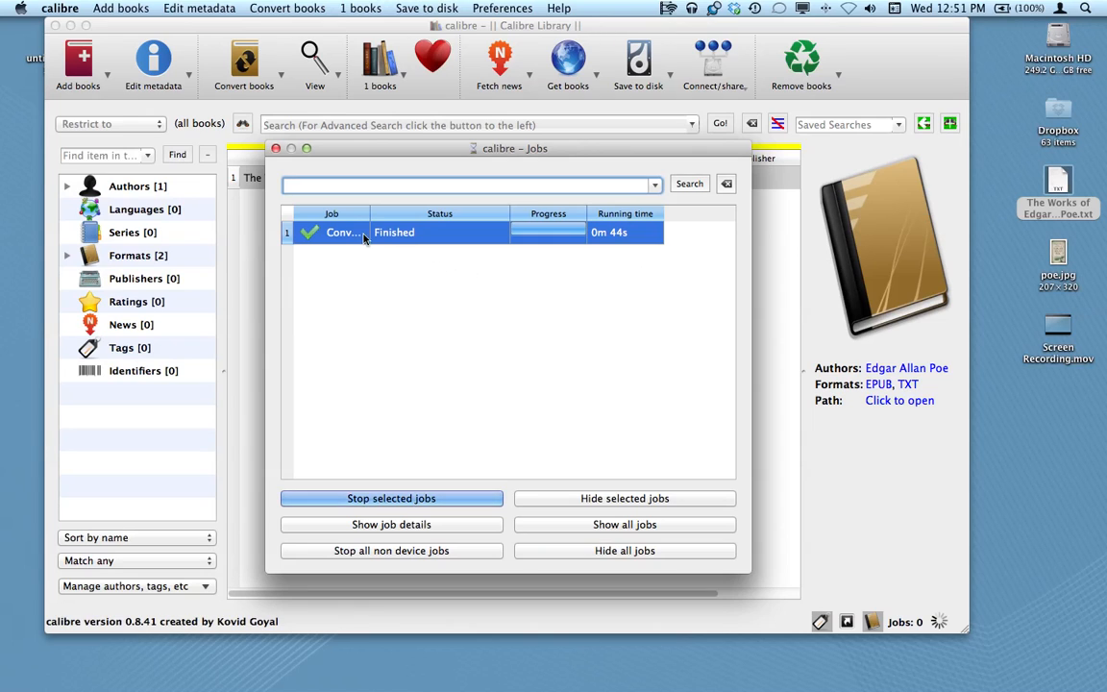
left_click(277, 148)
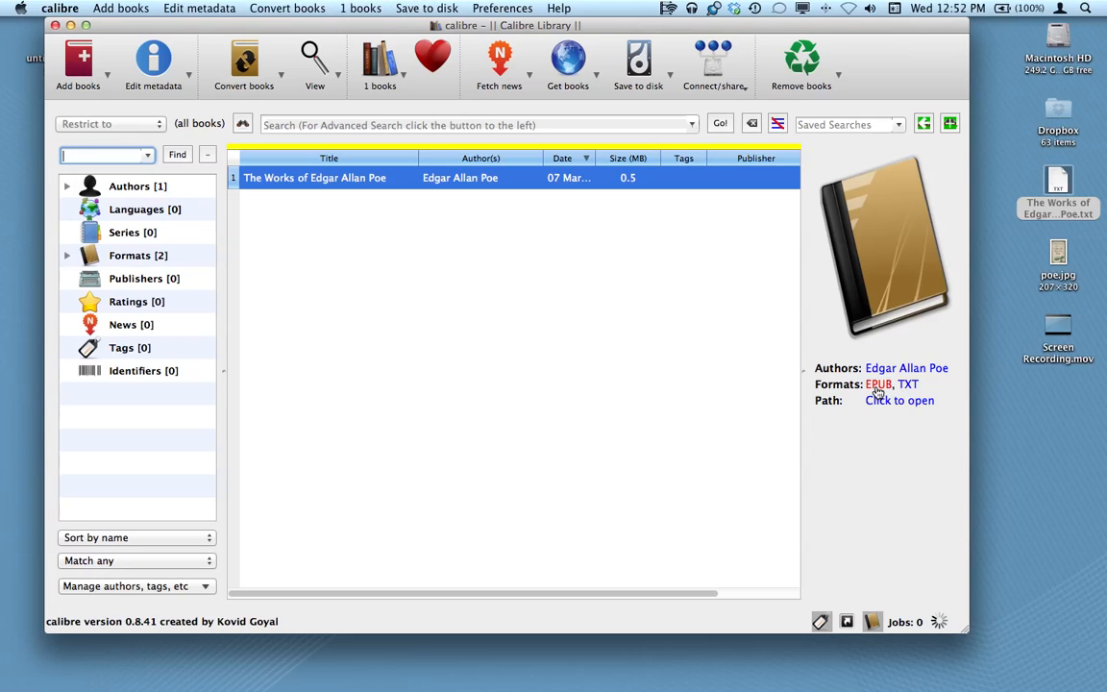
mouse_move(879, 392)
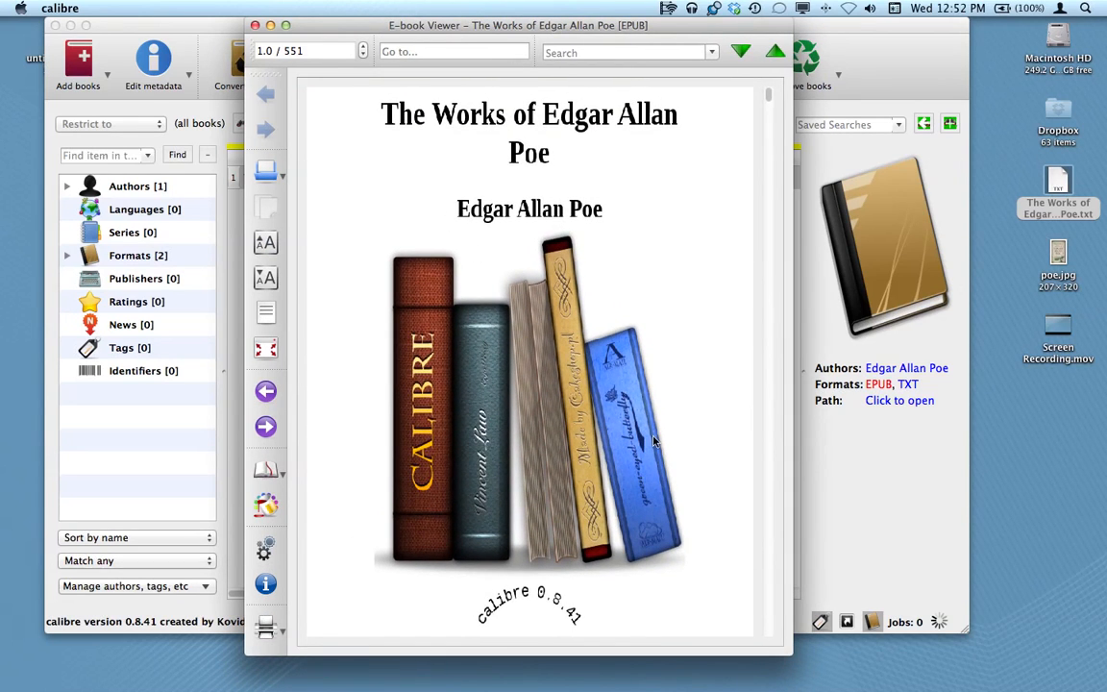
Step: Page forward through the converted EPUB to the EDGAR ALLAN POE introductory essay
left_click_drag(788, 654, 811, 632)
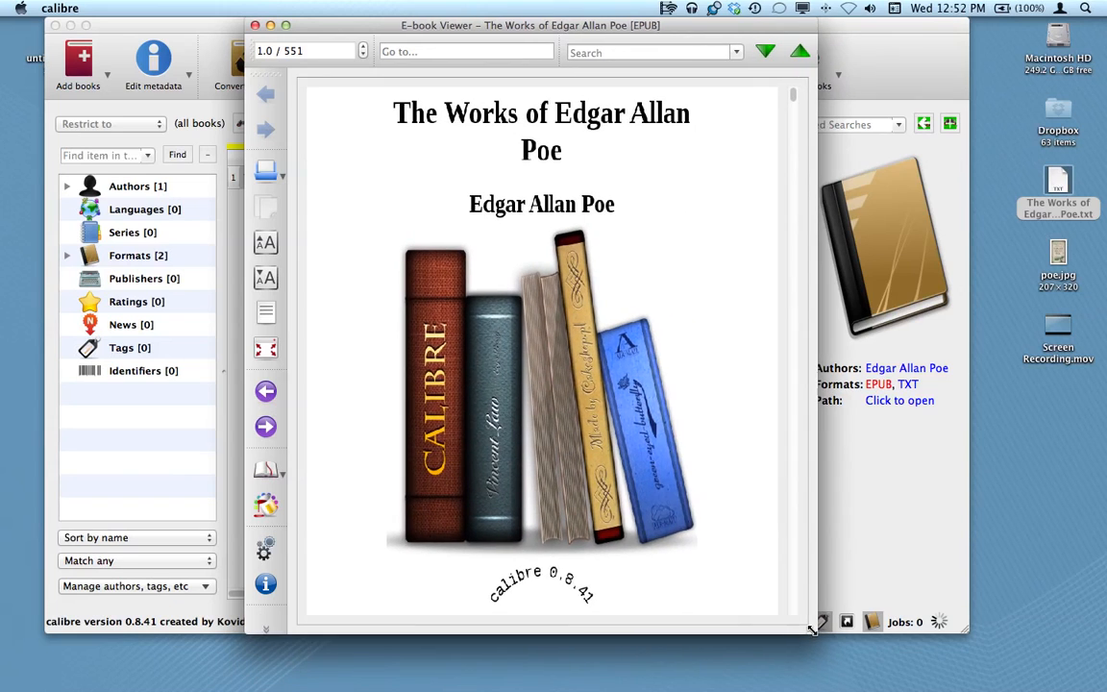
mouse_move(287, 423)
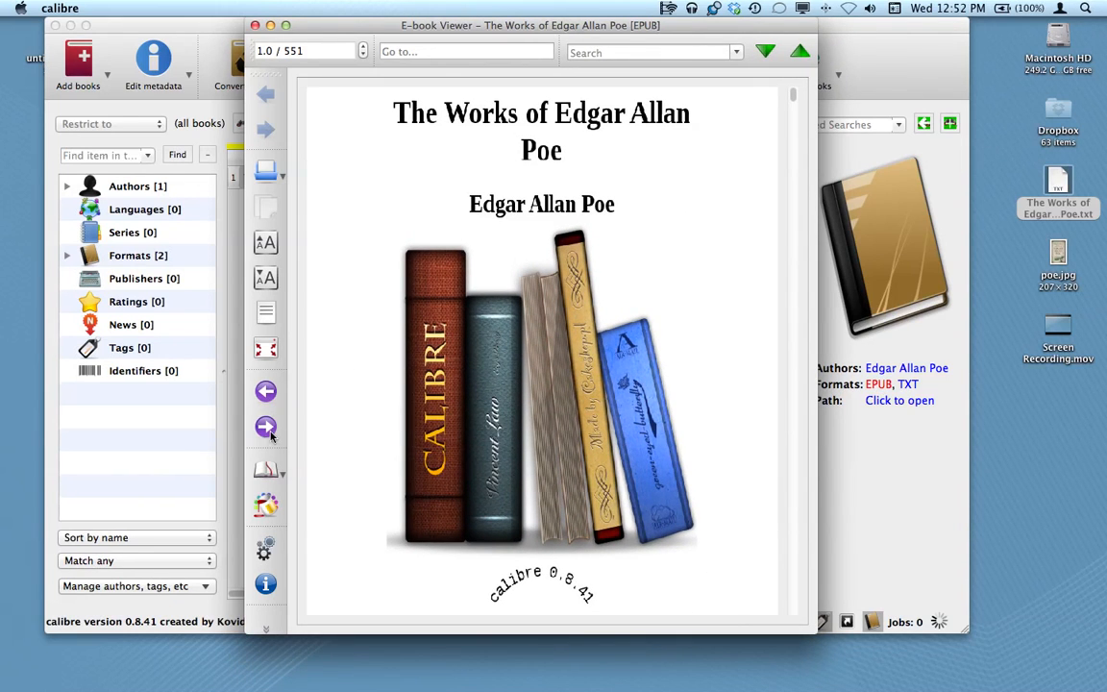
left_click(265, 427)
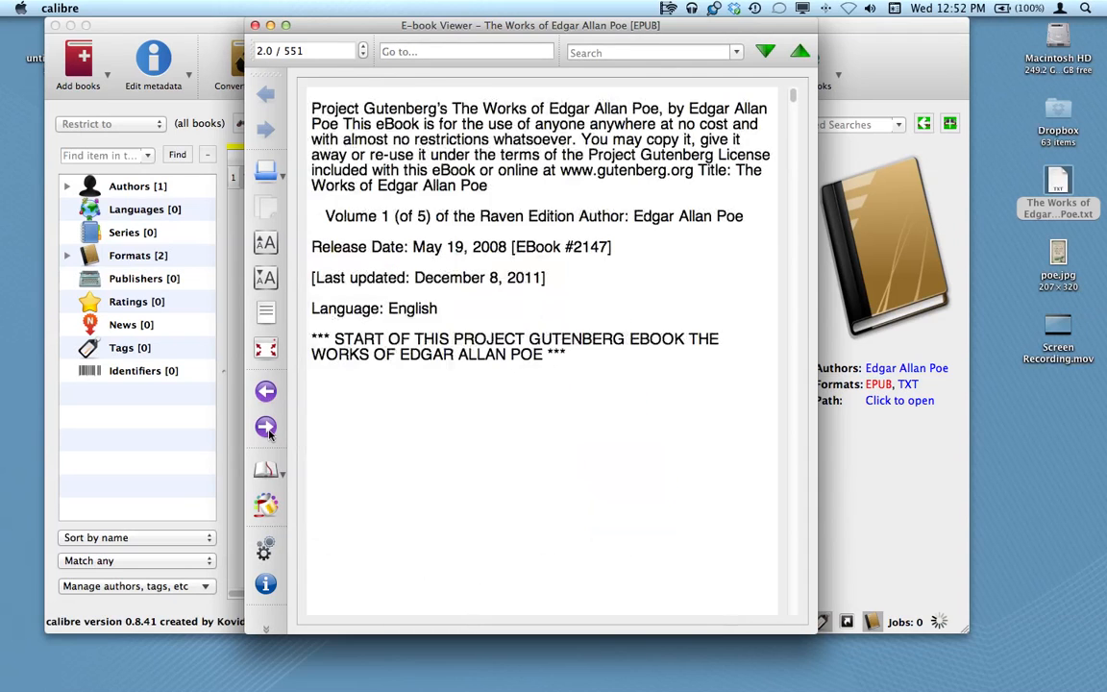
left_click(265, 427)
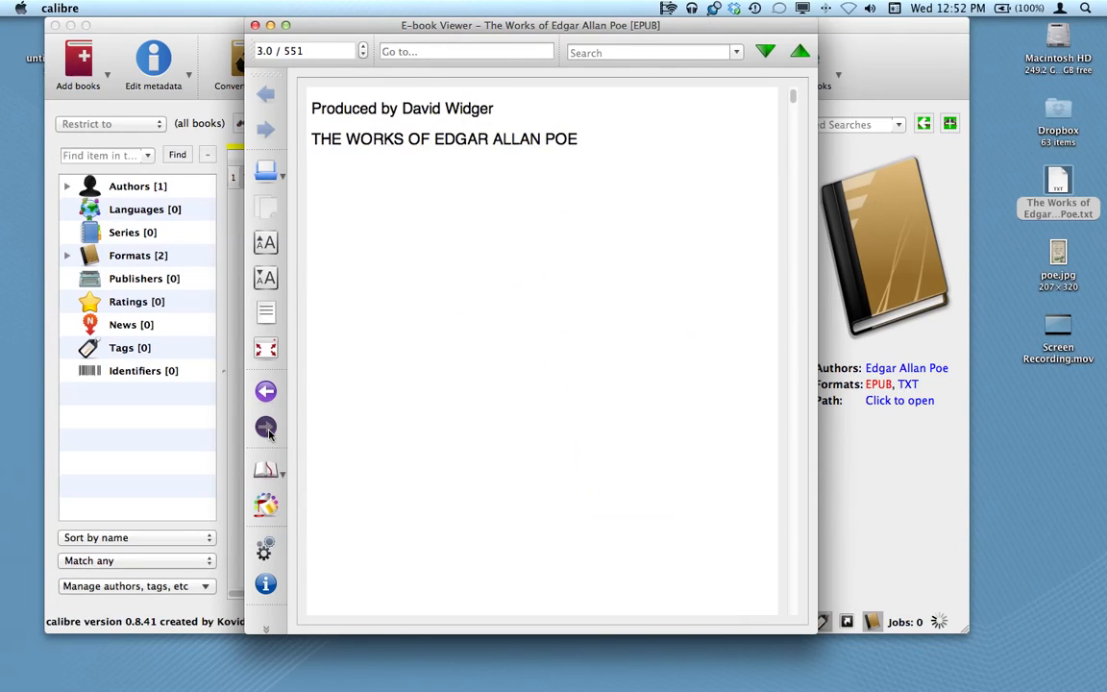
left_click(265, 427)
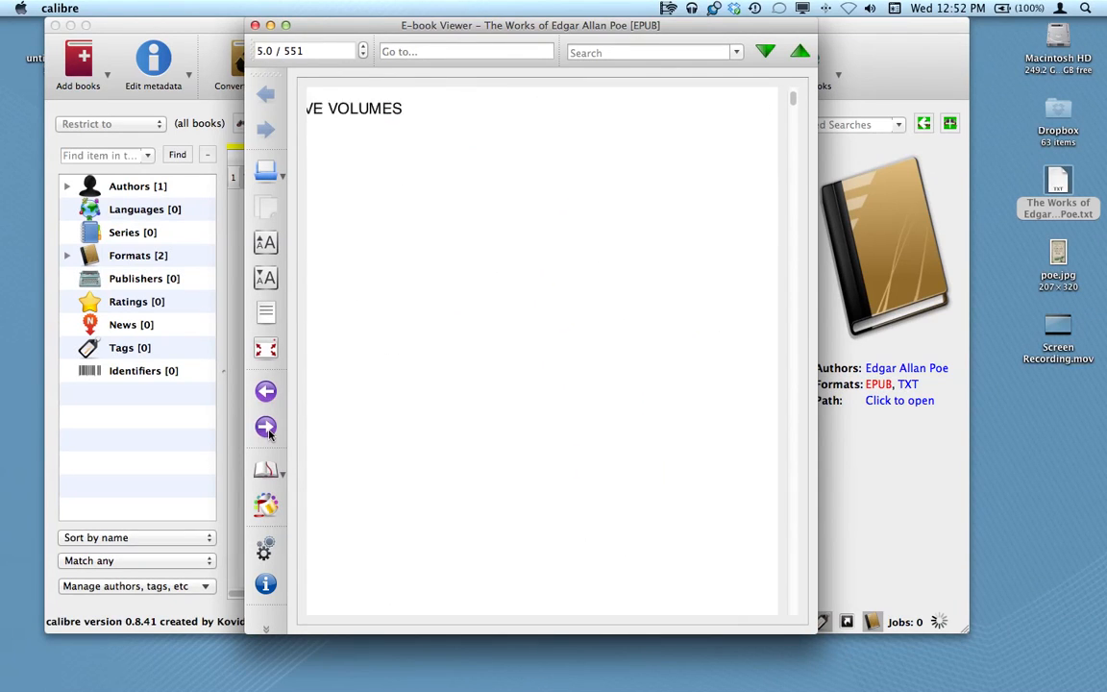
left_click(266, 427)
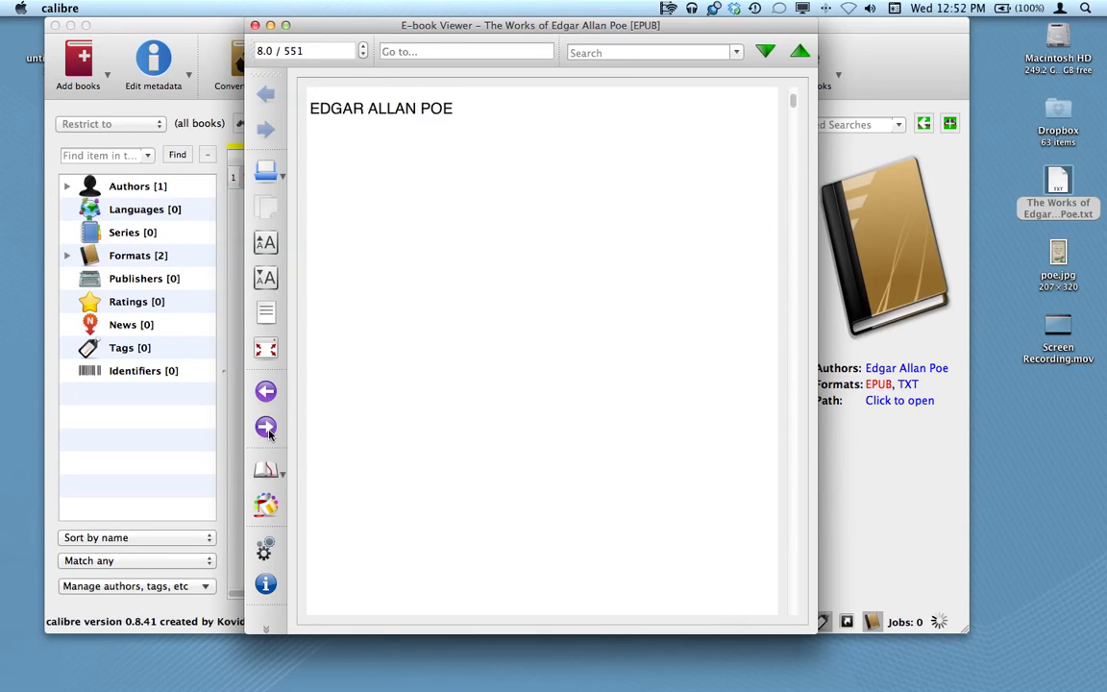
left_click(266, 427)
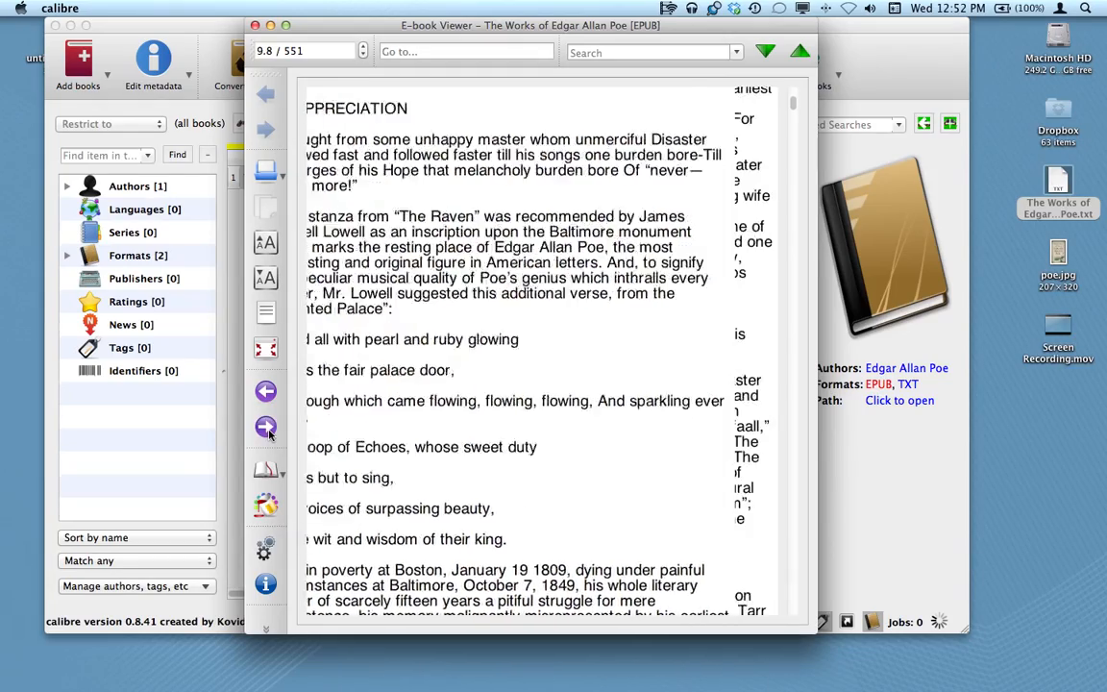
left_click(266, 427)
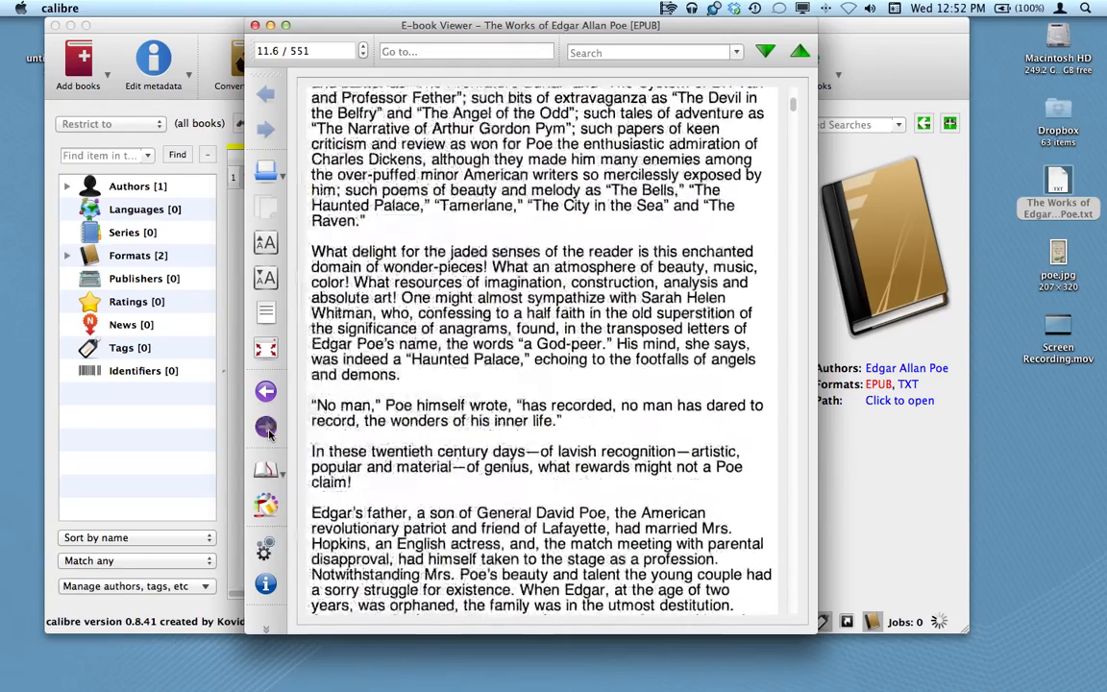
left_click(265, 427)
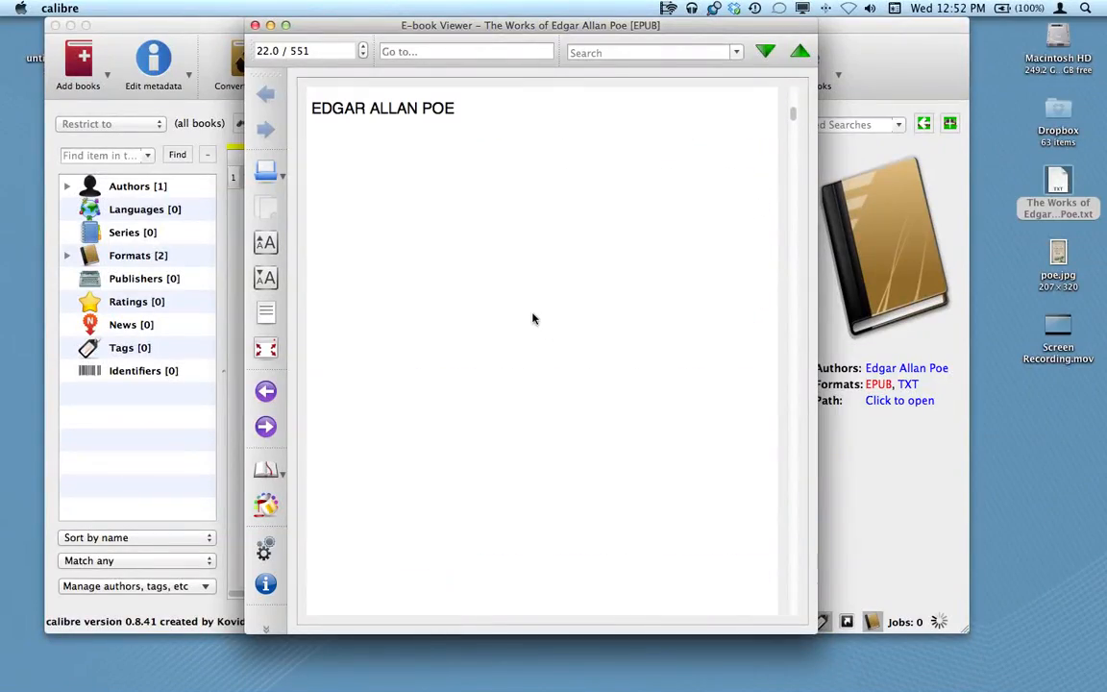
left_click(265, 131)
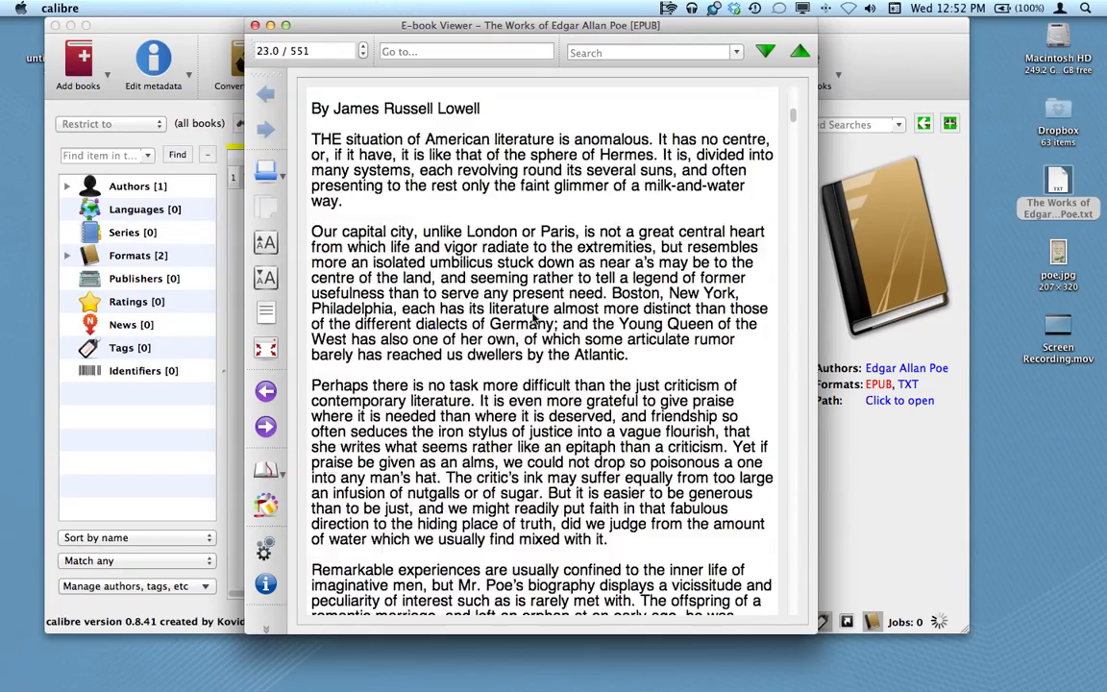
scroll("down", 3)
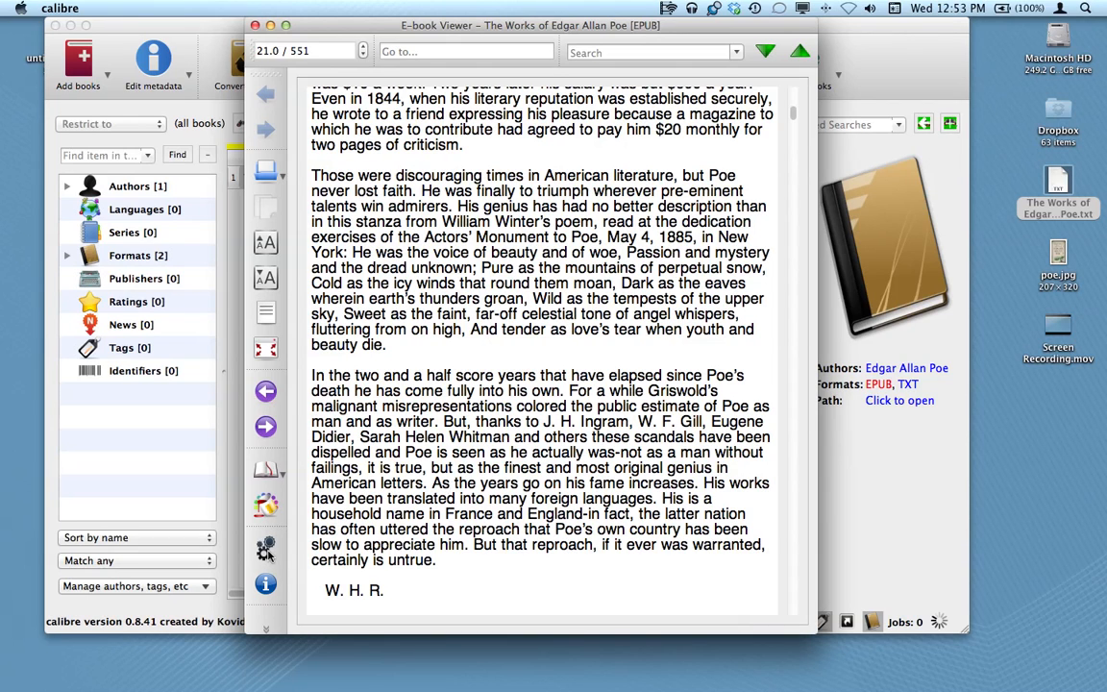
Step: Set the viewer's serif reading font to Hobo Std in Preferences
left_click(266, 548)
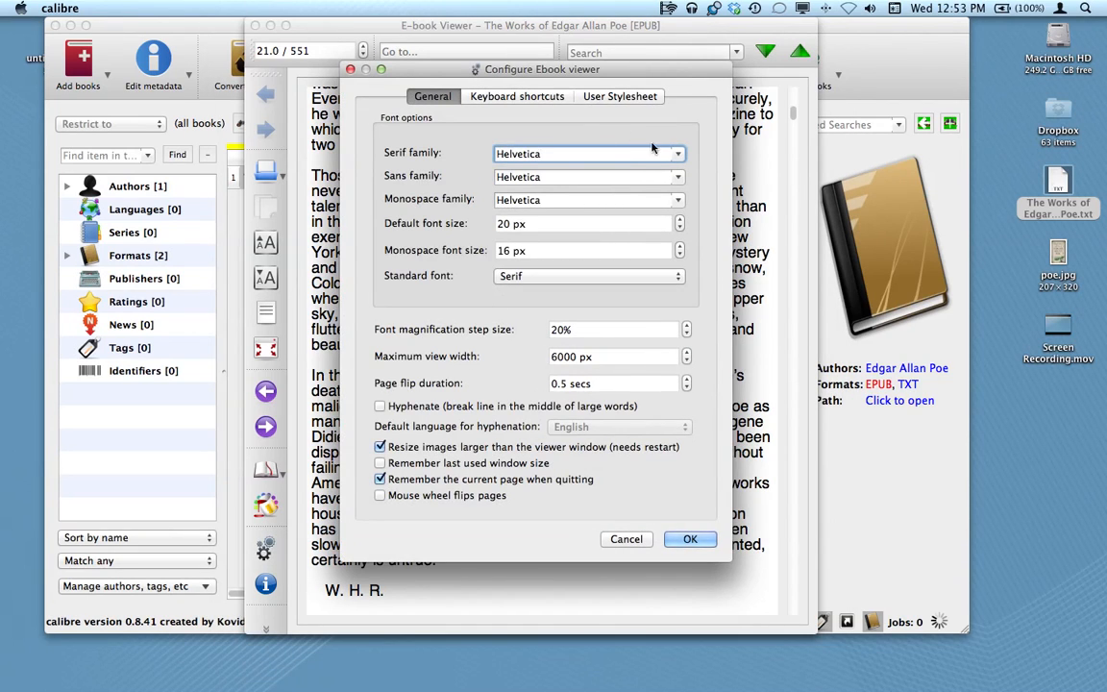
left_click(677, 154)
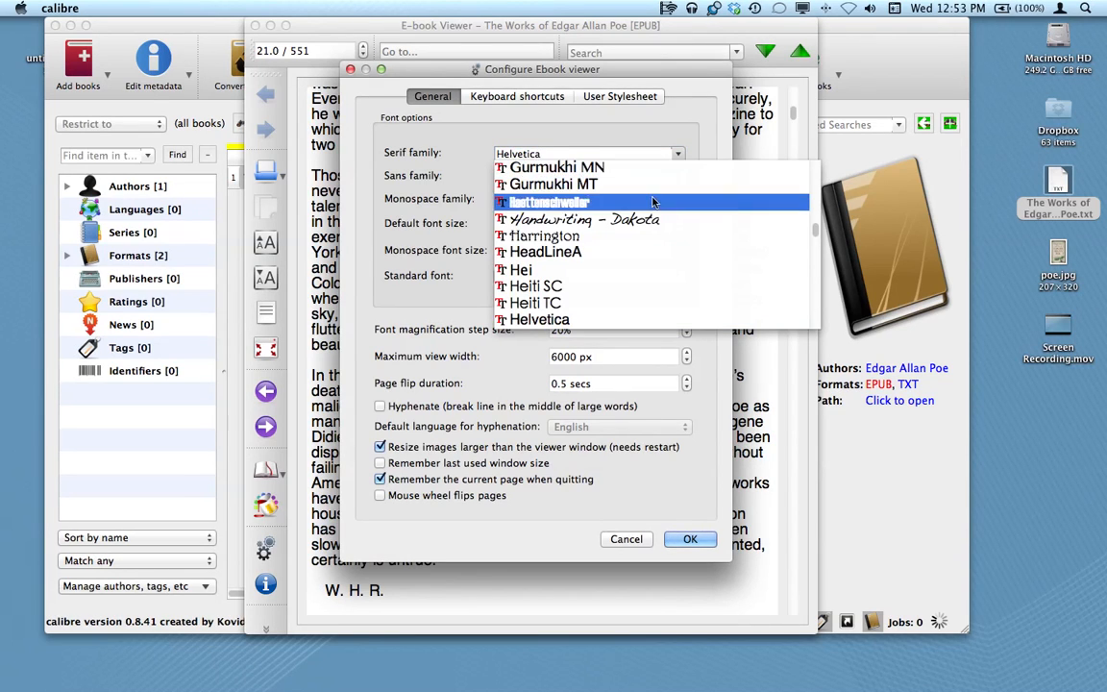
scroll("down", 3)
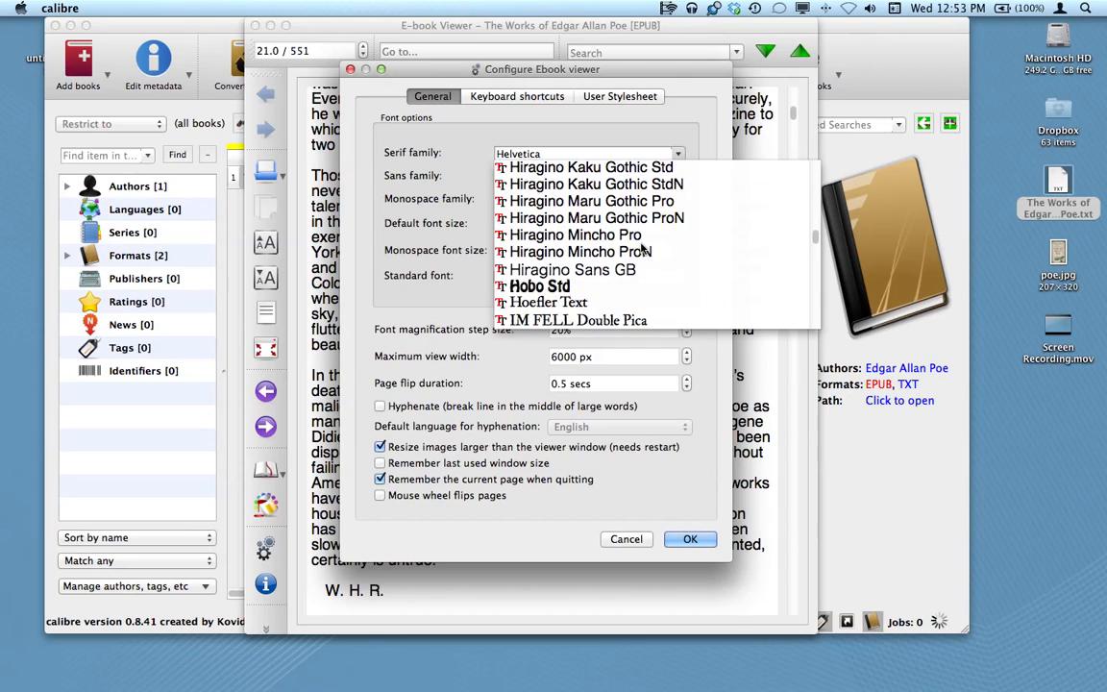
left_click(538, 284)
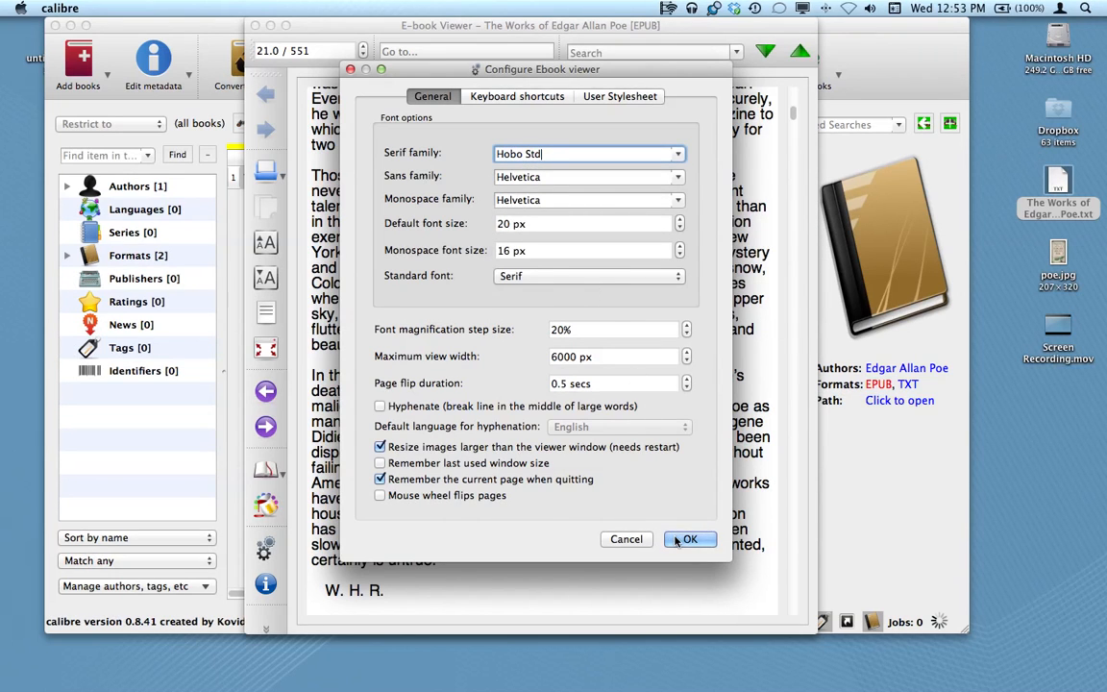
left_click(691, 538)
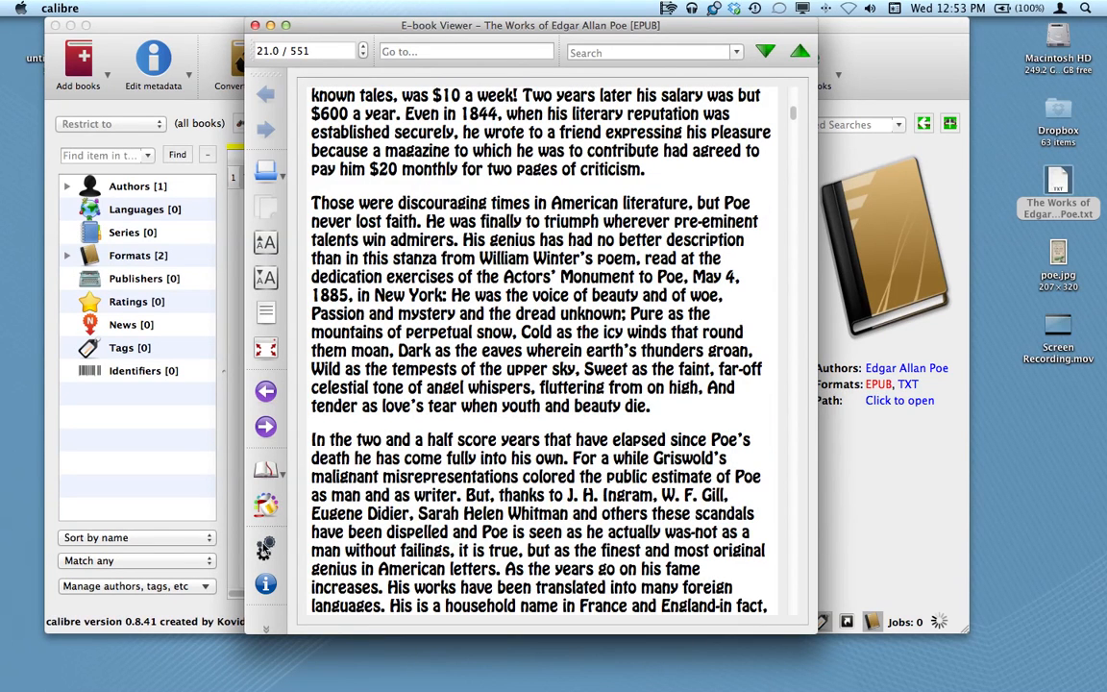
Step: Change the viewer's serif font back to Helvetica
left_click(677, 154)
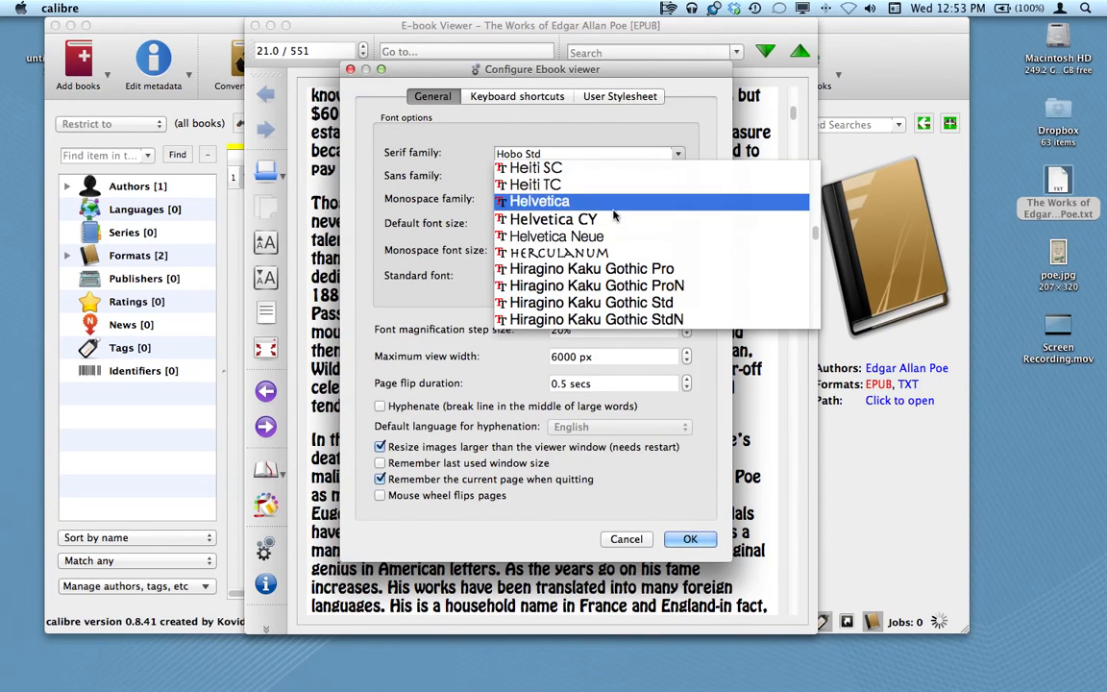
left_click(592, 284)
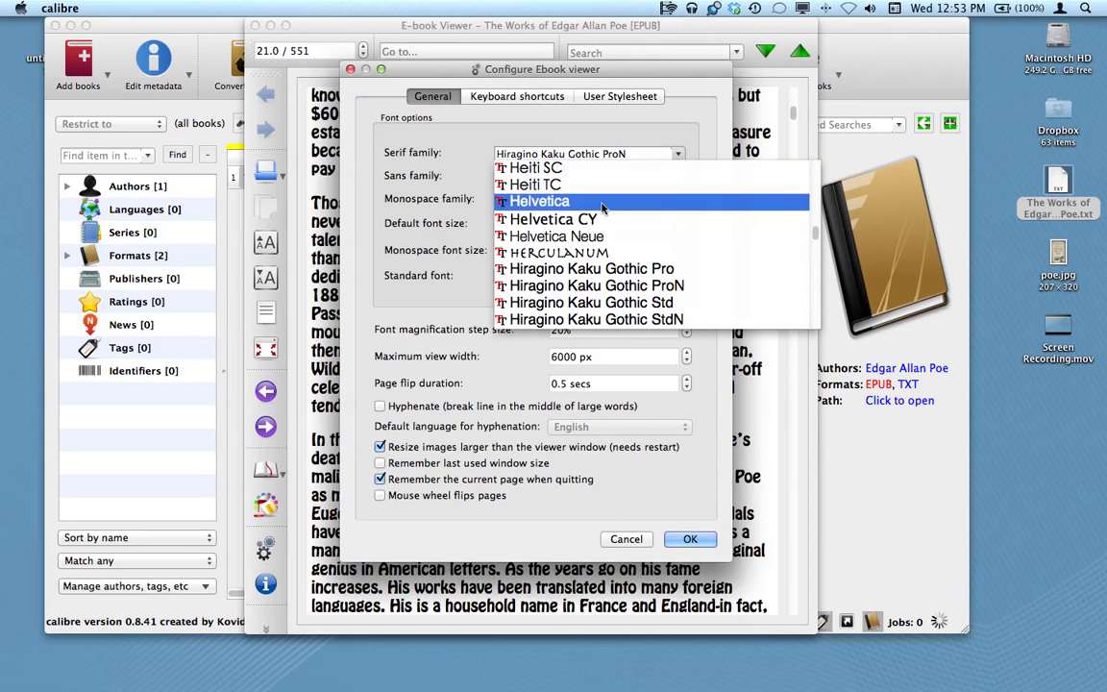
left_click(626, 539)
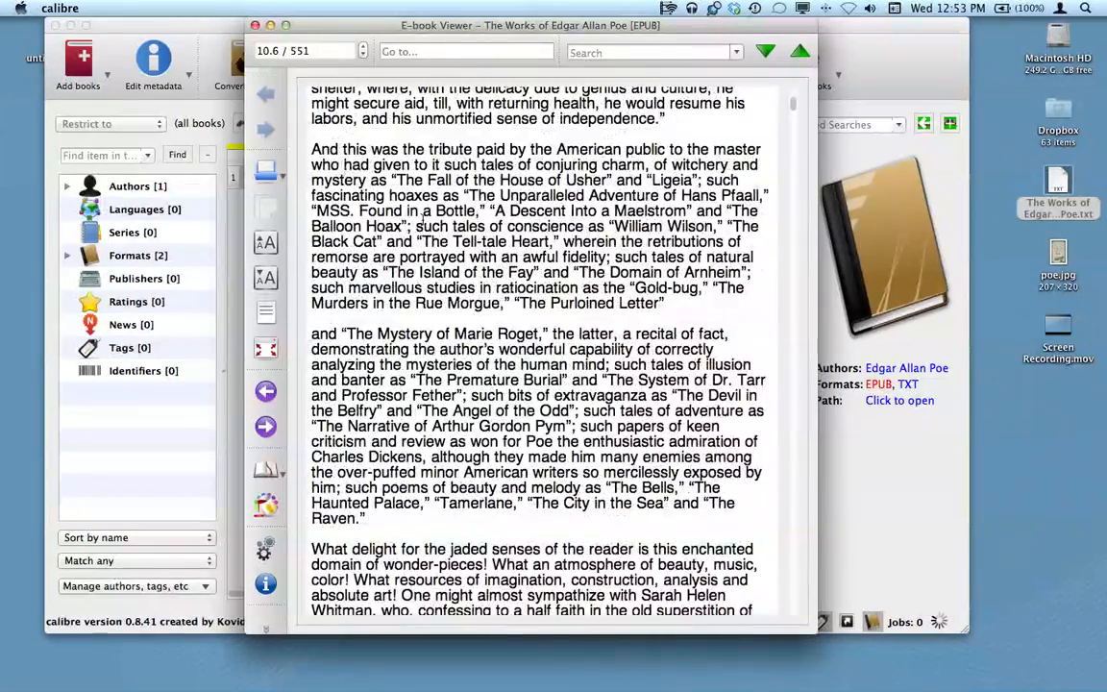
Step: Close the viewer, select the Poe book and bring up its full metadata editor
left_click(254, 25)
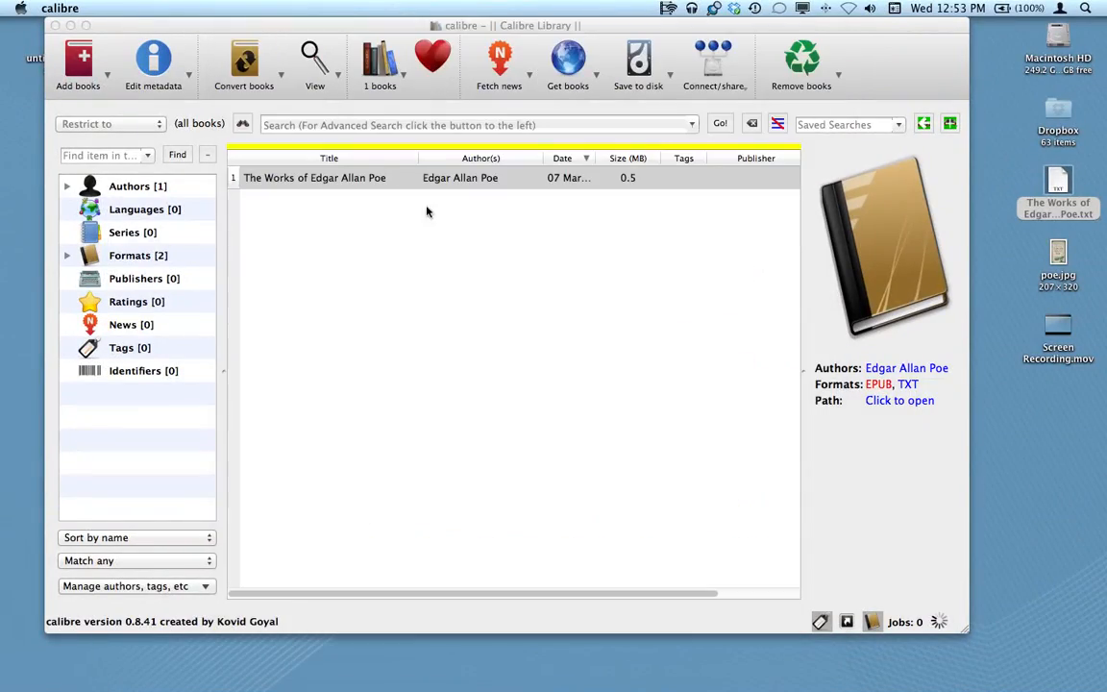
left_click(315, 177)
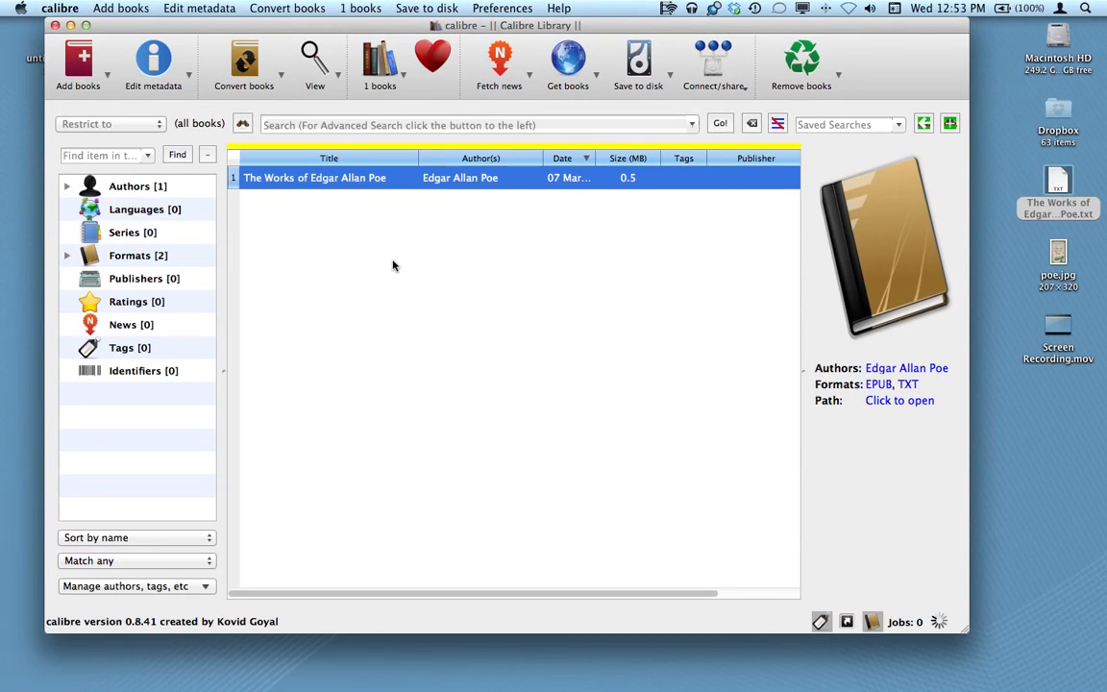
double_click(315, 177)
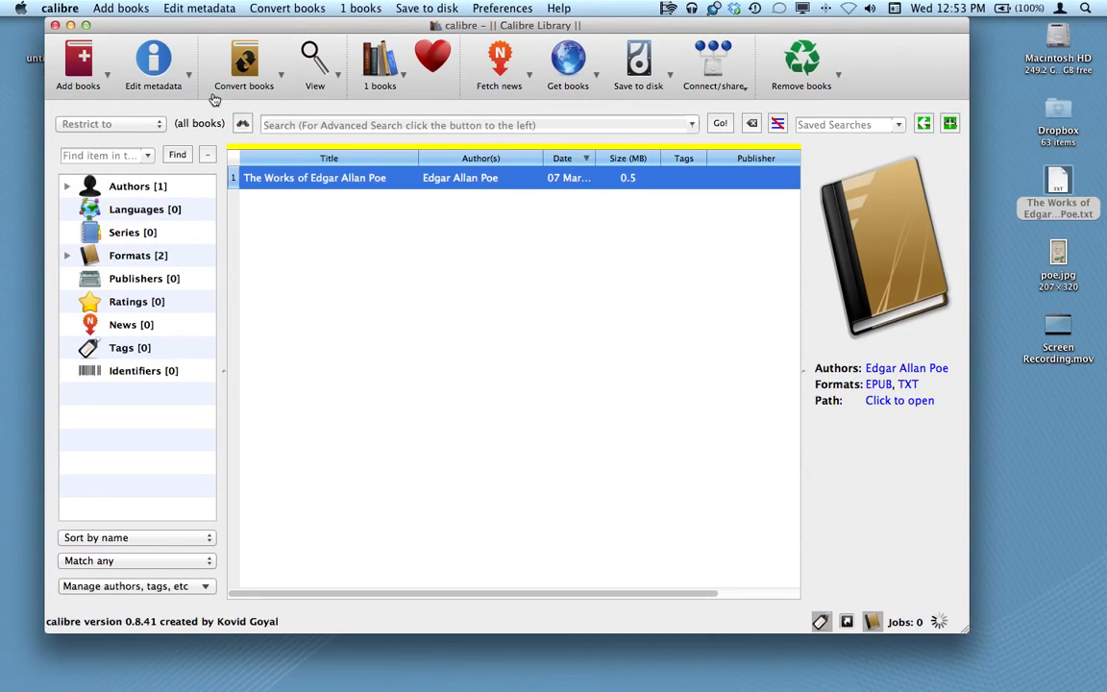
double_click(461, 177)
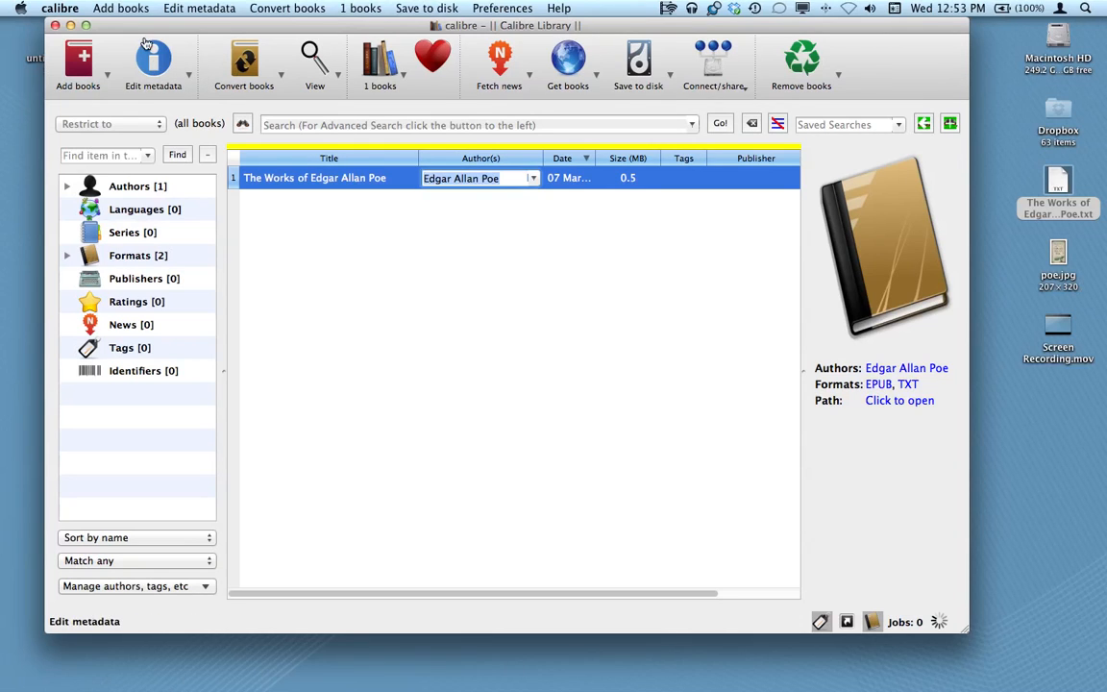
left_click(183, 65)
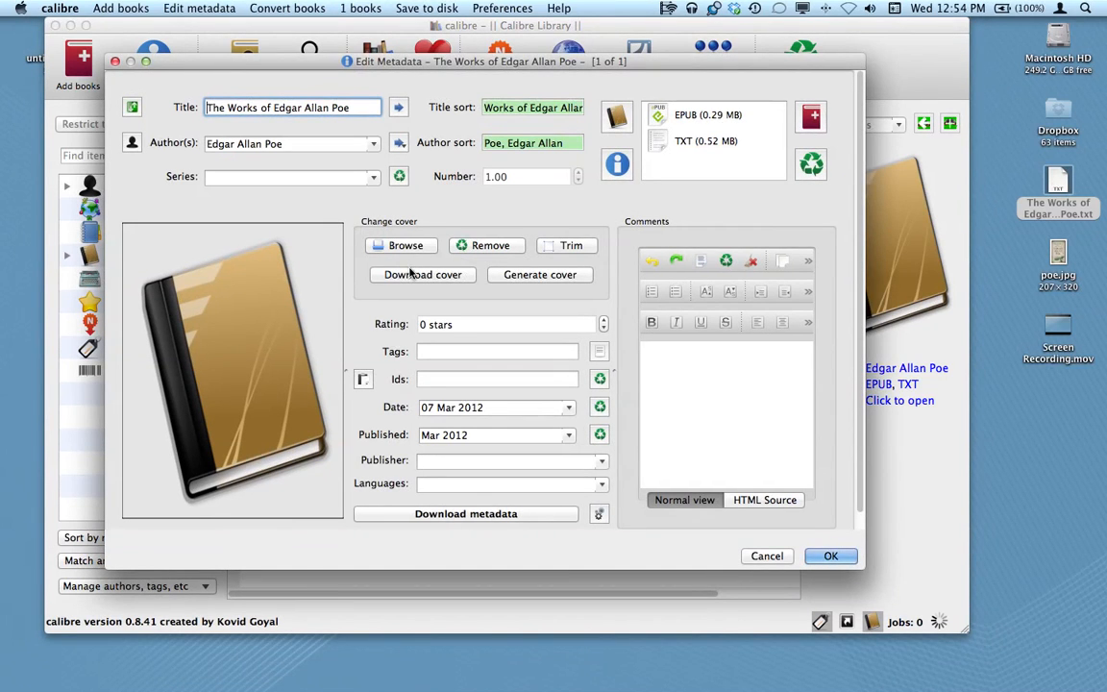
mouse_move(1058, 253)
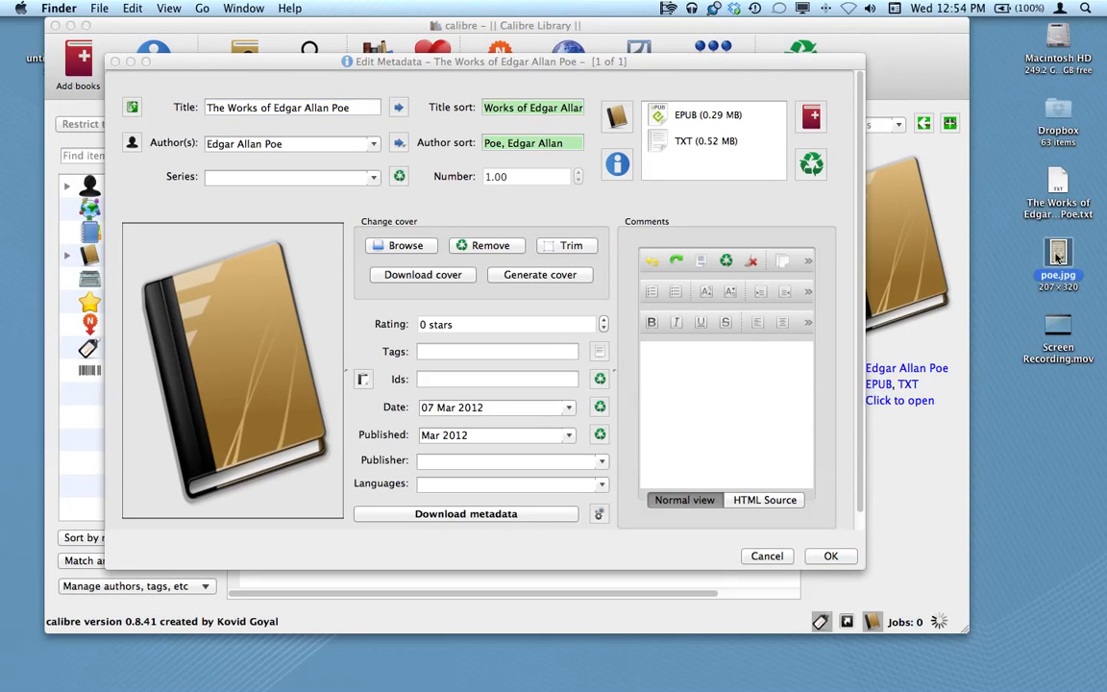
Step: Make poe.jpg from the desktop the book's cover and save the metadata
left_click_drag(1058, 254, 269, 326)
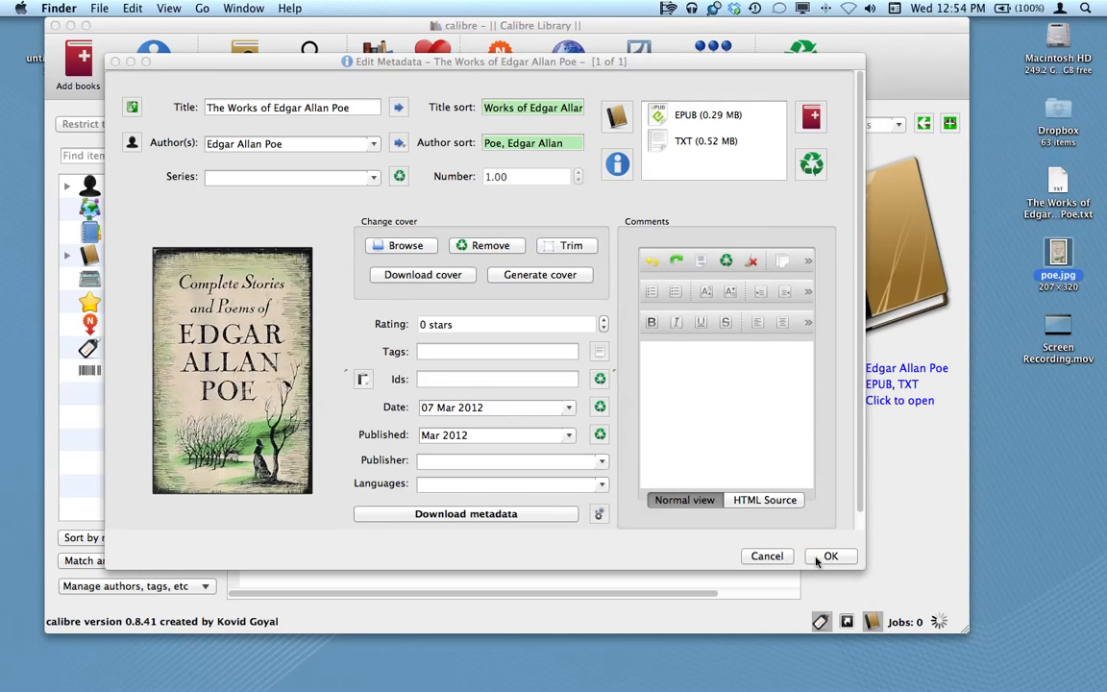
left_click(831, 556)
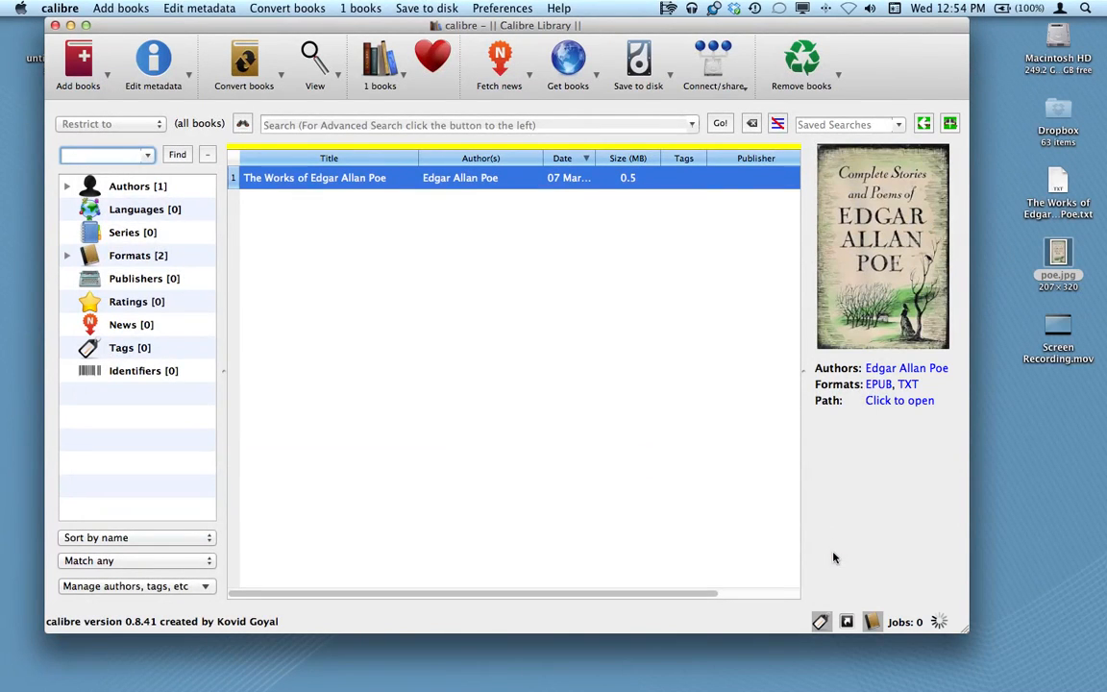
mouse_move(865, 204)
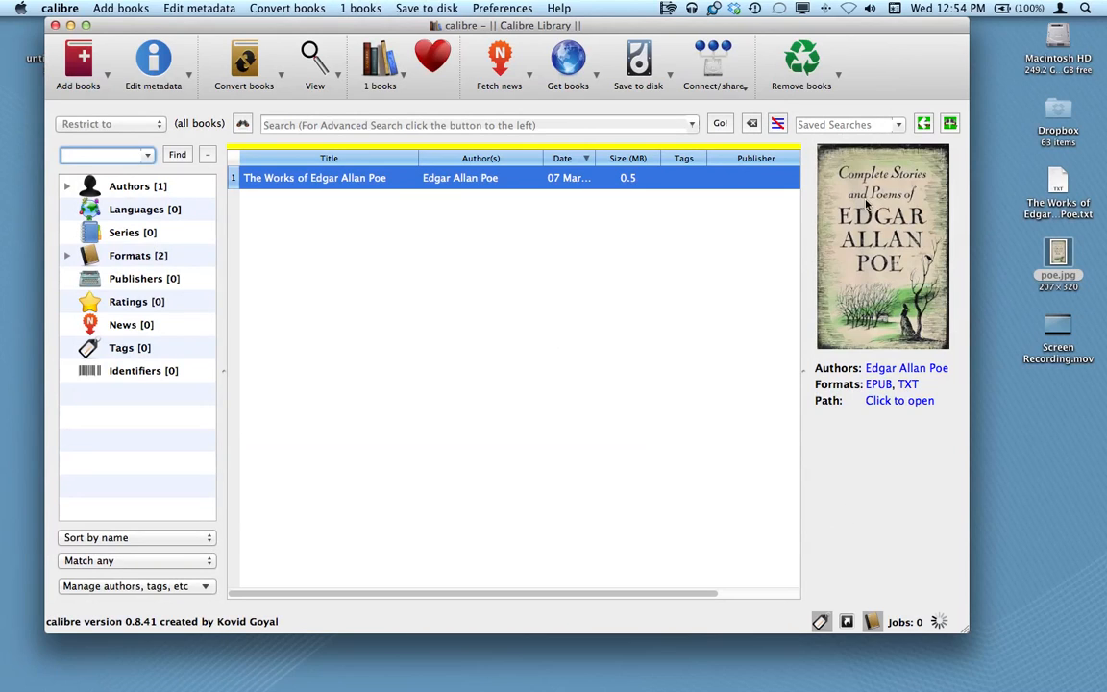
mouse_move(654, 375)
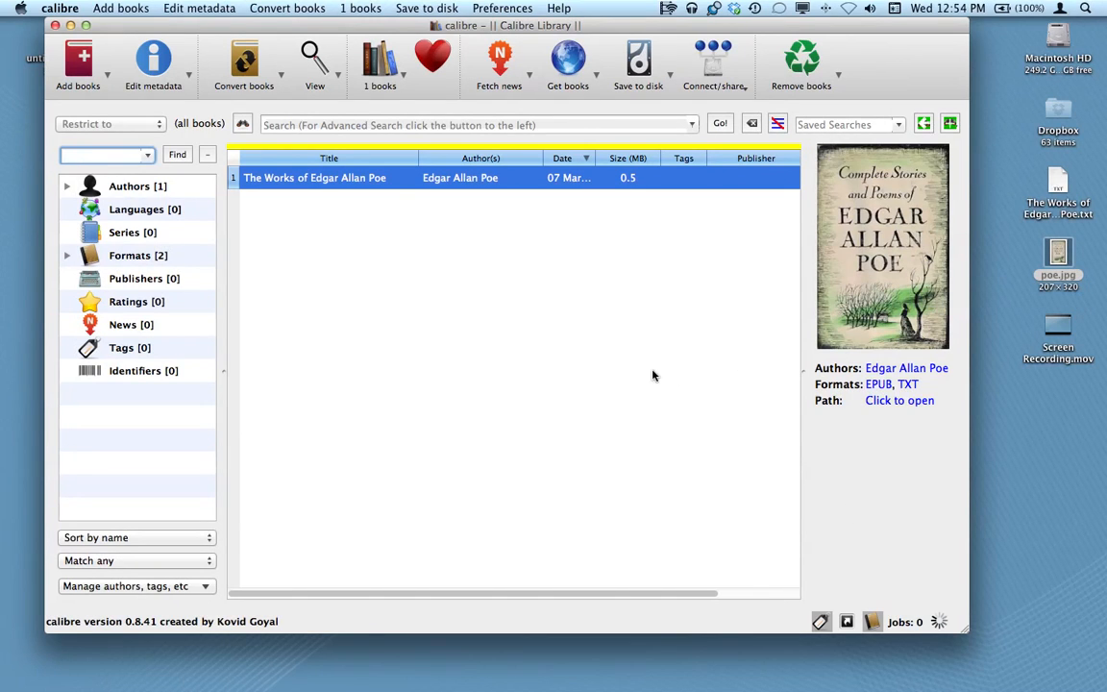
mouse_move(657, 469)
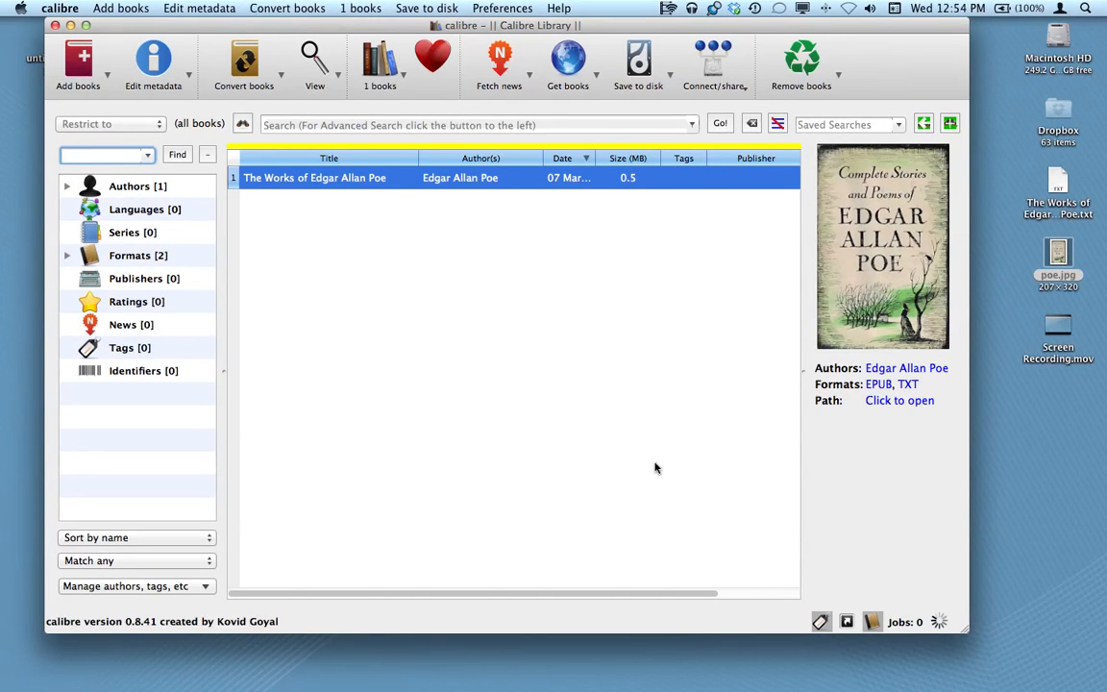
mouse_move(815, 385)
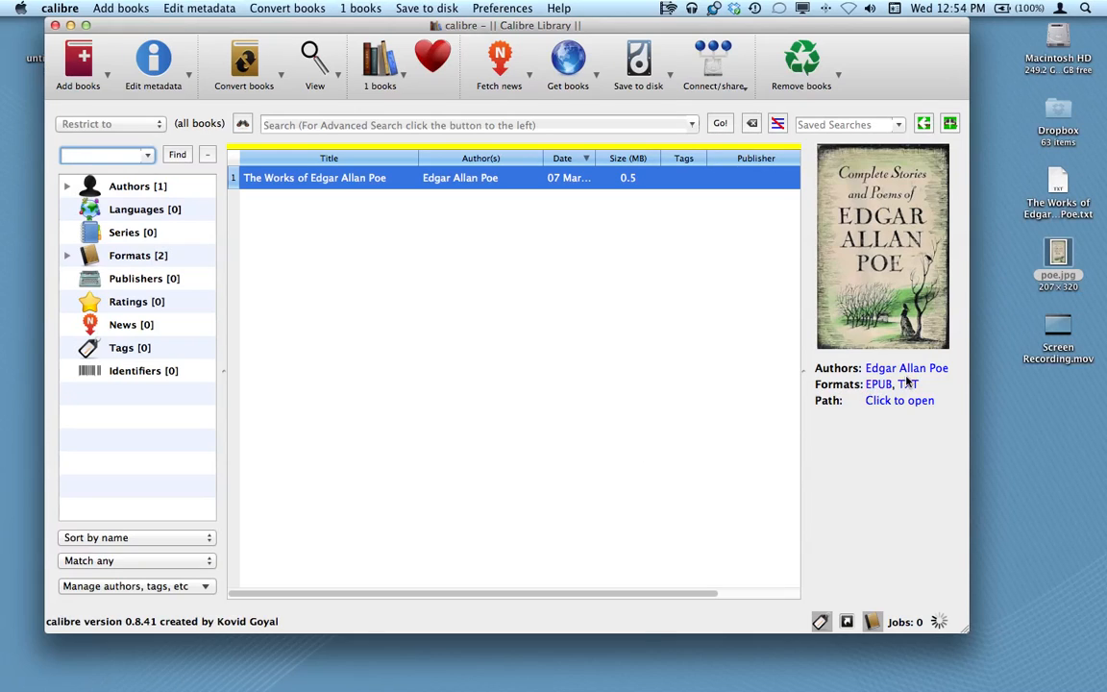
mouse_move(344, 188)
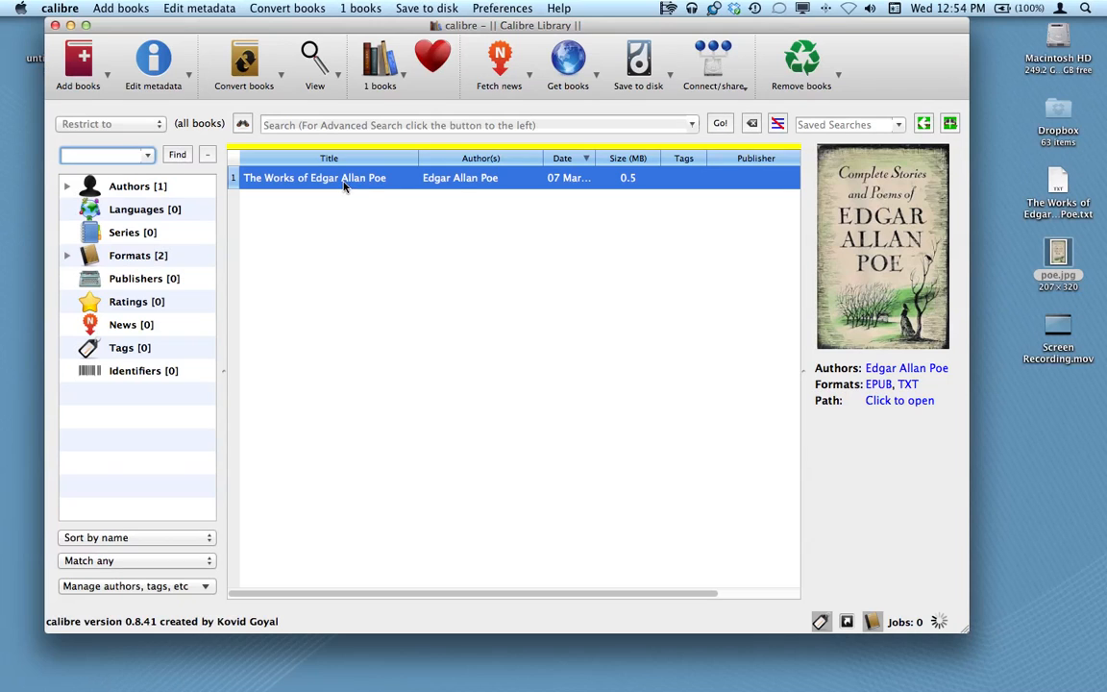
mouse_move(277, 75)
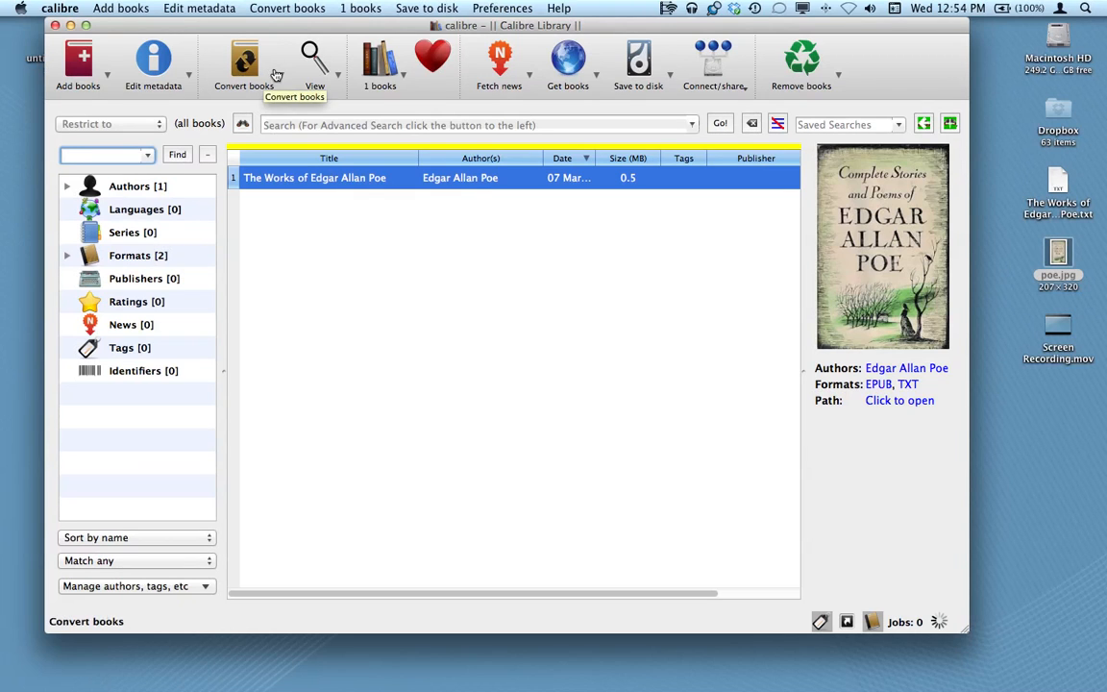
Step: Convert the Poe book from TXT input to MOBI output and start the job
left_click(242, 61)
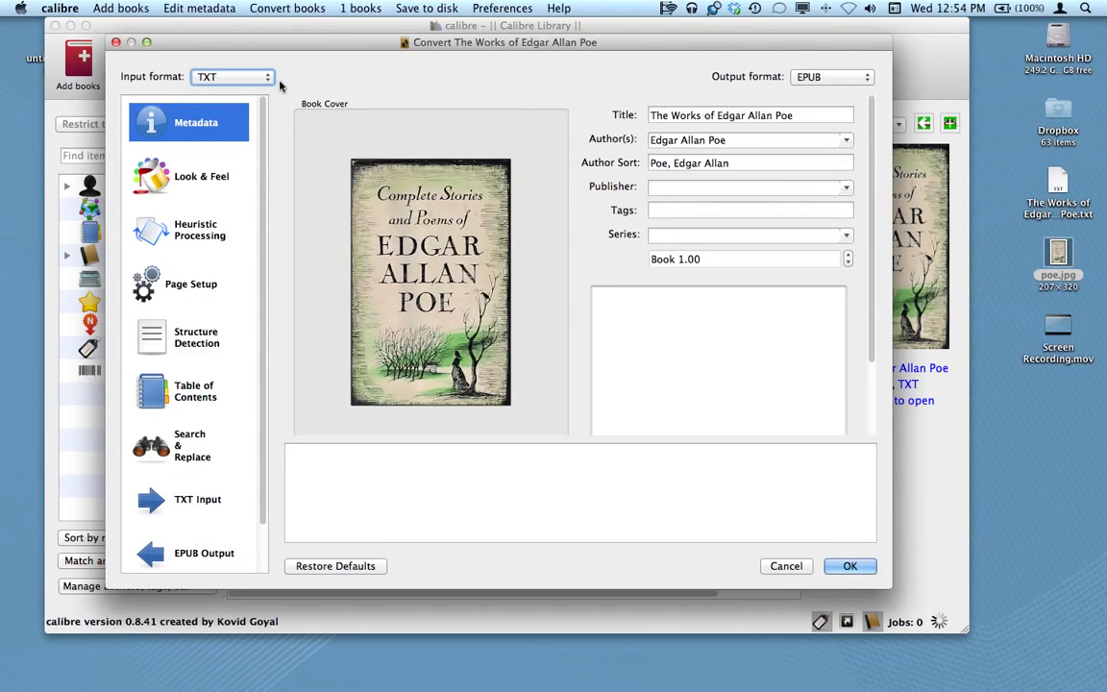
mouse_move(669, 89)
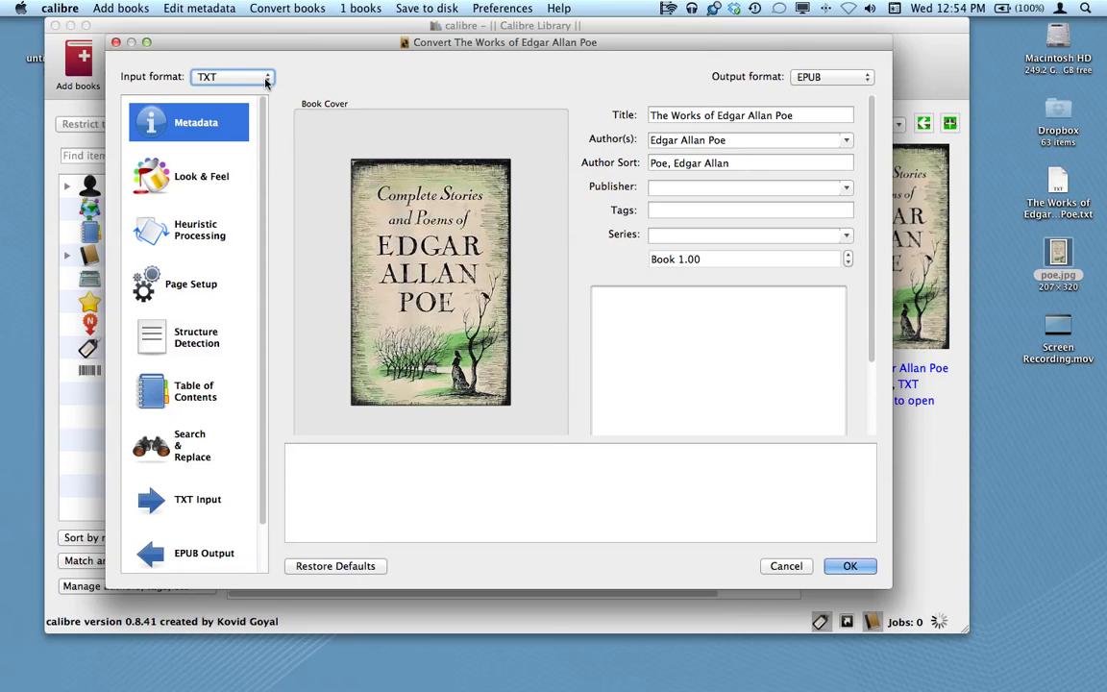
left_click(232, 77)
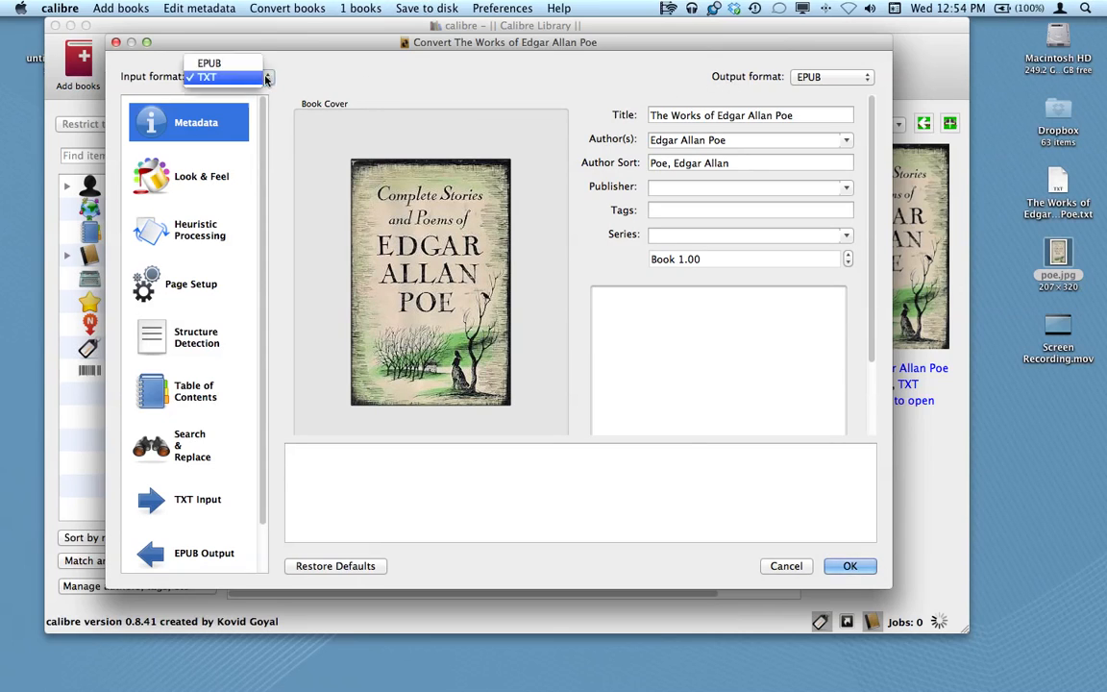
left_click(207, 76)
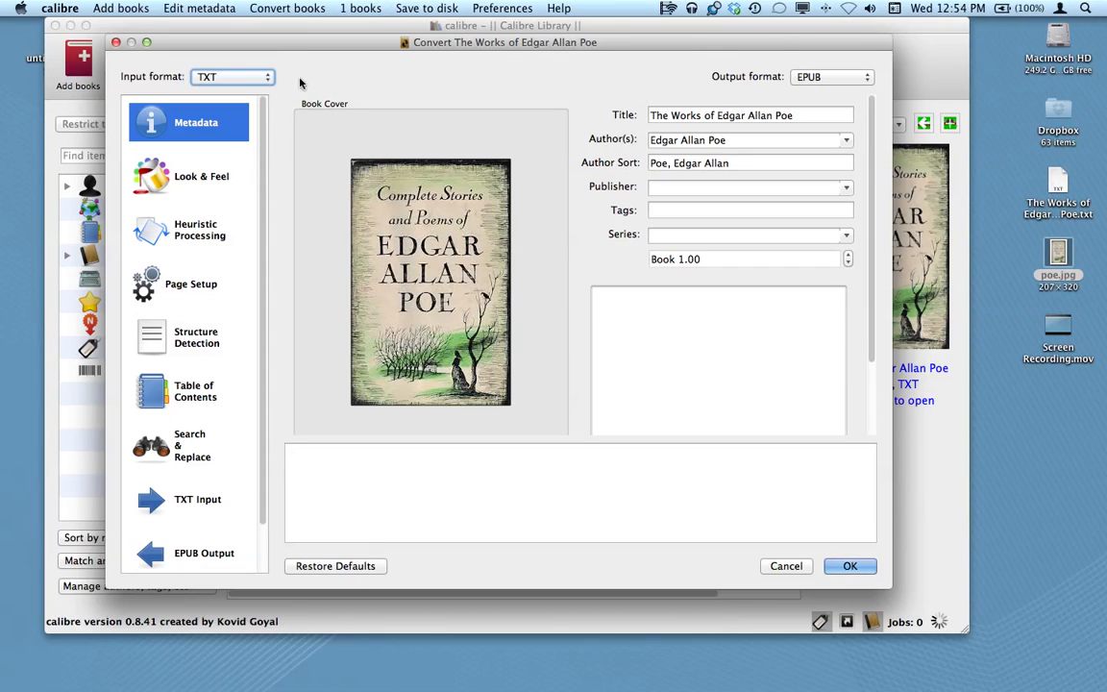
left_click(830, 77)
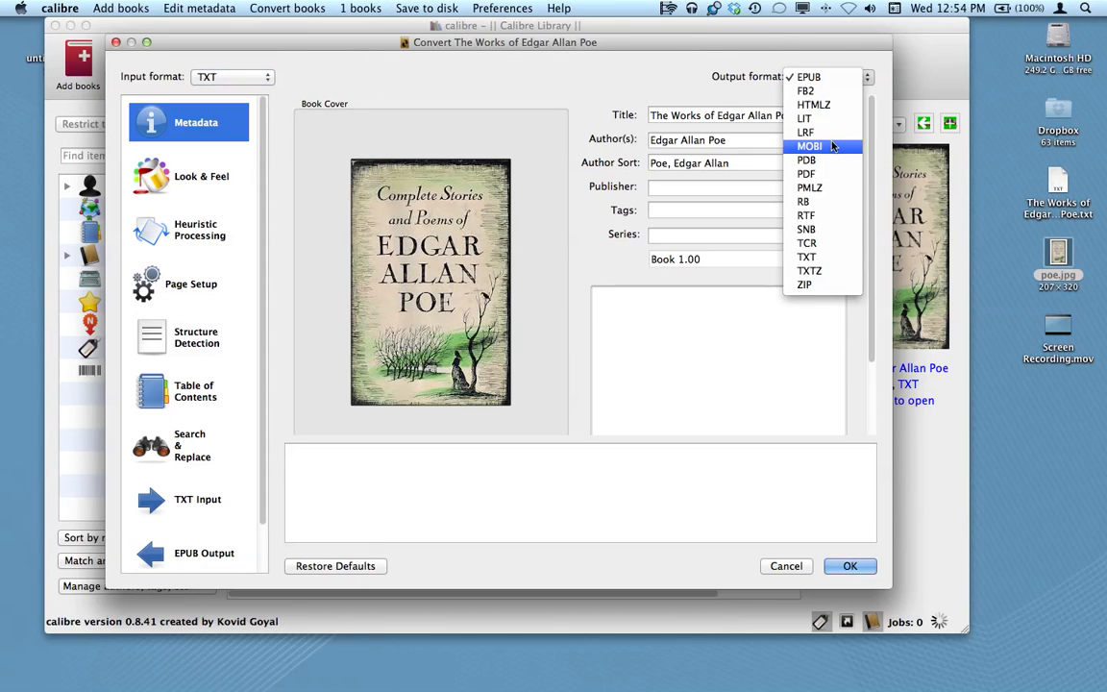
left_click(809, 146)
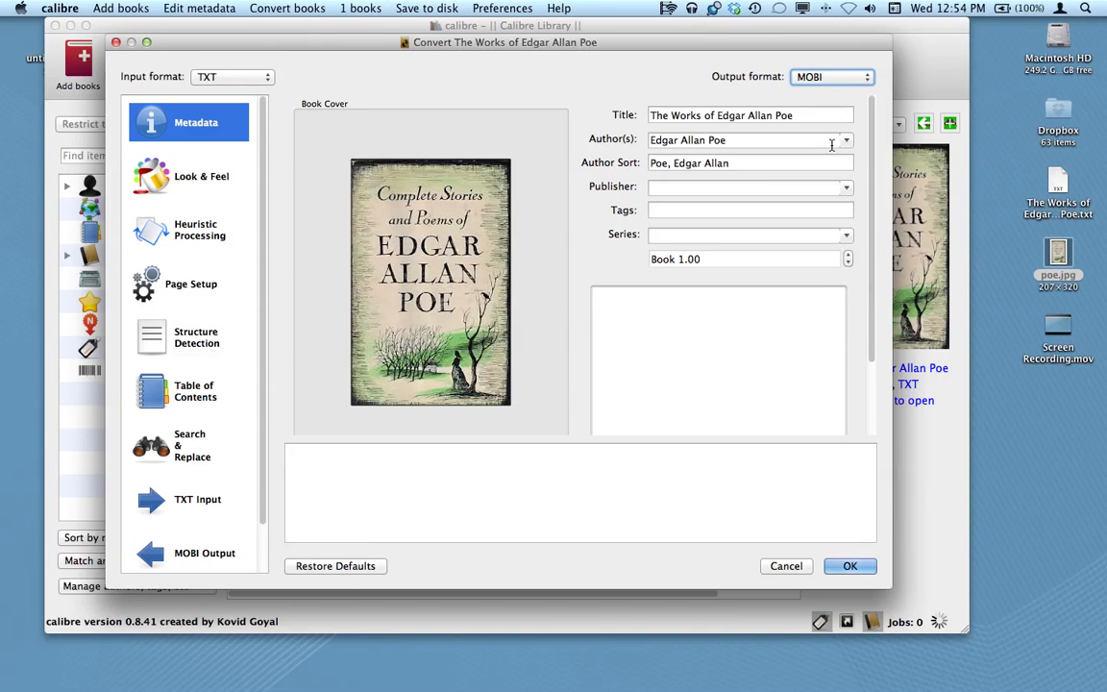
left_click(850, 565)
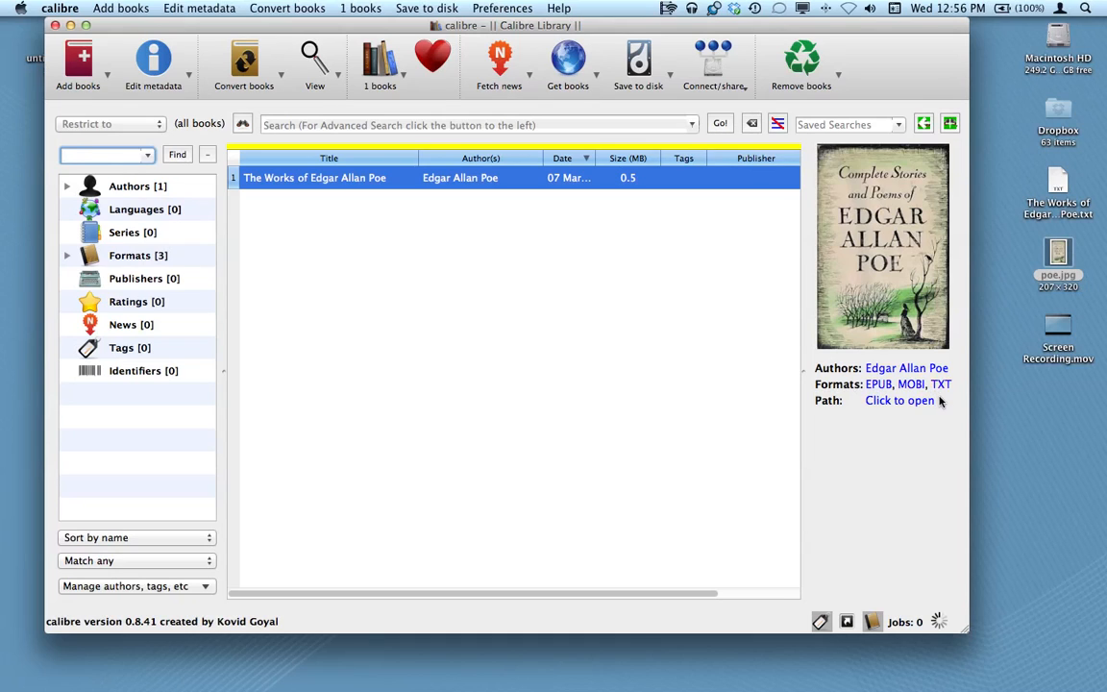
mouse_move(911, 384)
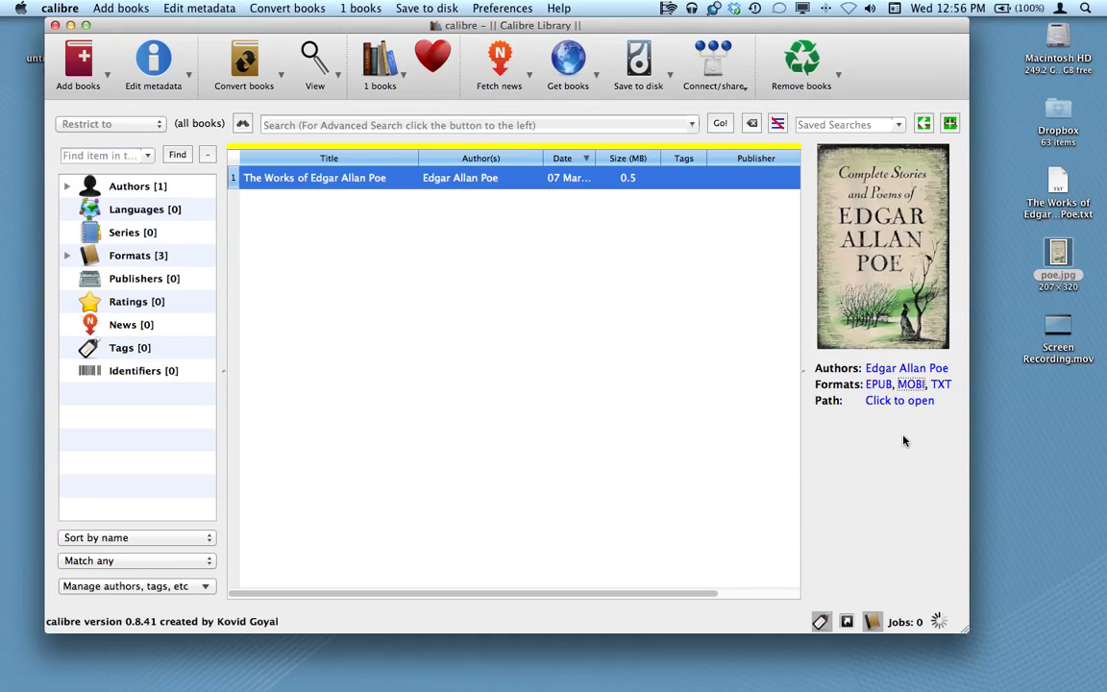
mouse_move(896, 450)
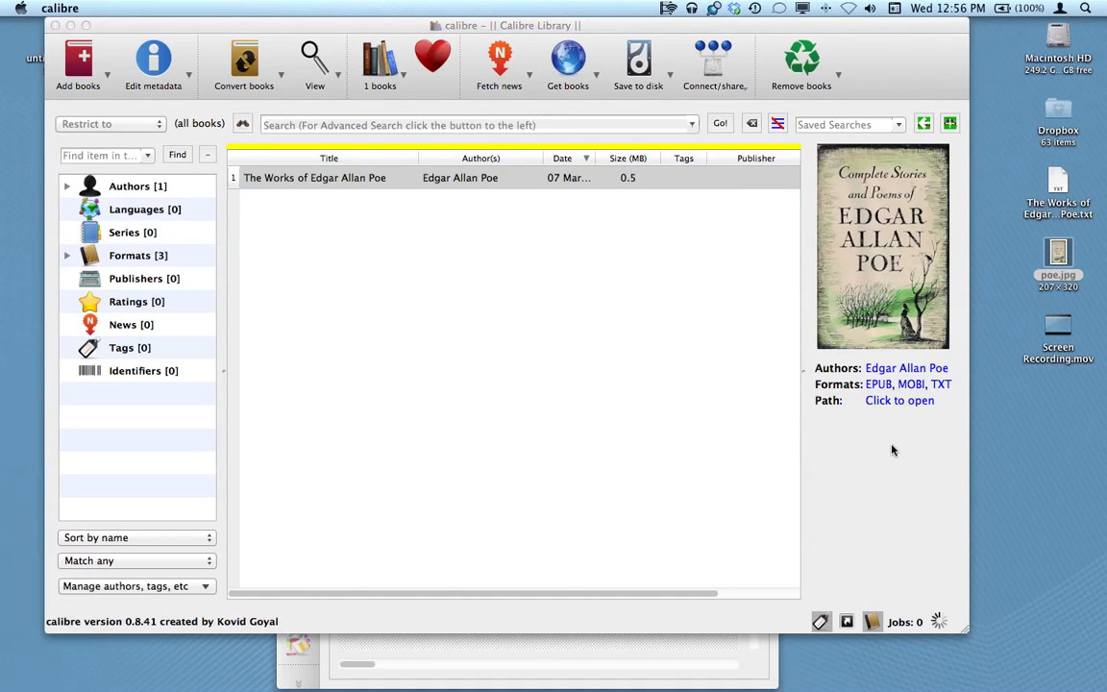
Step: View the MOBI from its cover to the Volume I contents page, then close the viewer
left_click(315, 62)
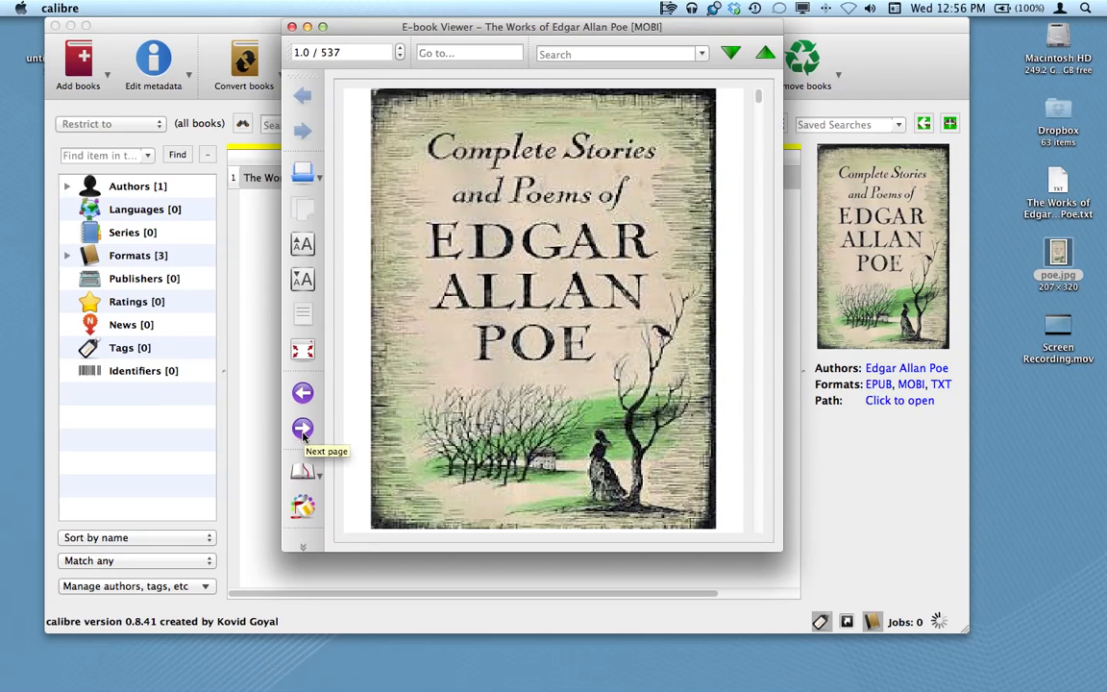
left_click(302, 428)
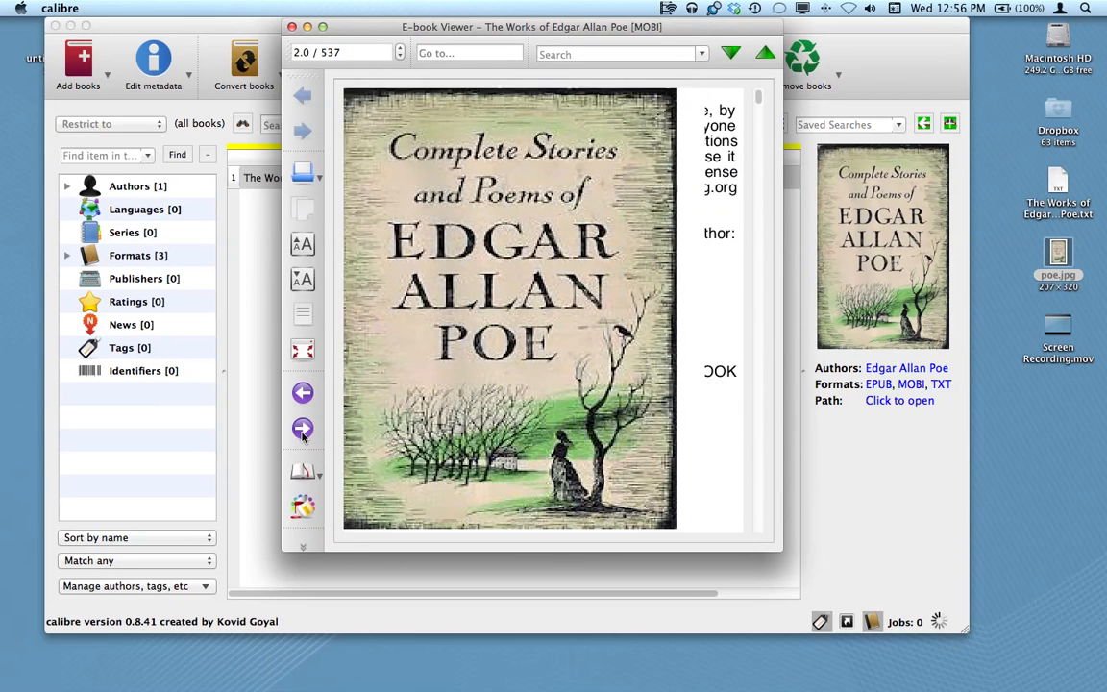
left_click(303, 426)
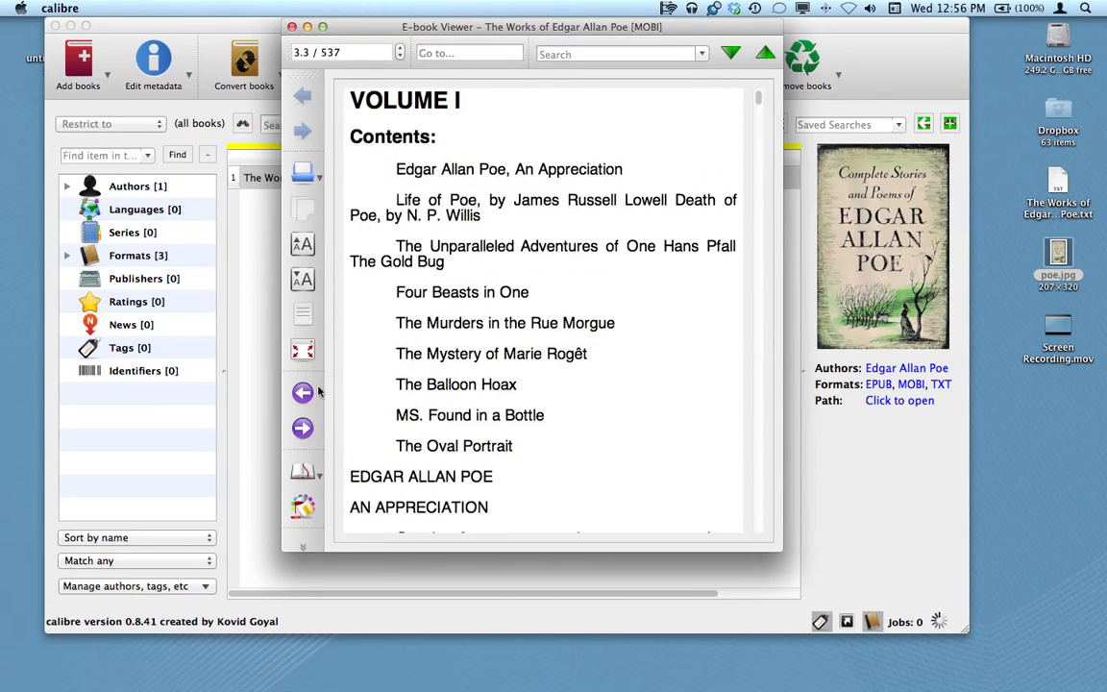
left_click(292, 27)
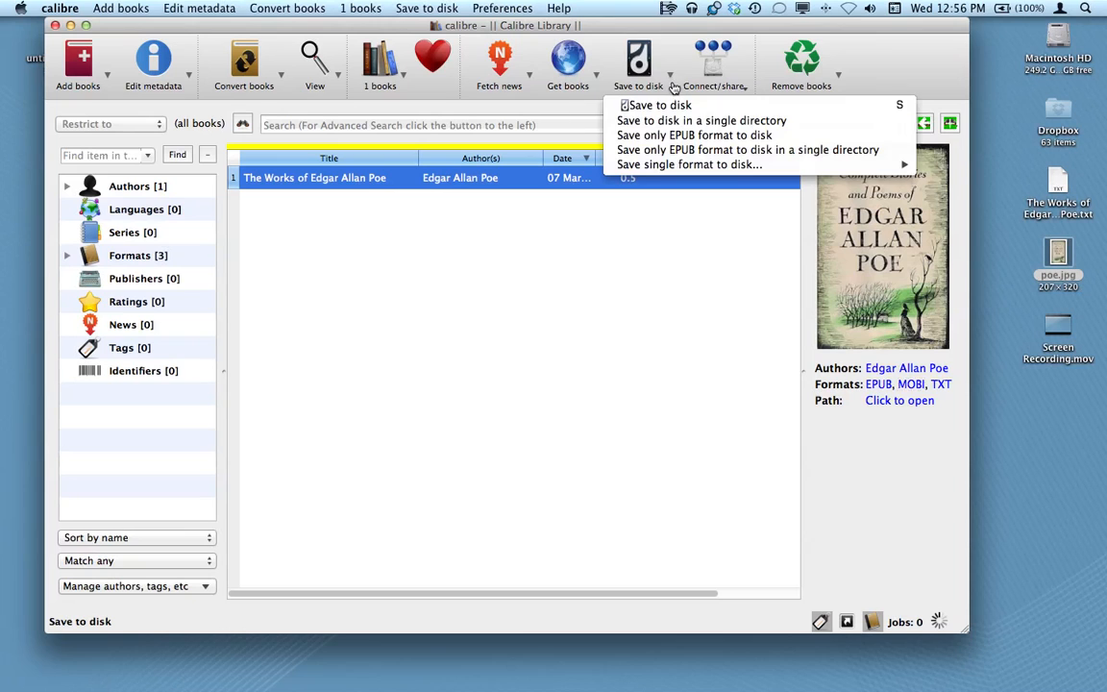
mouse_move(662, 103)
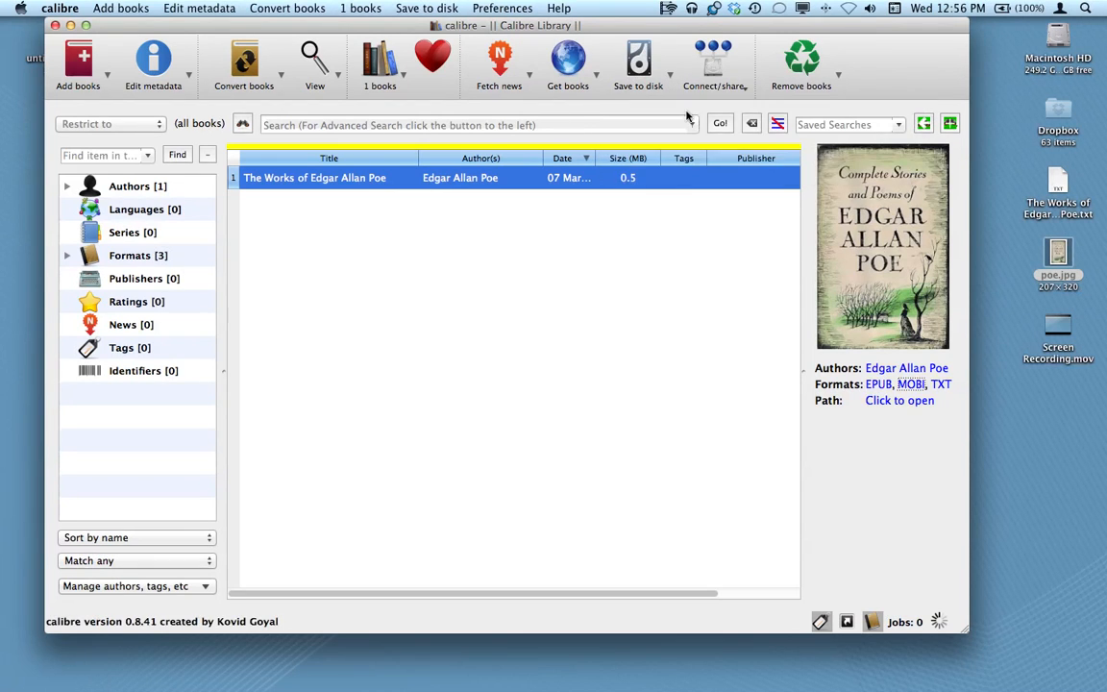
Step: Save the Poe book to disk with the Desktop as destination
left_click(639, 65)
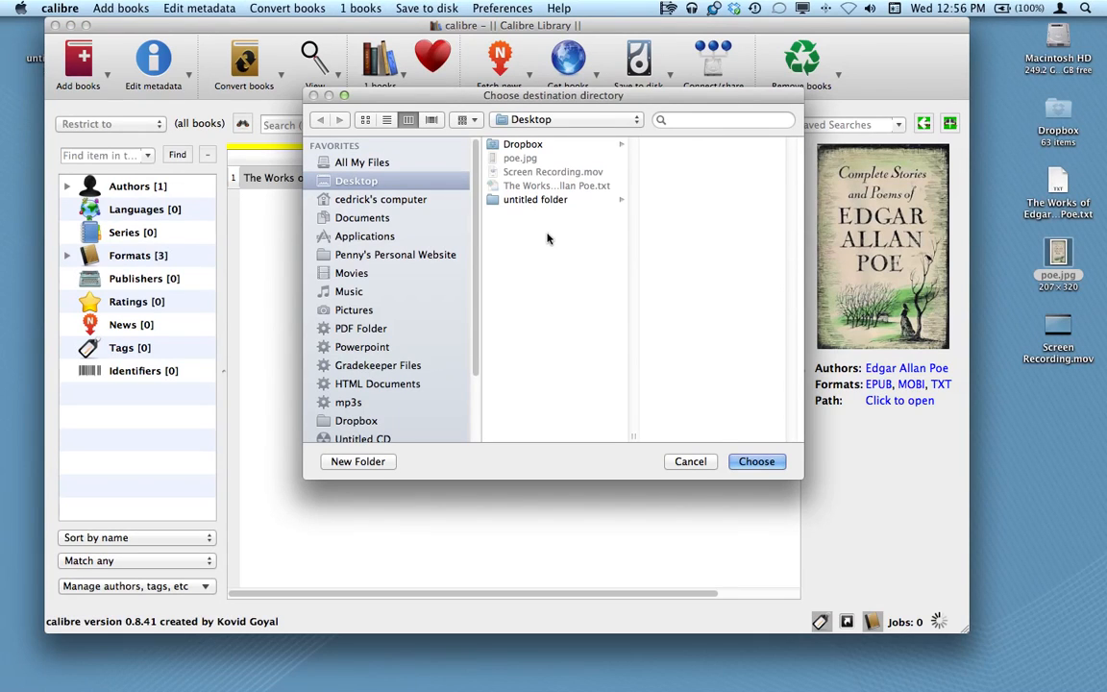
mouse_move(734, 413)
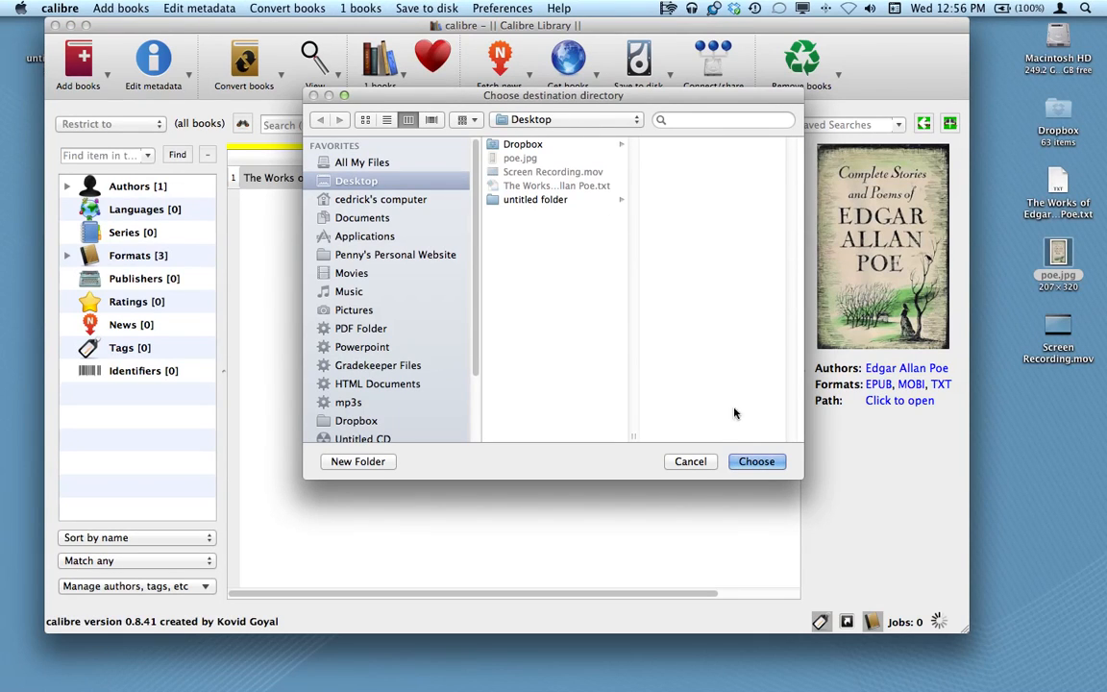
left_click(758, 462)
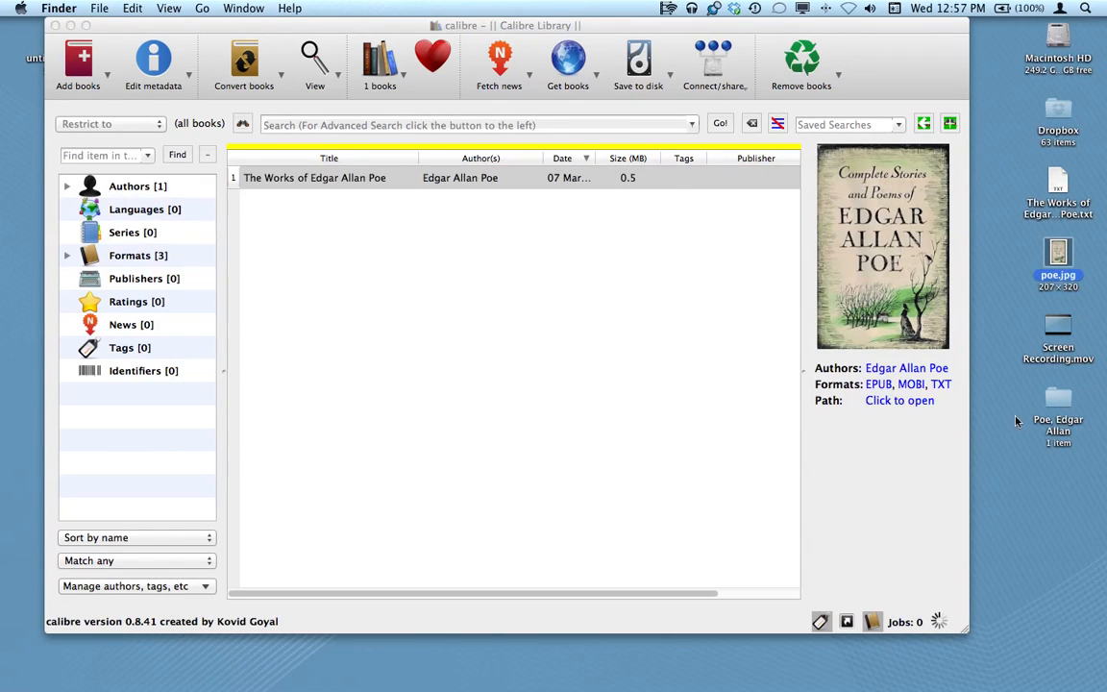
Step: Open the saved Poe, Edgar Allan folder and move the MOBI and EPUB files onto the desktop
double_click(1058, 398)
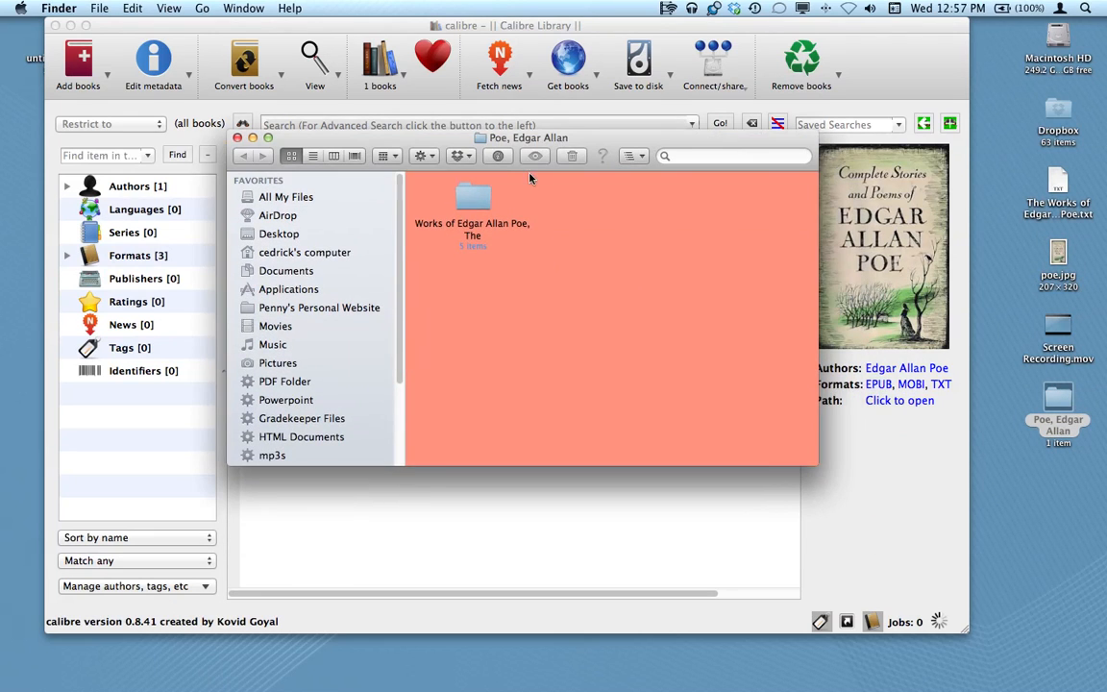
double_click(473, 196)
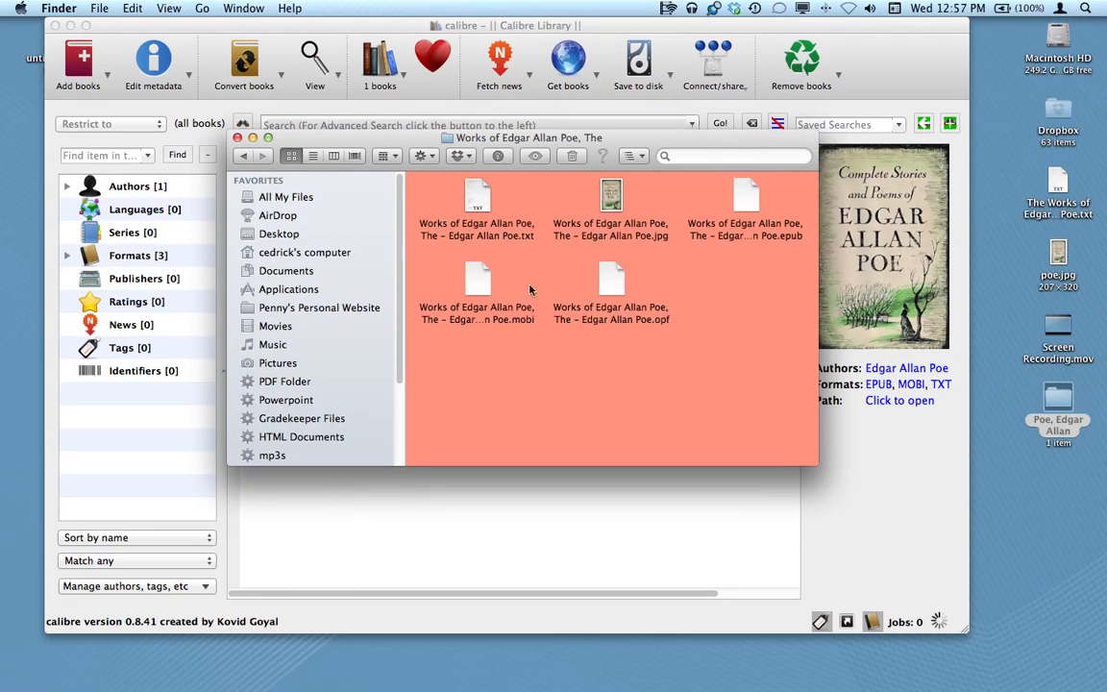
mouse_move(757, 242)
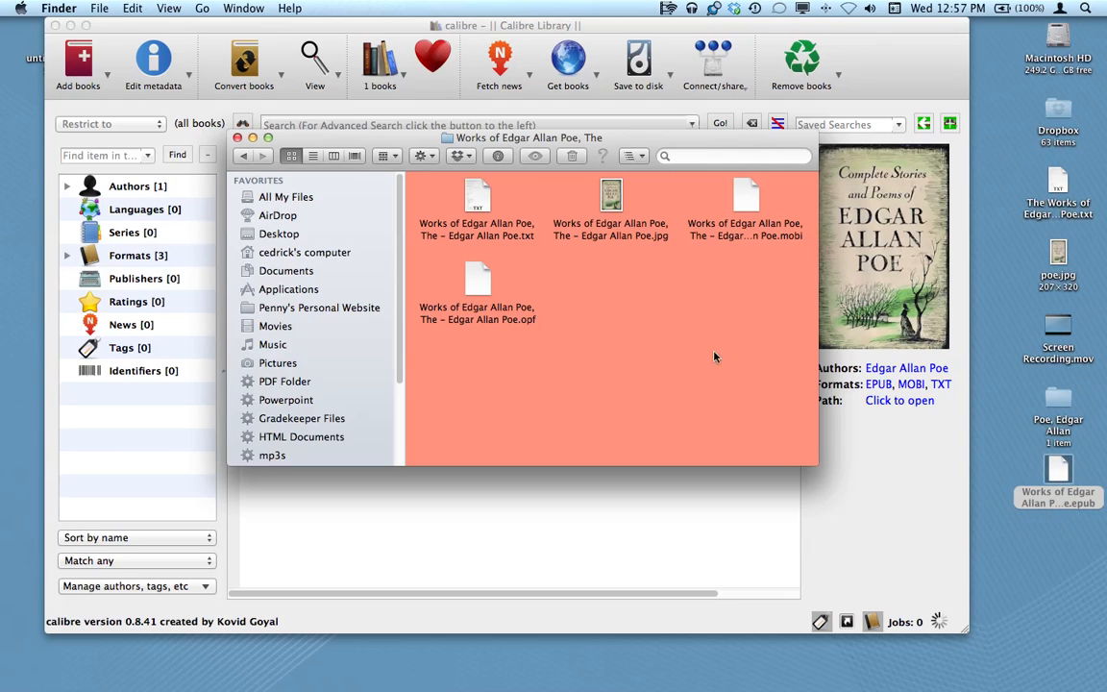
left_click_drag(746, 202, 773, 446)
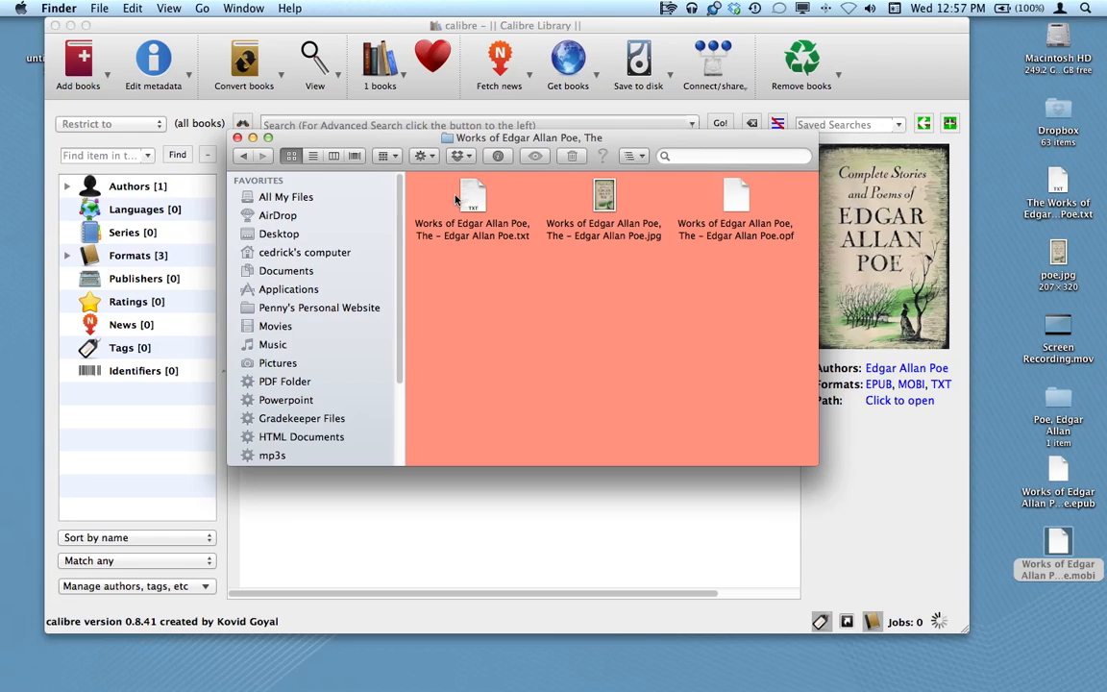
left_click(473, 202)
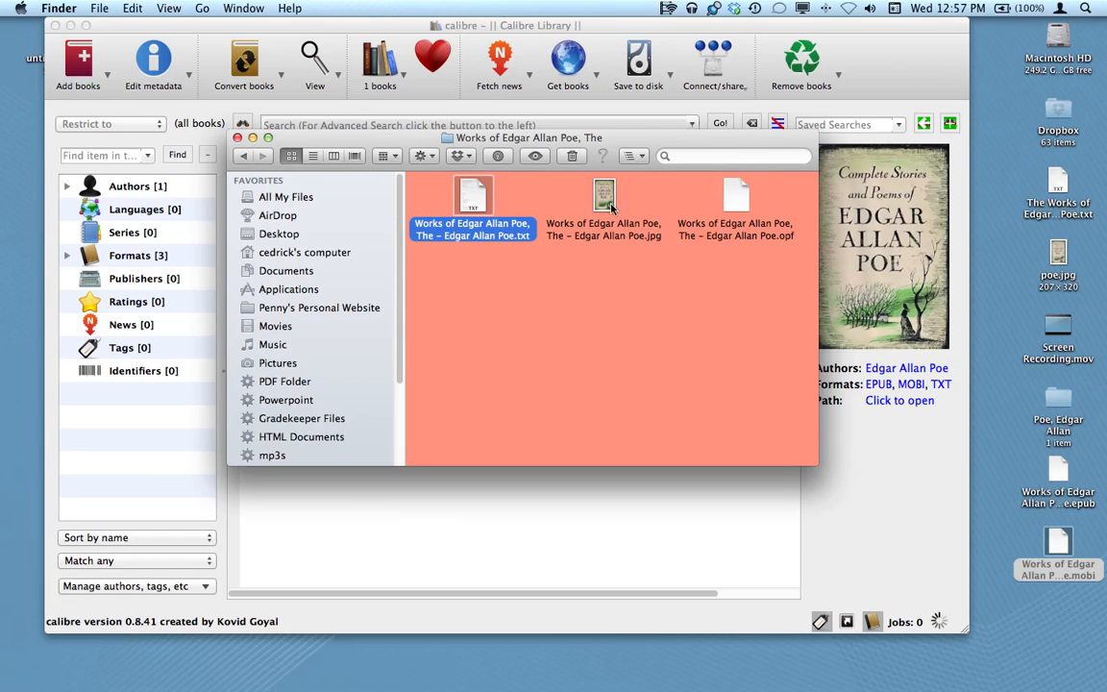
mouse_move(569, 251)
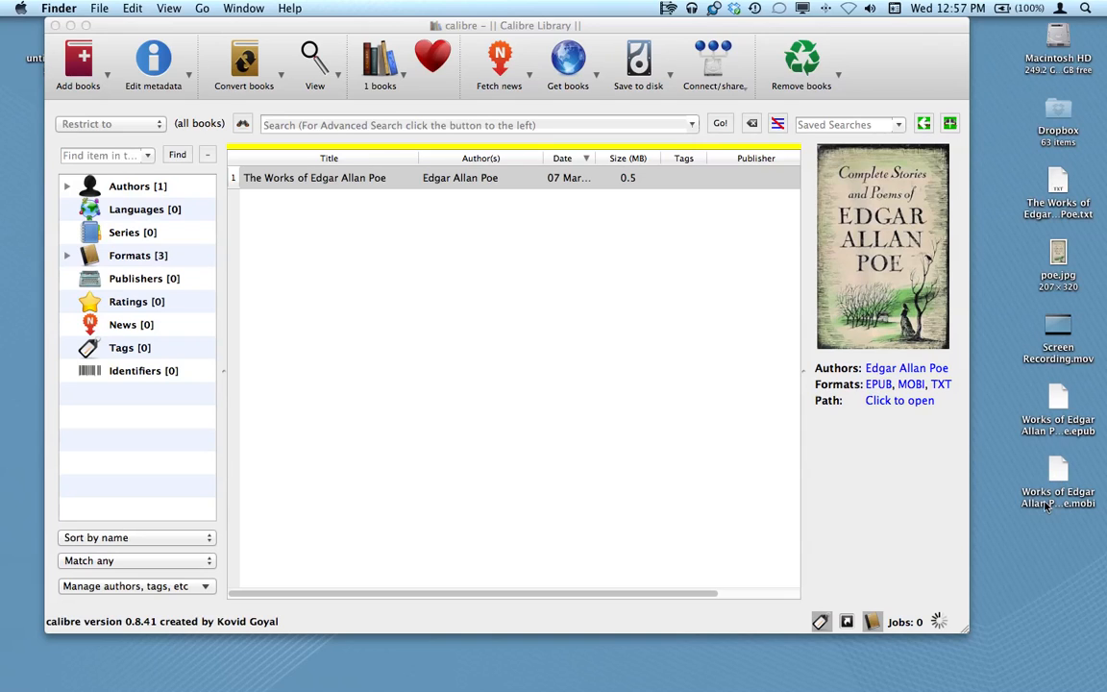
mouse_move(1042, 527)
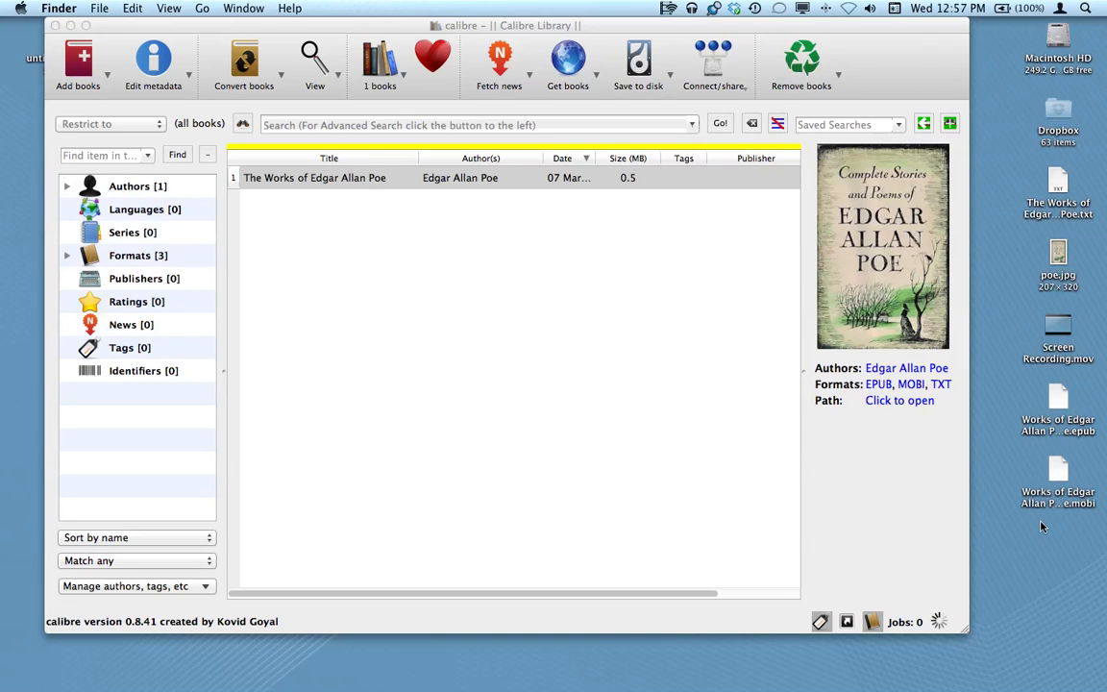
mouse_move(1069, 409)
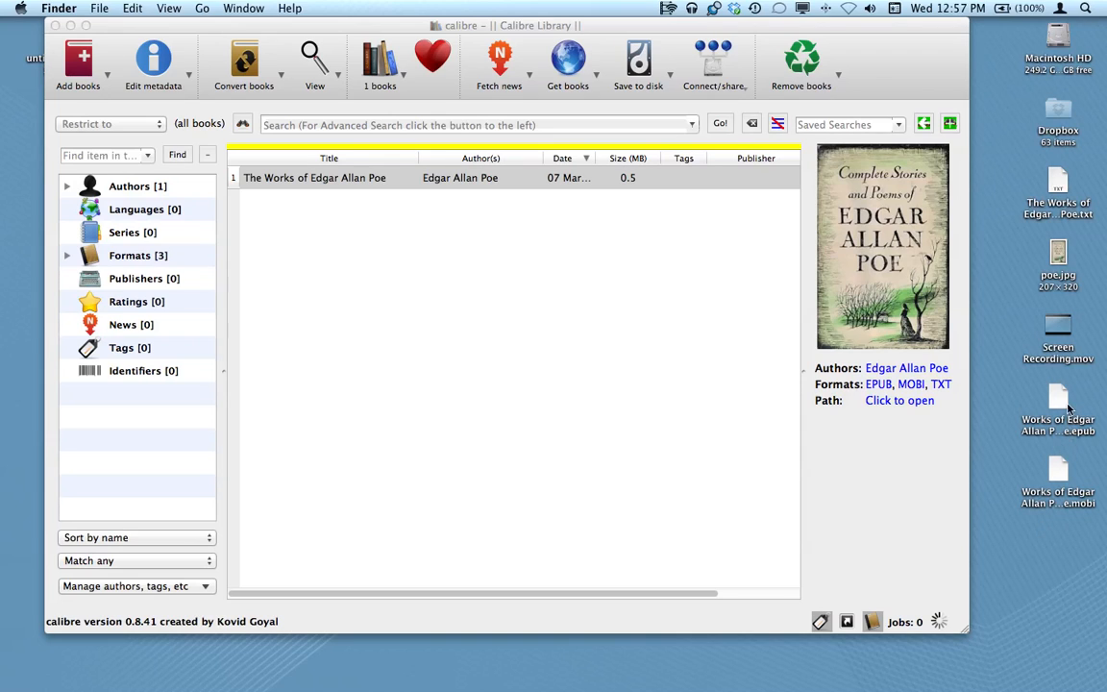
mouse_move(1034, 577)
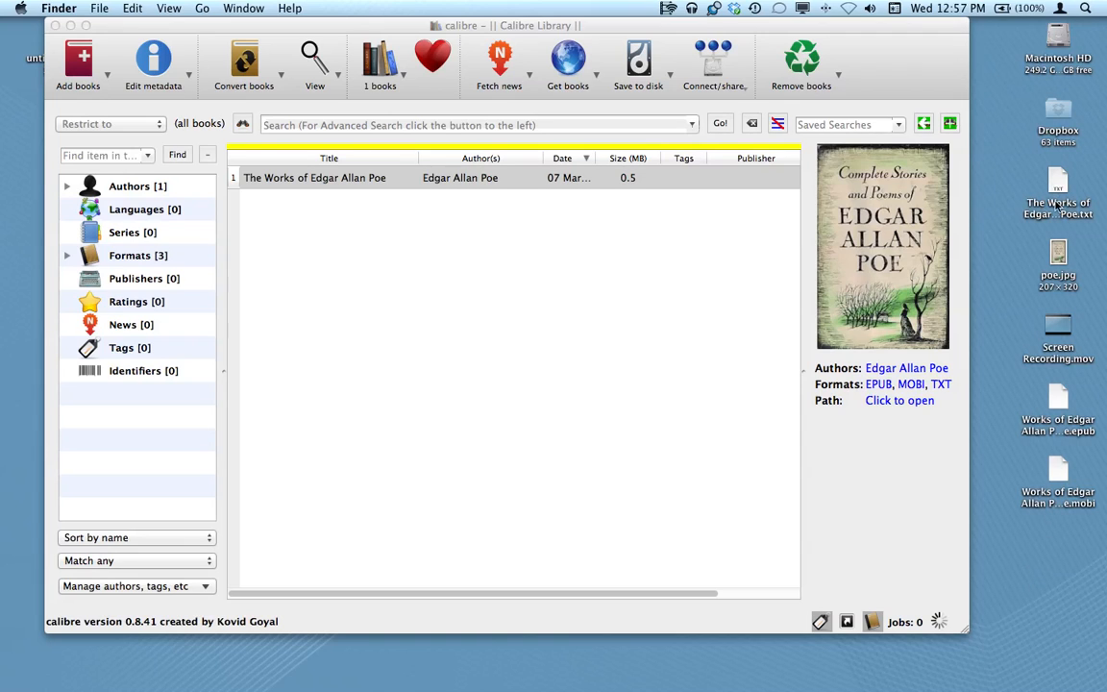
mouse_move(1104, 300)
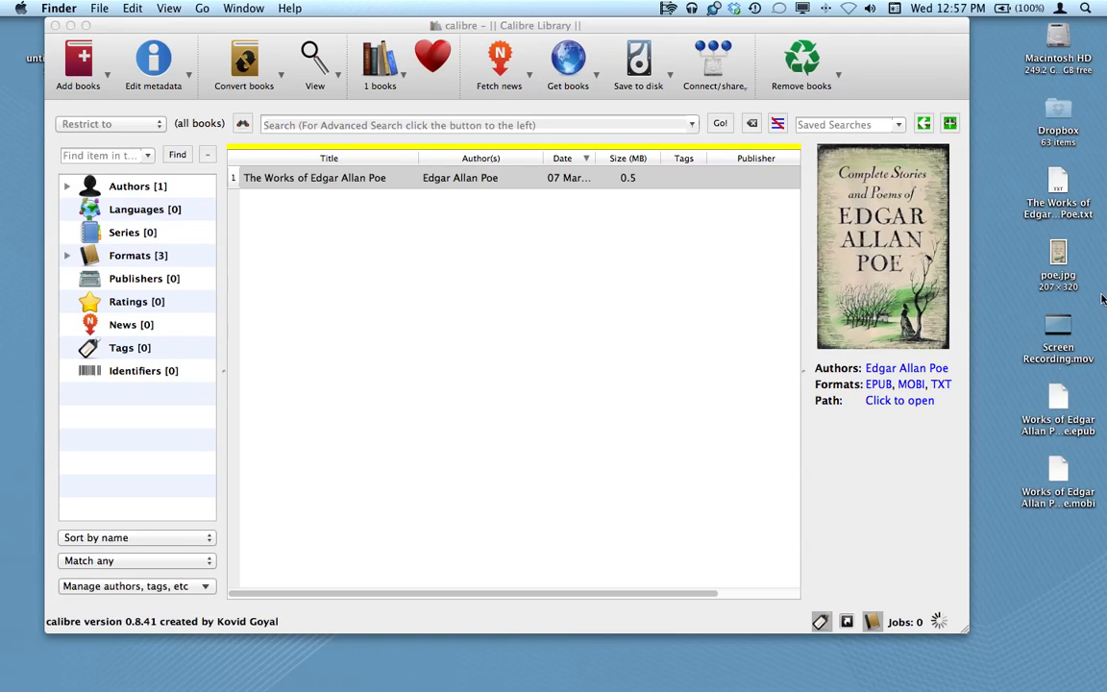
mouse_move(792, 467)
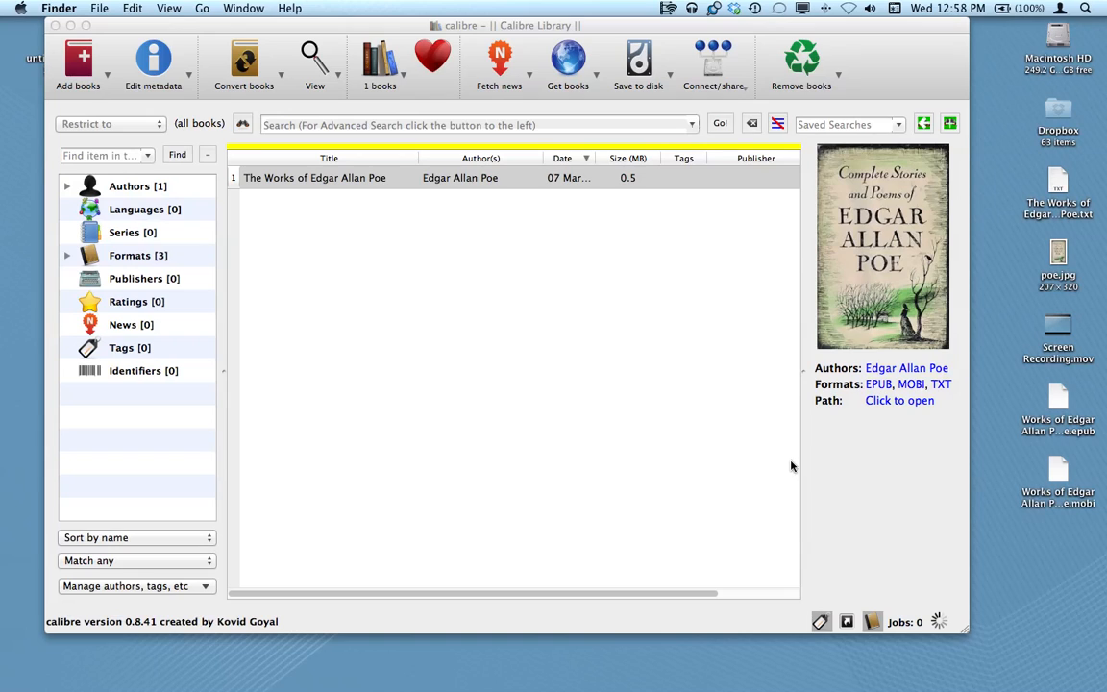